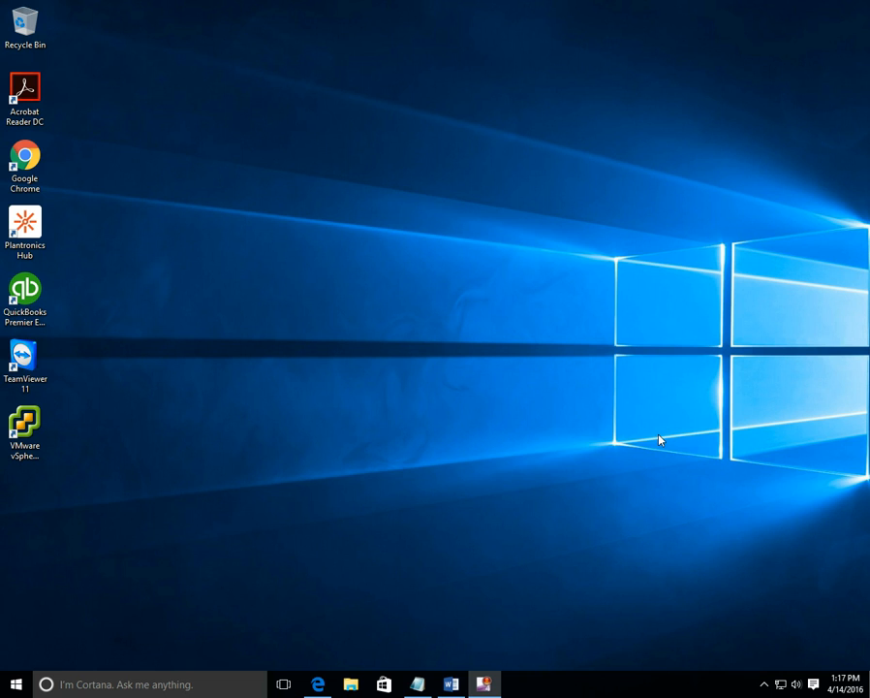
mouse_move(562, 410)
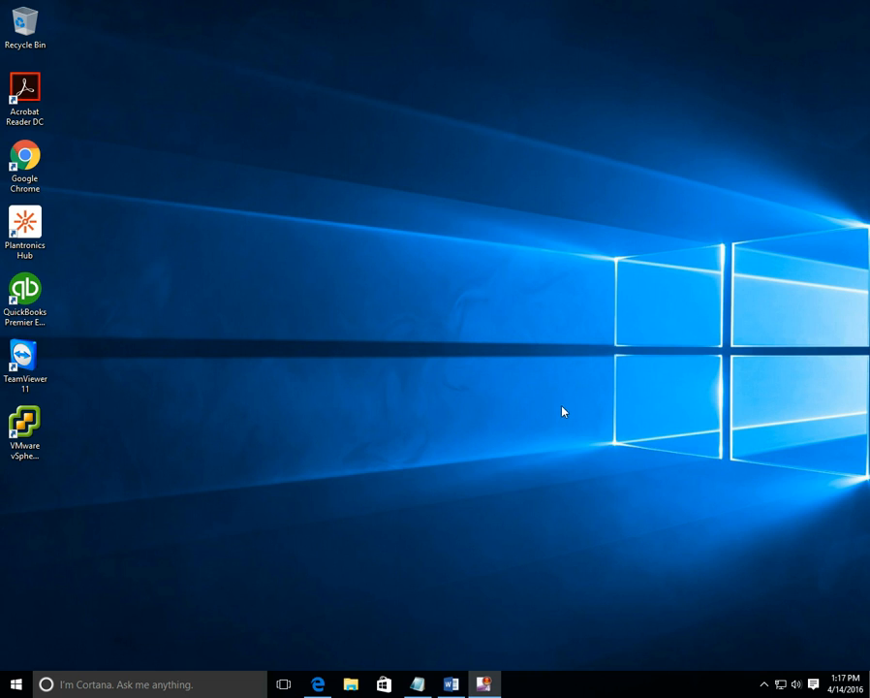
mouse_move(549, 411)
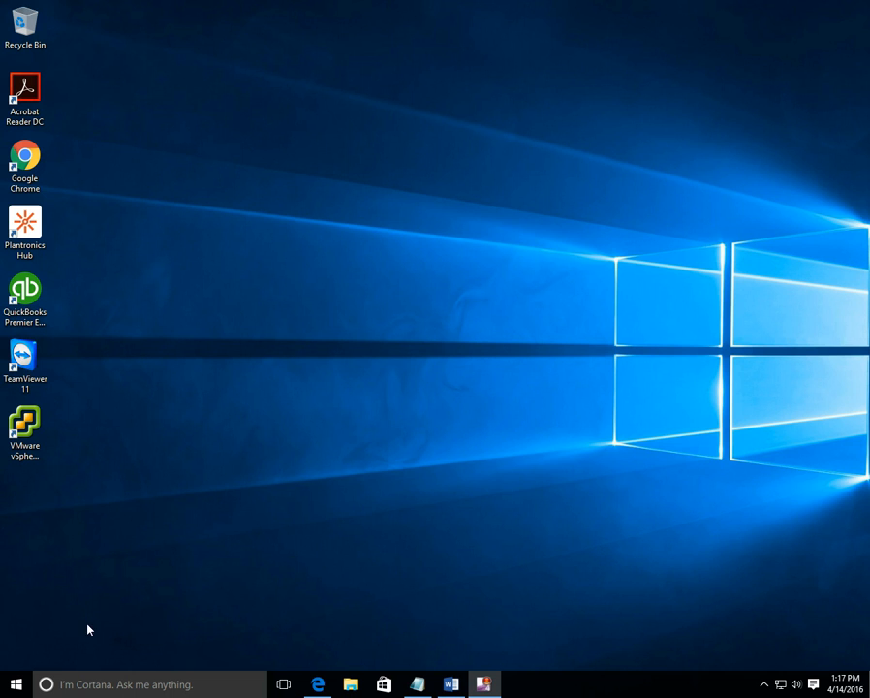
Launch Outlook 2016 from the Start menu's full list of installed apps.
left_click(16, 684)
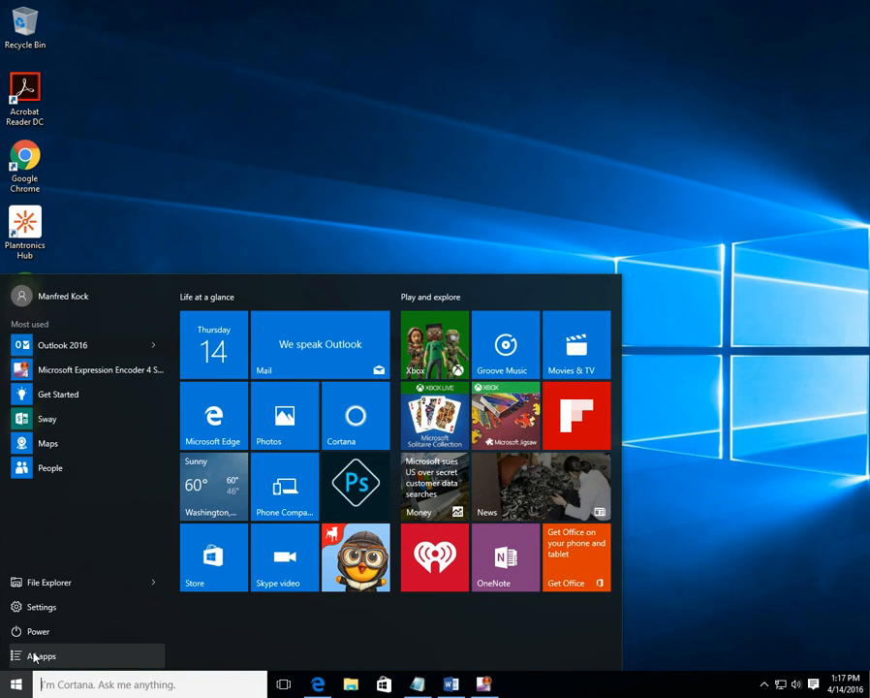
left_click(41, 655)
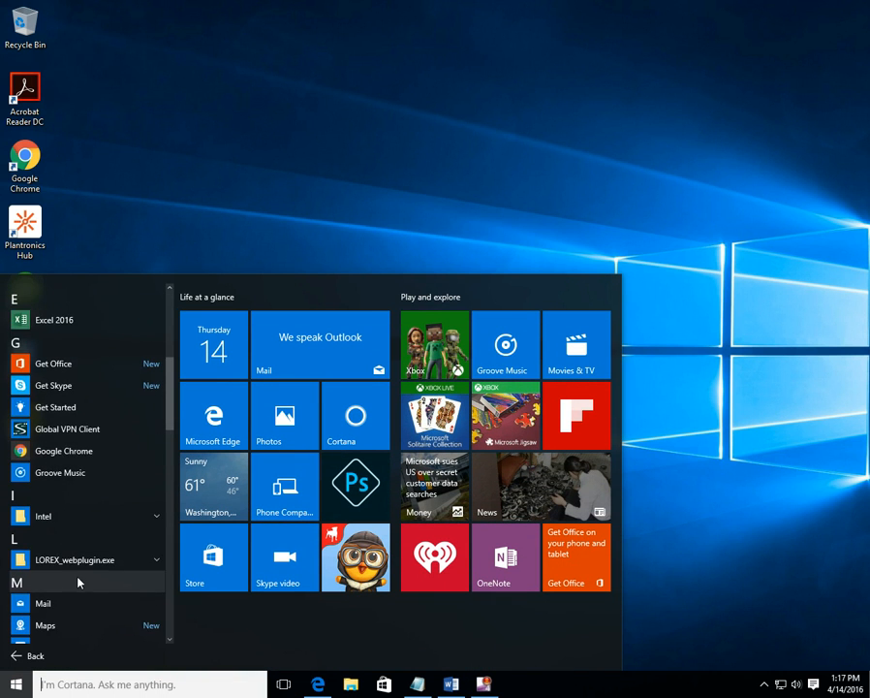
scroll("down", 3)
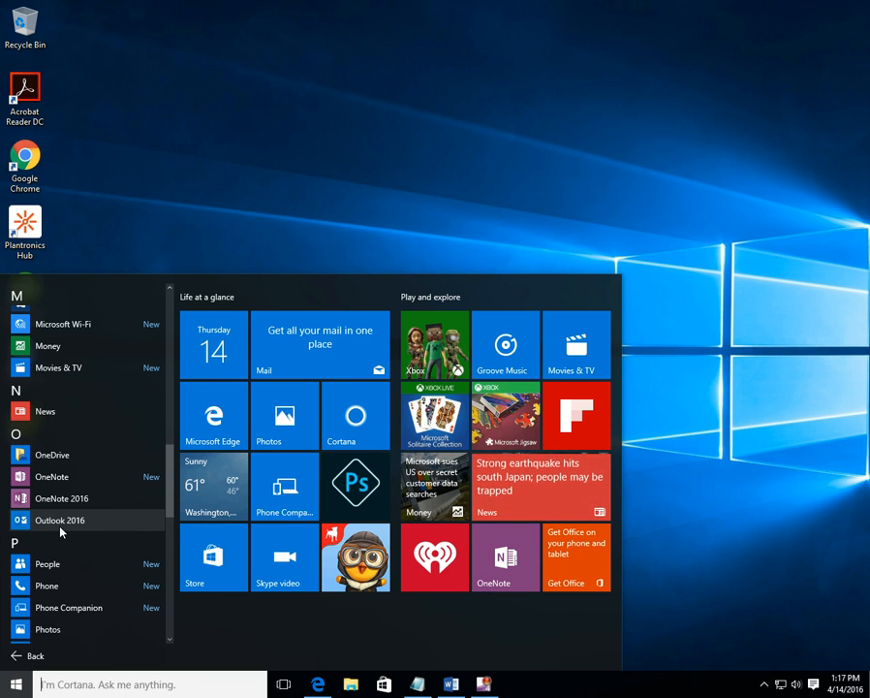
left_click(58, 519)
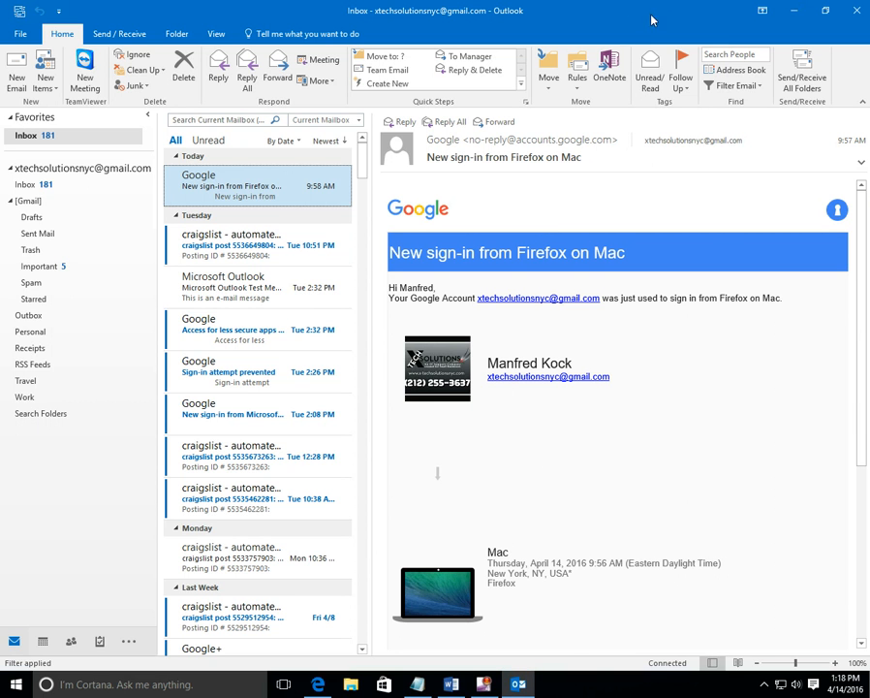
mouse_move(256, 287)
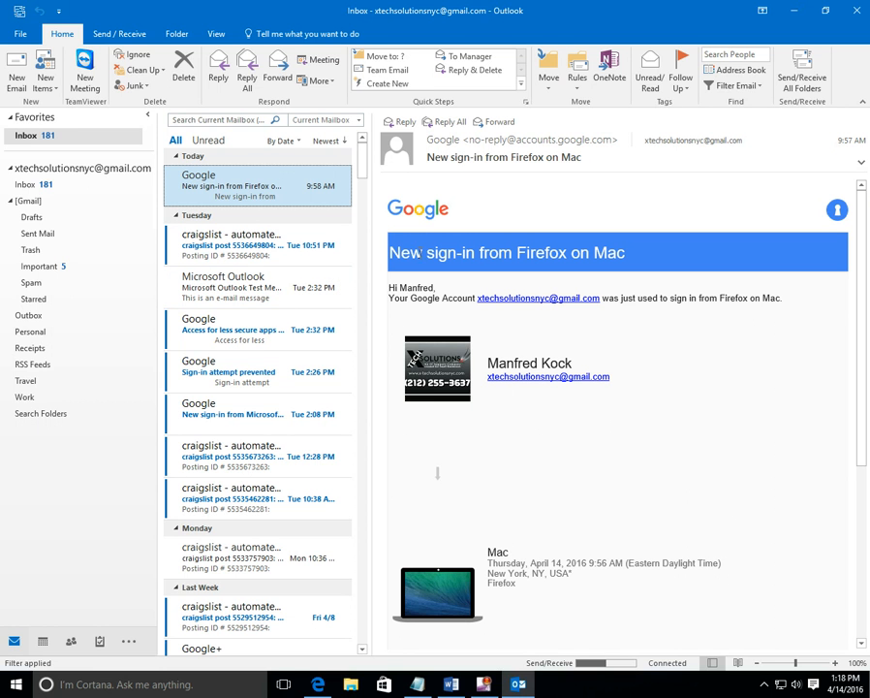
mouse_move(171, 418)
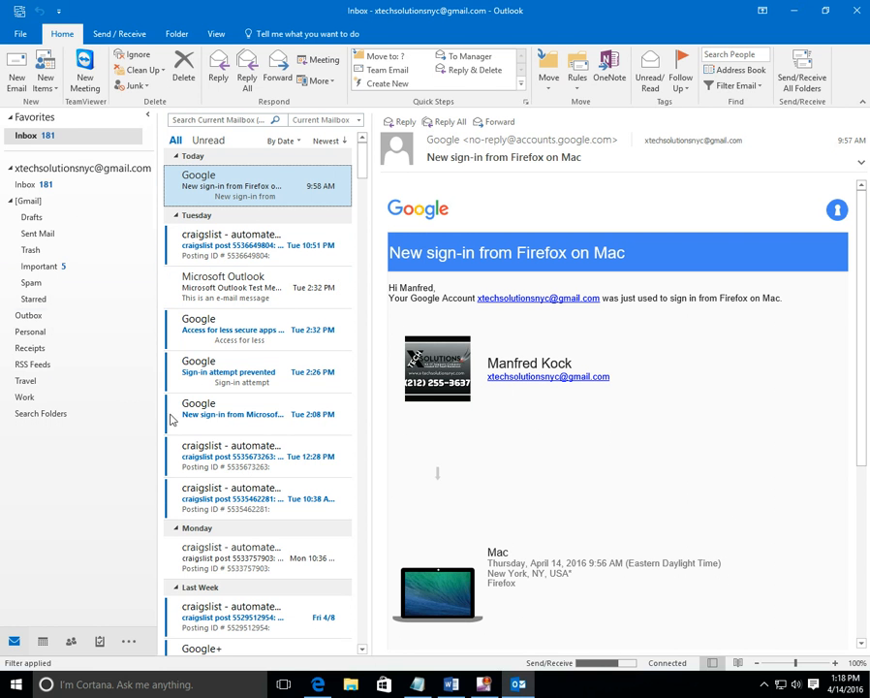
mouse_move(252, 211)
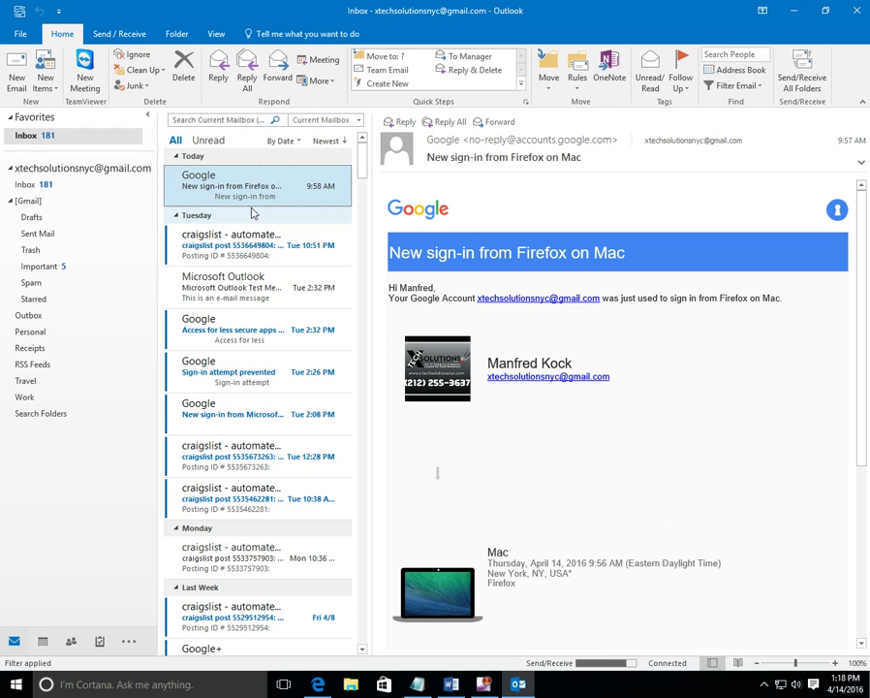
scroll("down", 3)
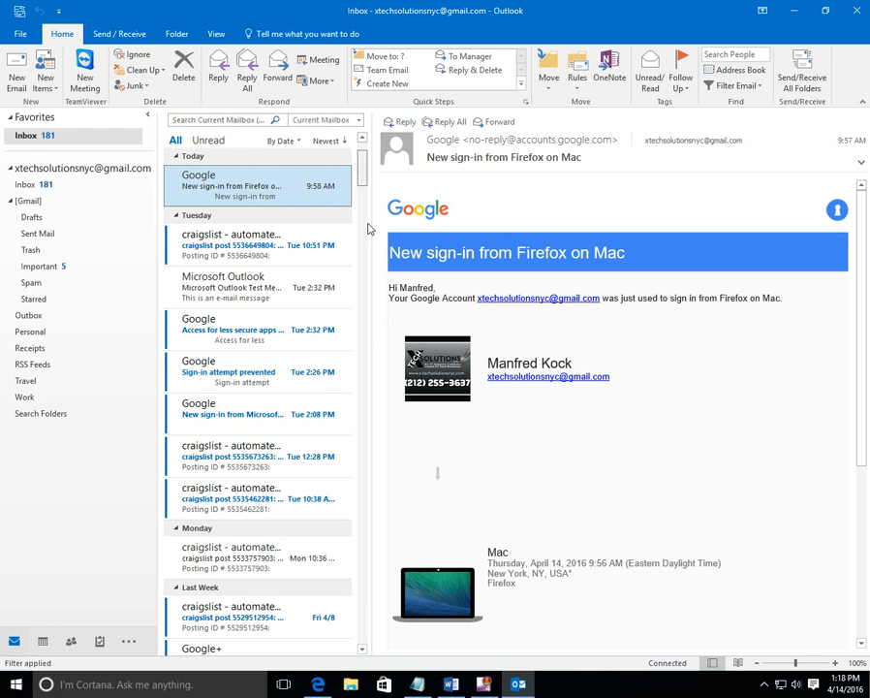
scroll("down", 3)
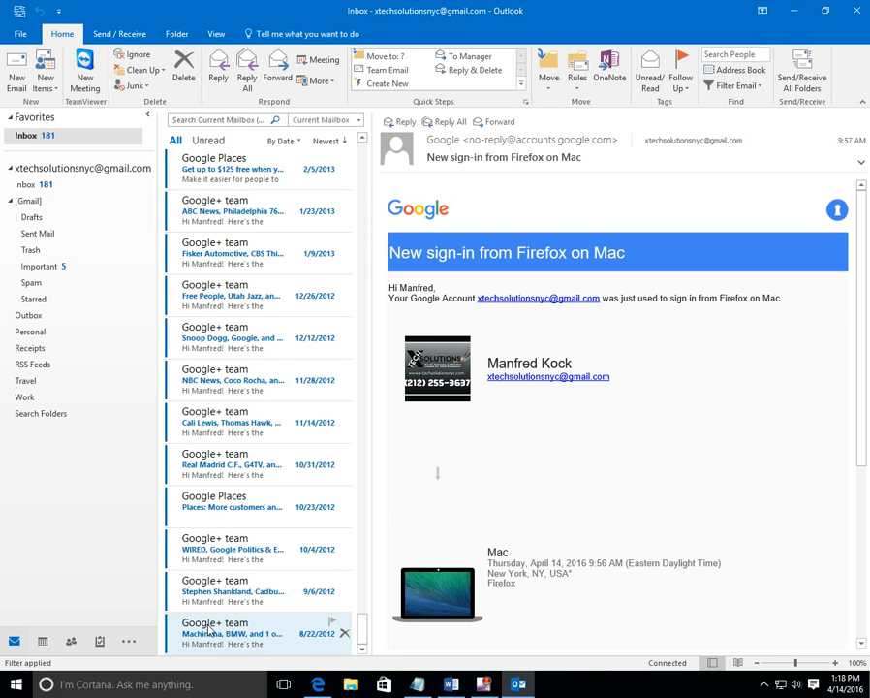
mouse_move(254, 620)
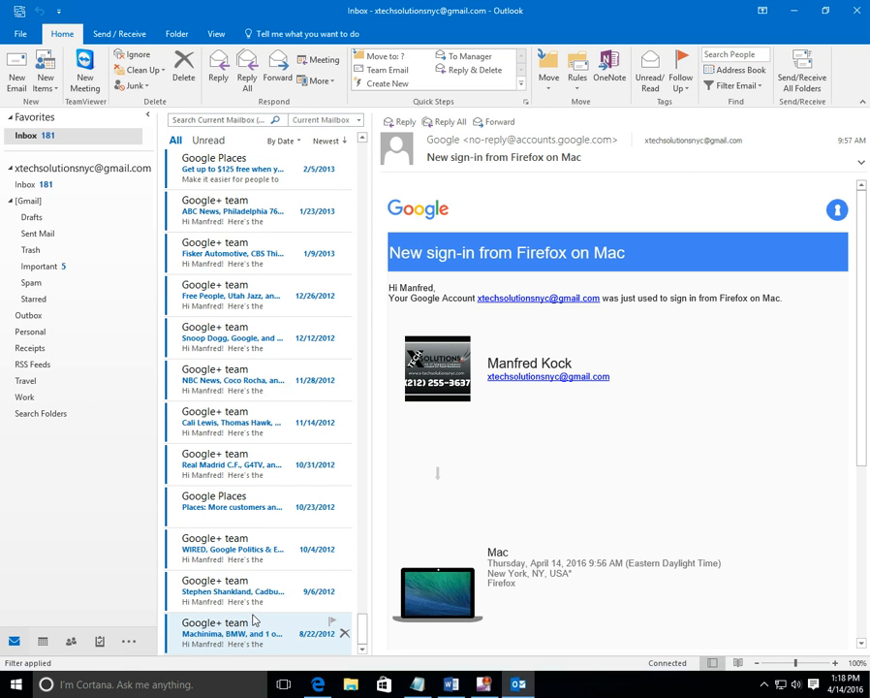
mouse_move(275, 624)
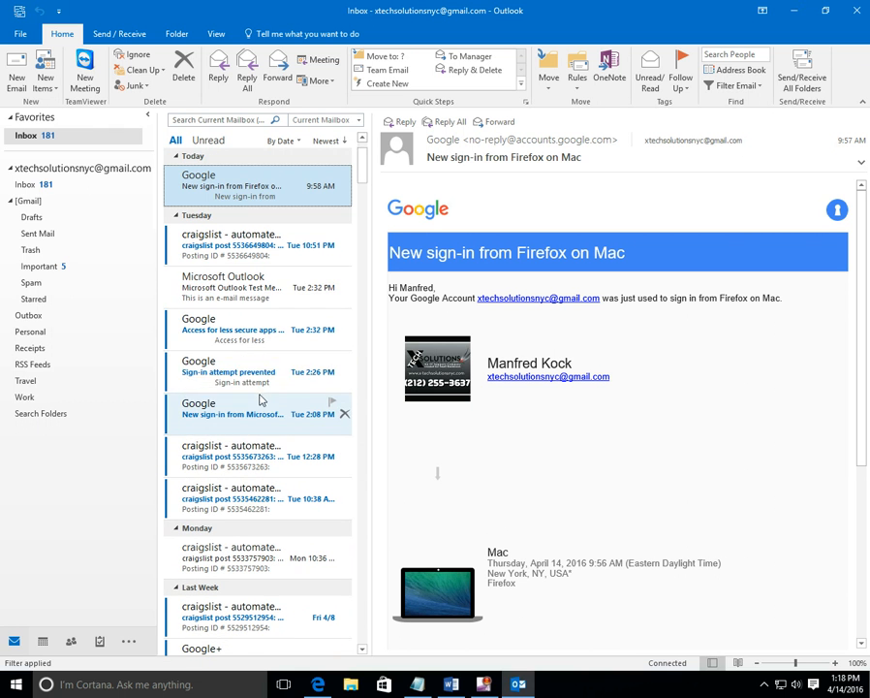
left_click(232, 286)
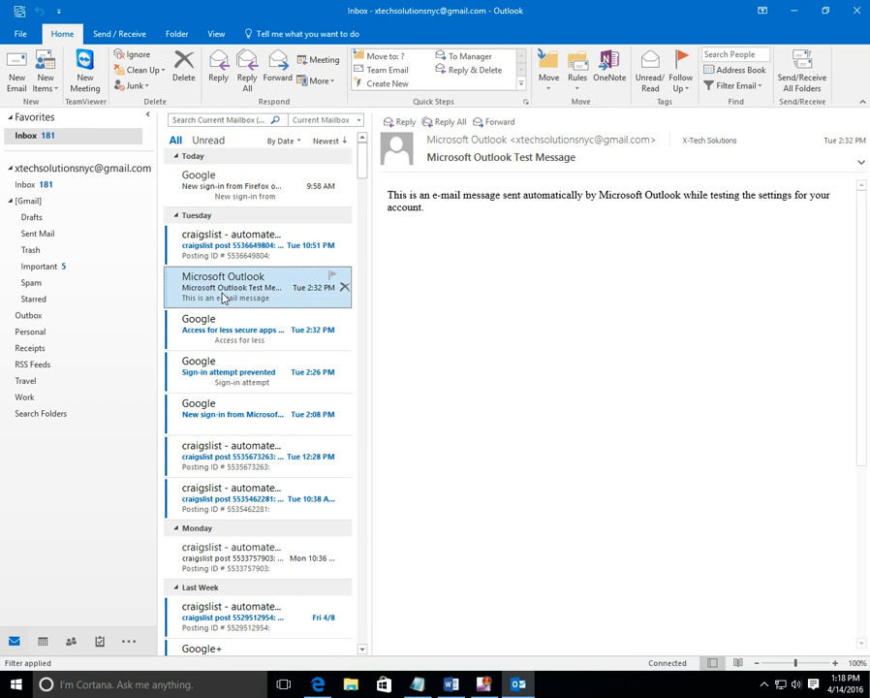
left_click(233, 186)
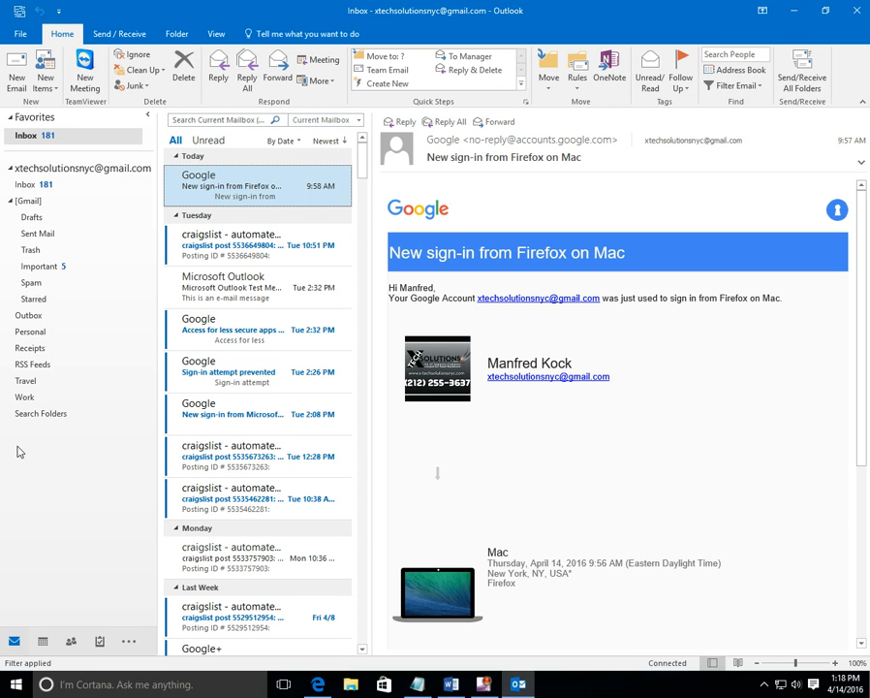
mouse_move(55, 438)
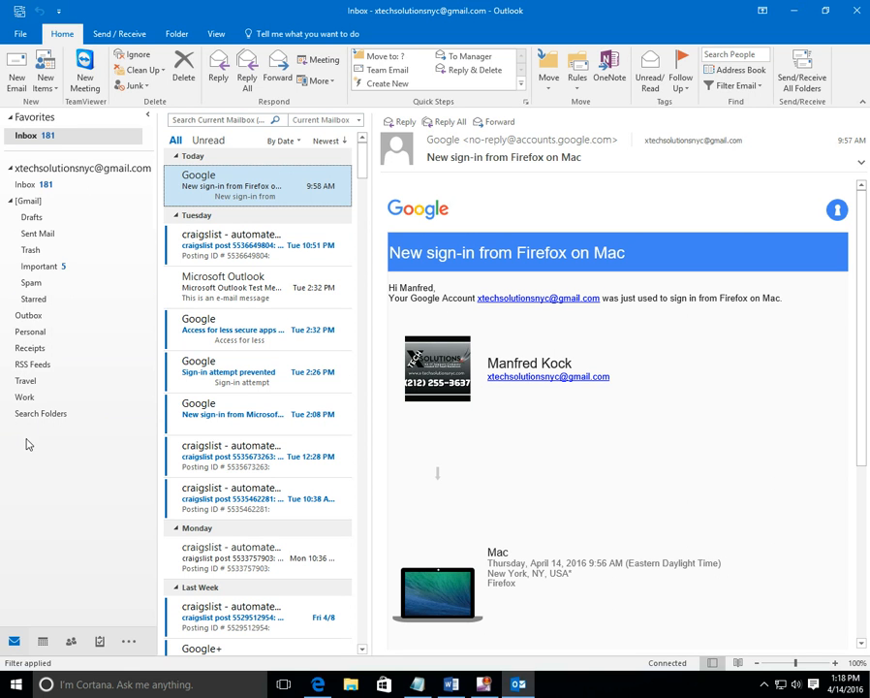
mouse_move(39, 516)
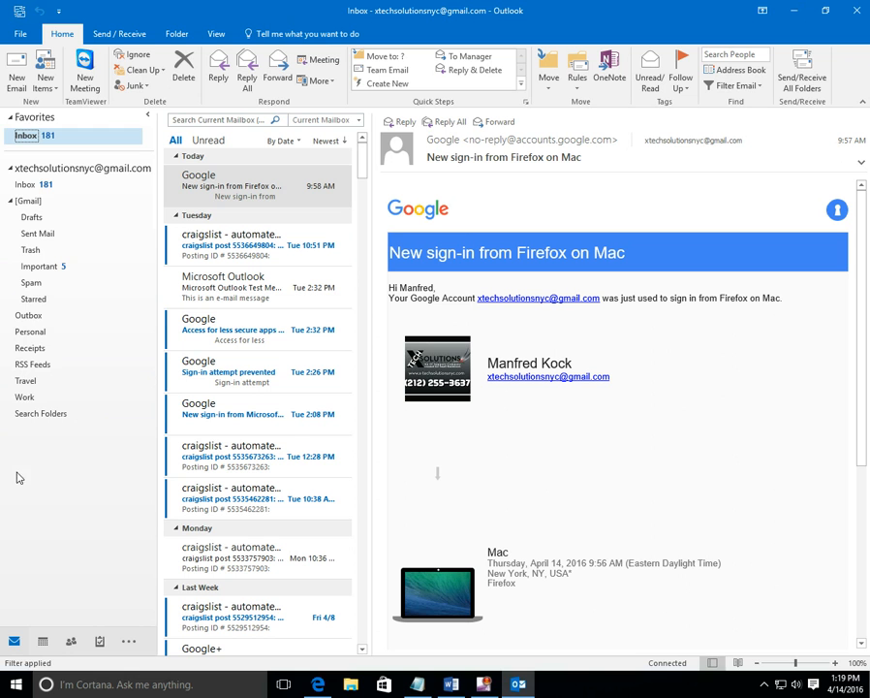
mouse_move(23, 508)
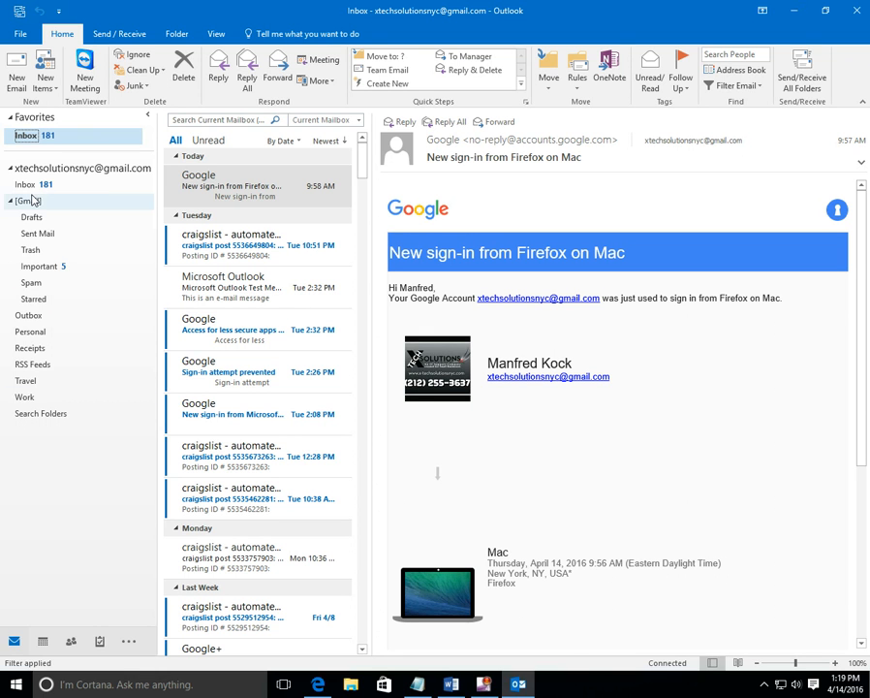
left_click(26, 184)
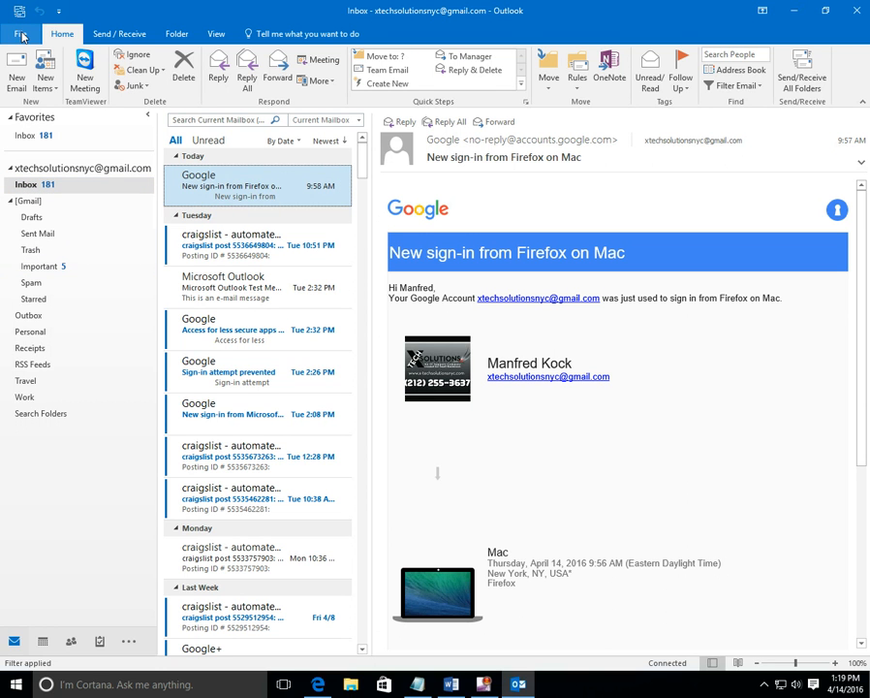
Show the mailbox cleanup tools on the Gmail account's Account Information page.
left_click(20, 35)
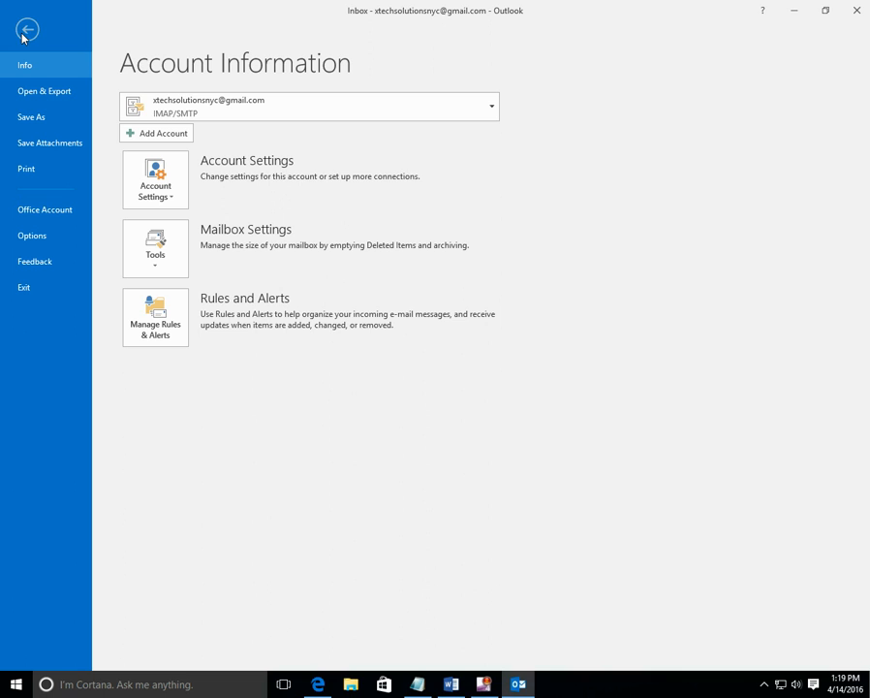
mouse_move(58, 143)
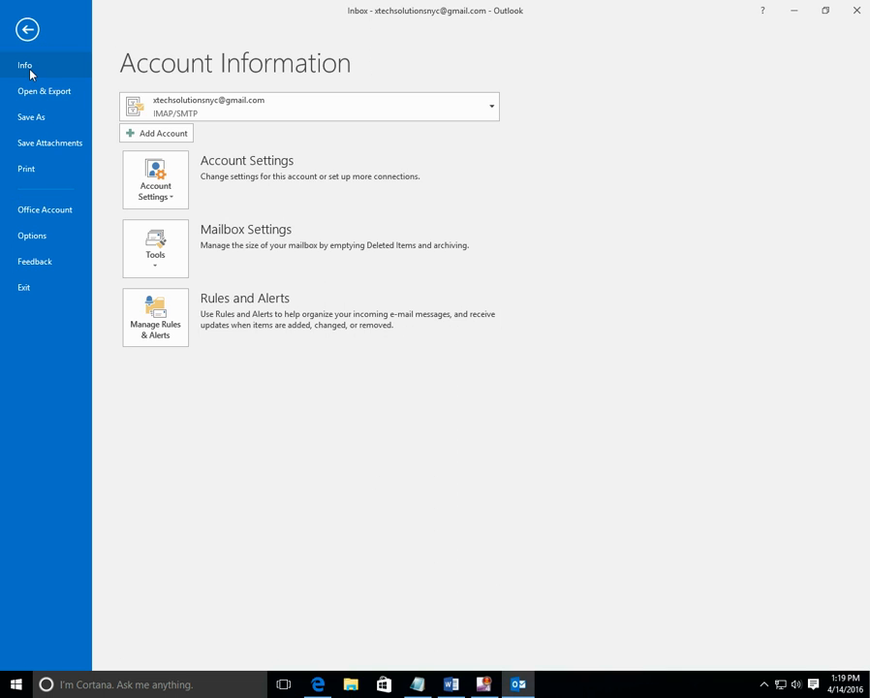
mouse_move(155, 178)
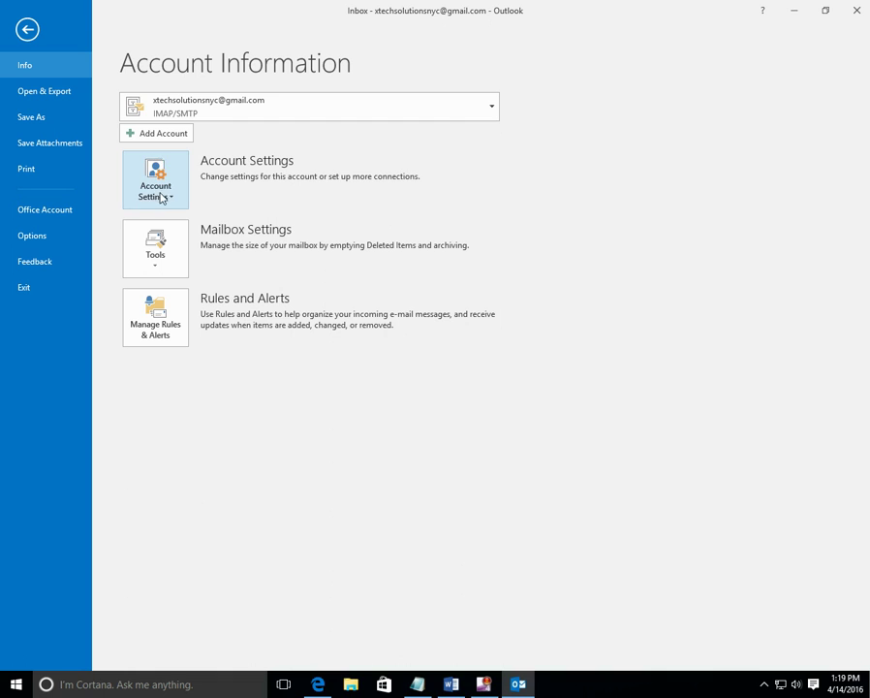
left_click(155, 178)
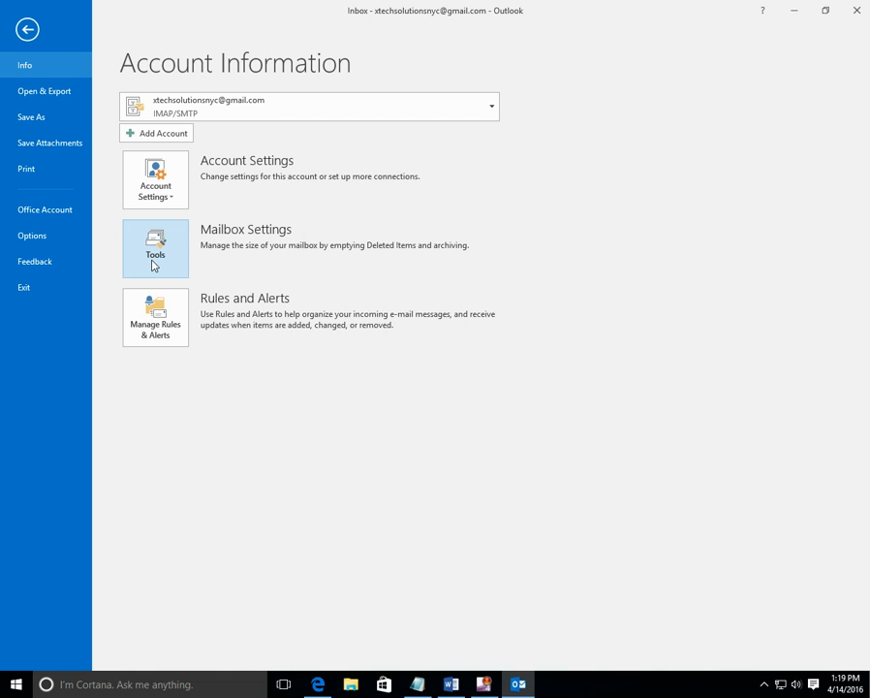
left_click(155, 248)
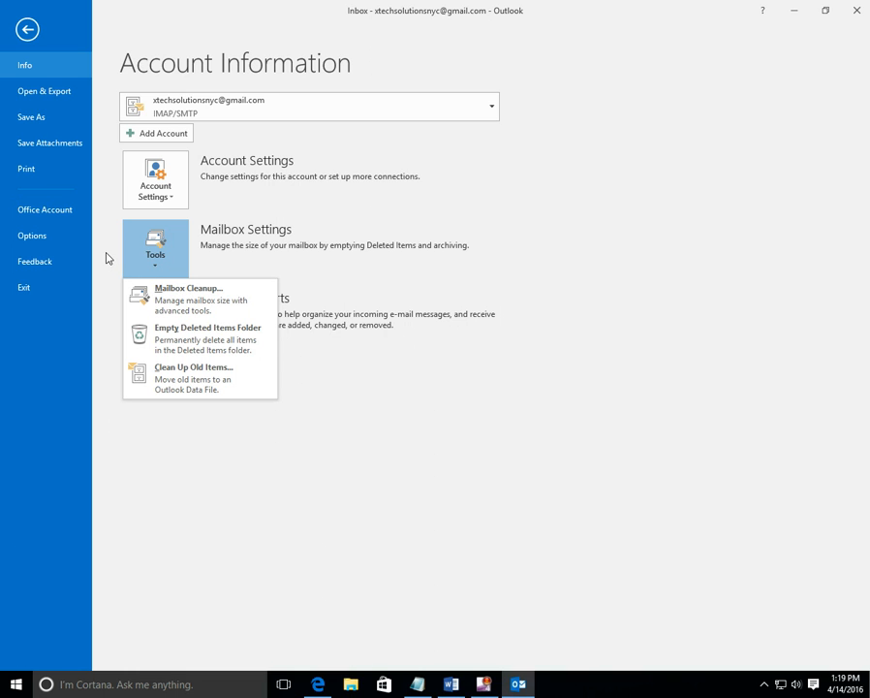
mouse_move(161, 263)
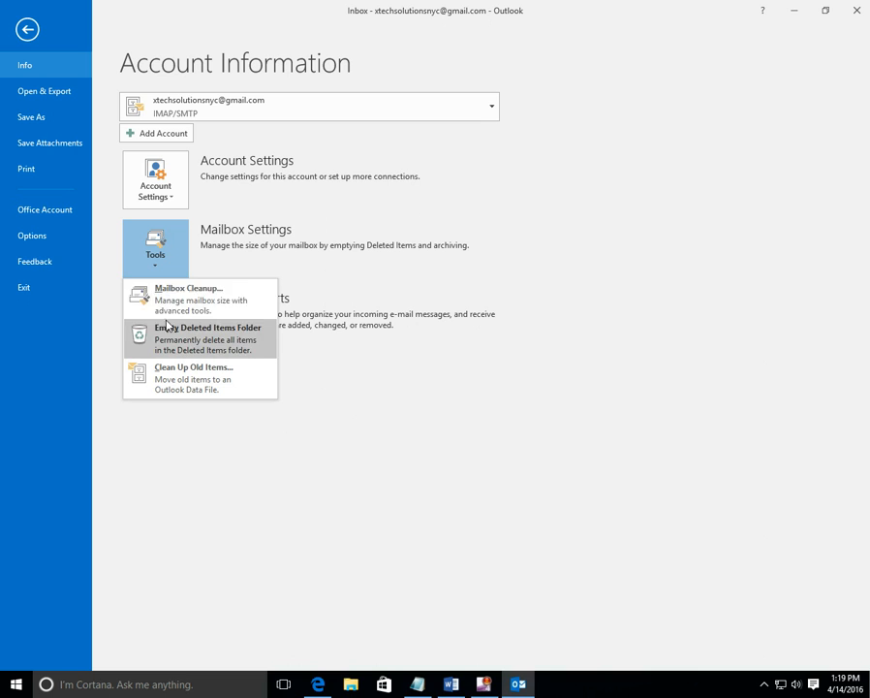
mouse_move(176, 406)
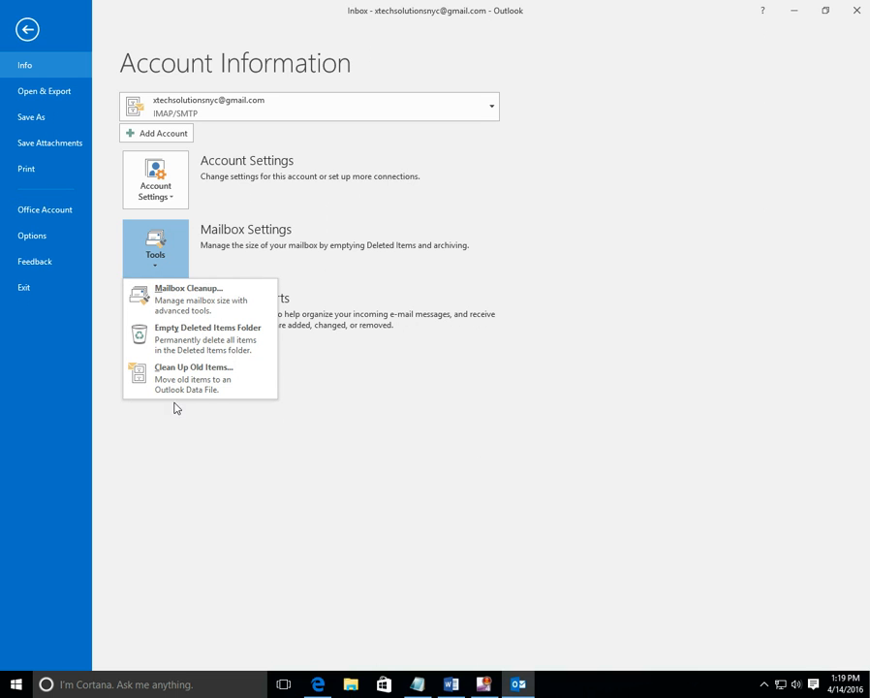
mouse_move(194, 378)
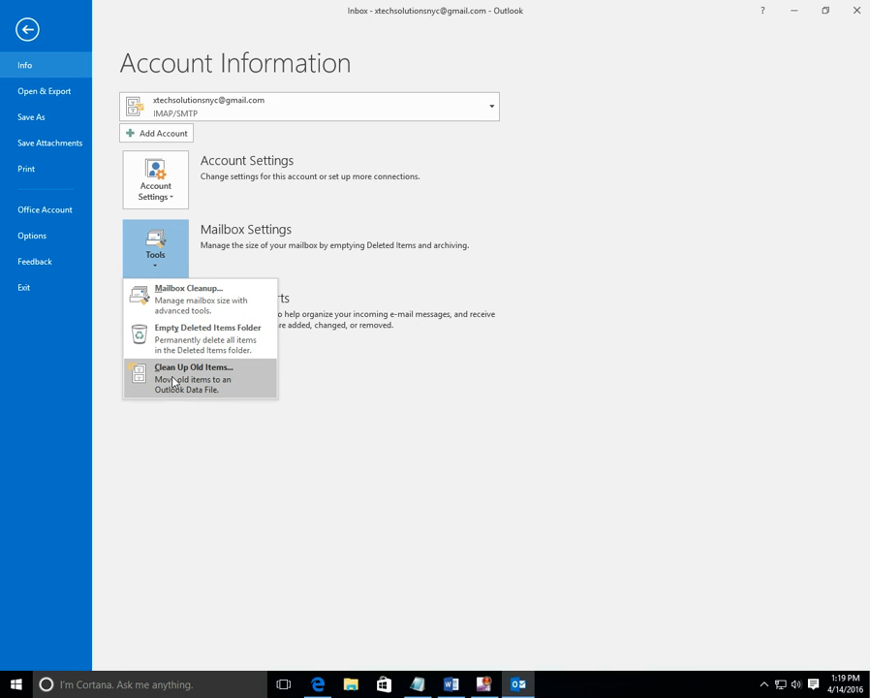
Start archiving old items and browse the Gmail account's top-level and Calendar folders.
left_click(194, 376)
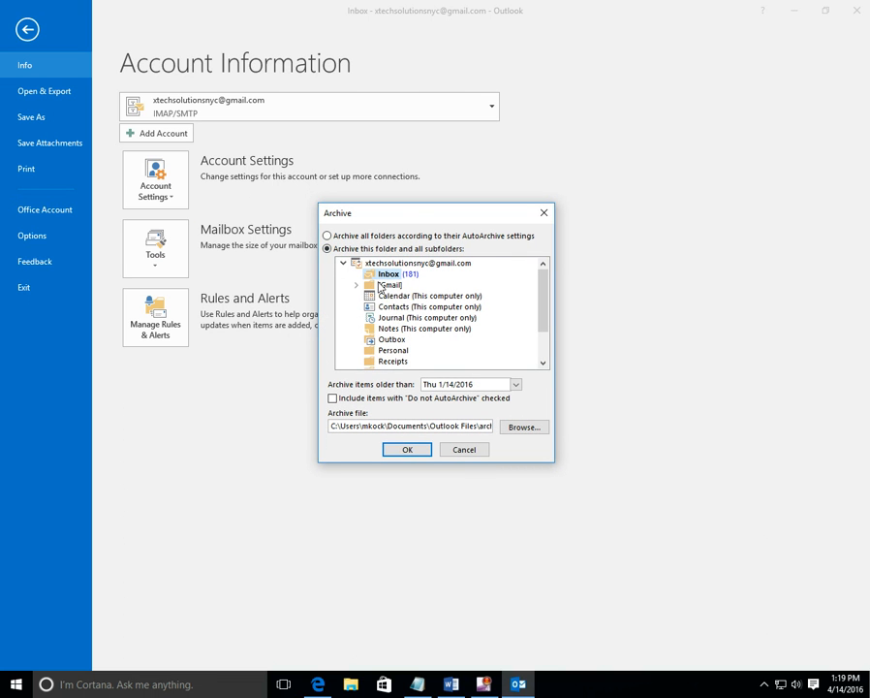
mouse_move(531, 295)
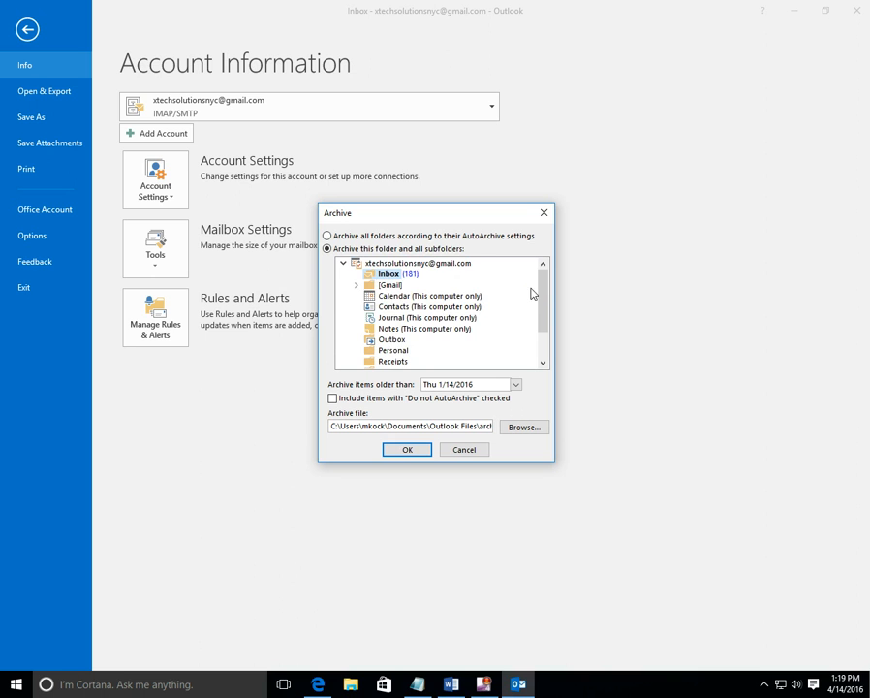
mouse_move(496, 243)
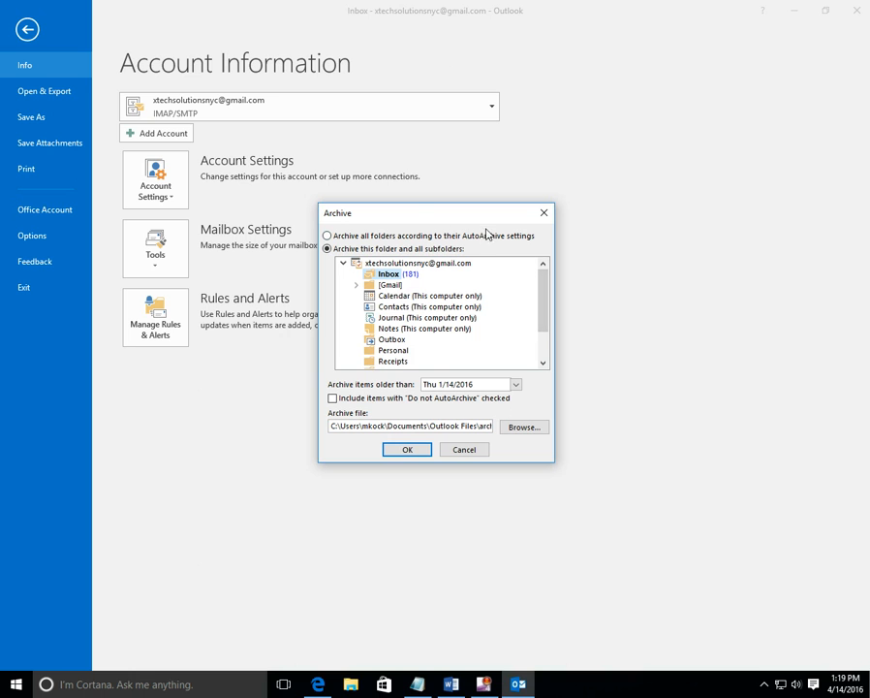
mouse_move(503, 253)
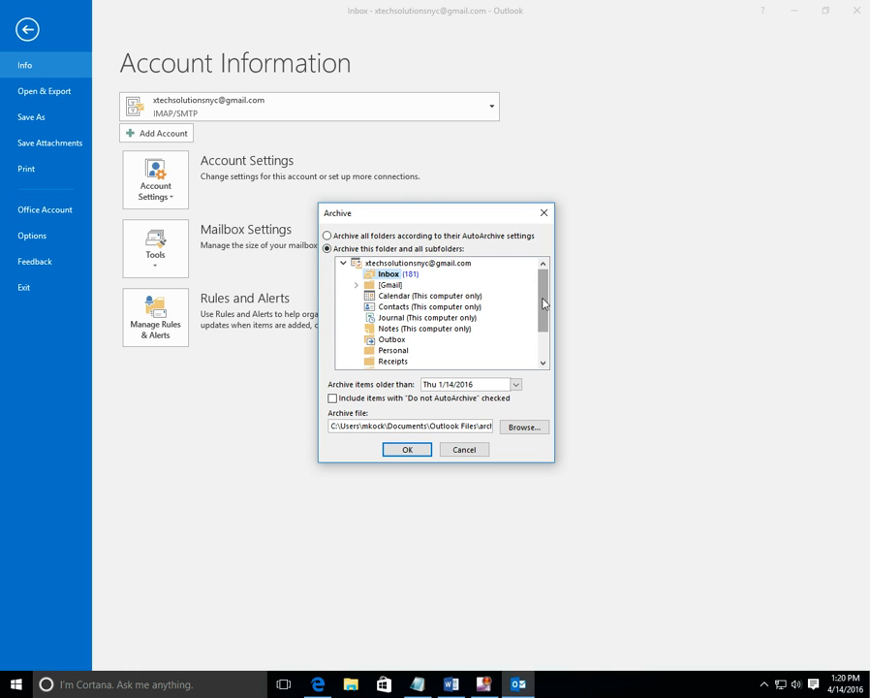
scroll("down", 3)
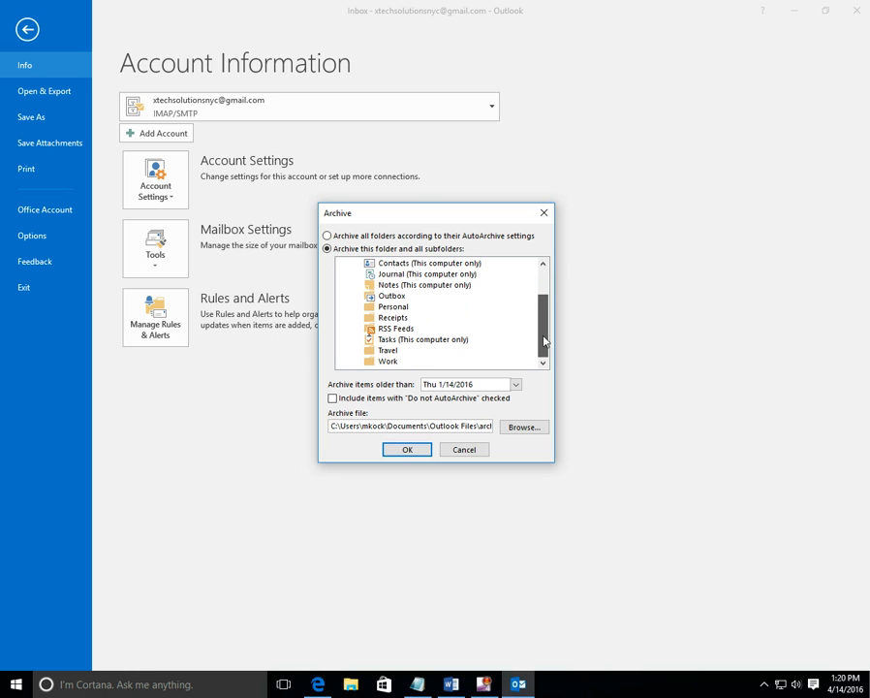
scroll("up", 3)
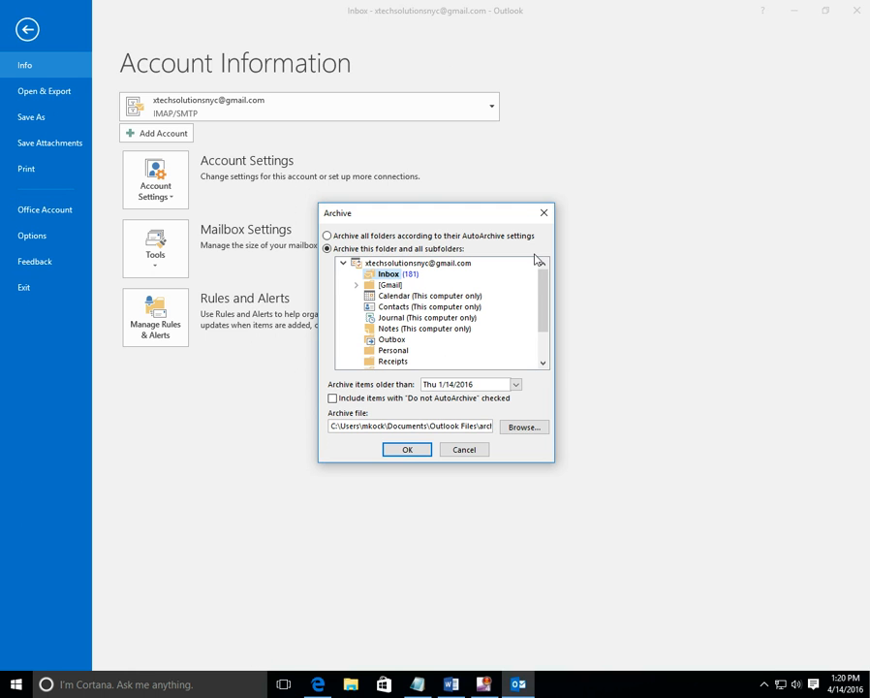
scroll("down", 3)
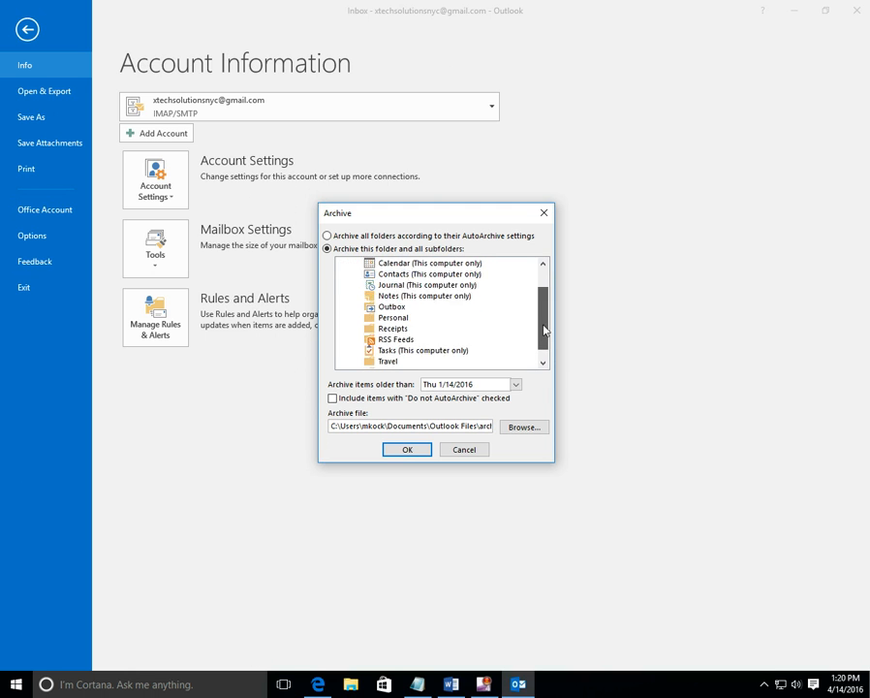
scroll("down", 3)
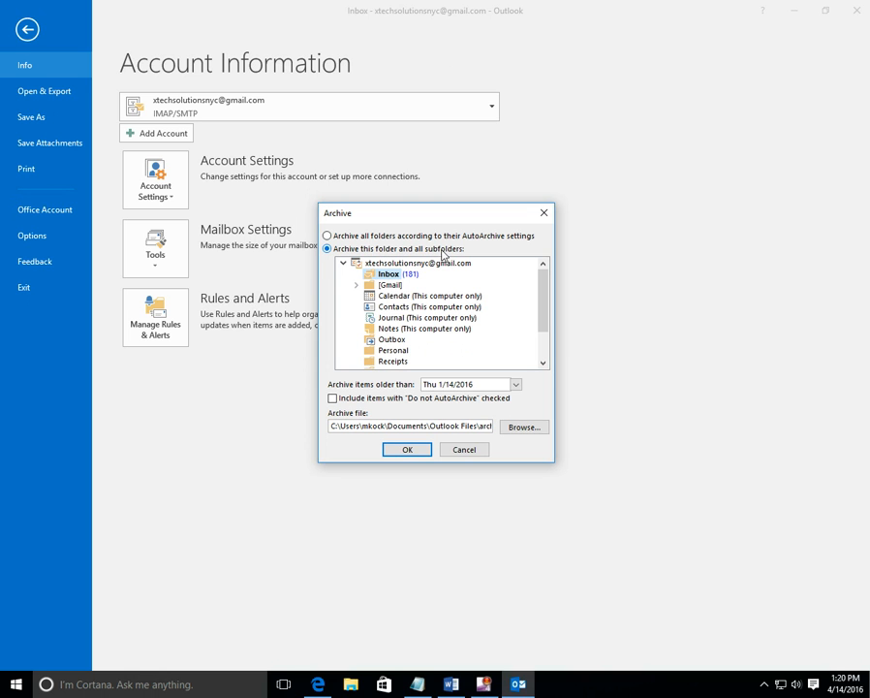
mouse_move(357, 279)
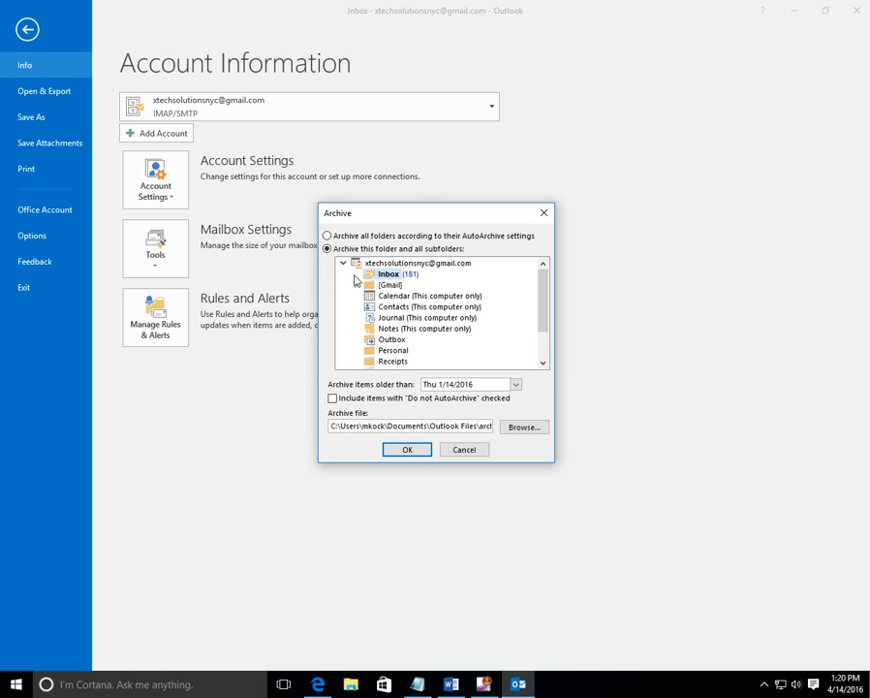
left_click(417, 264)
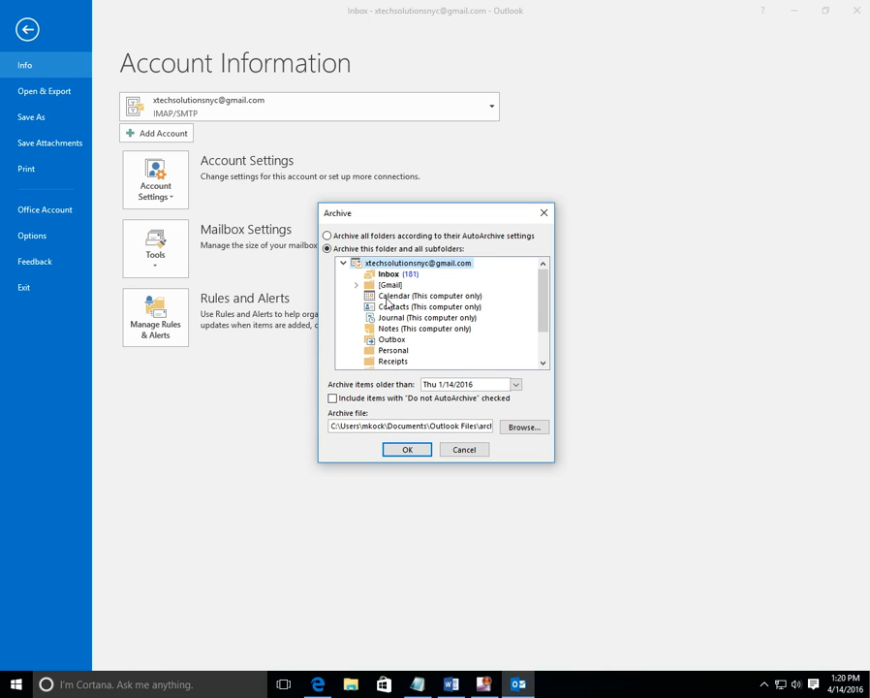
mouse_move(392, 318)
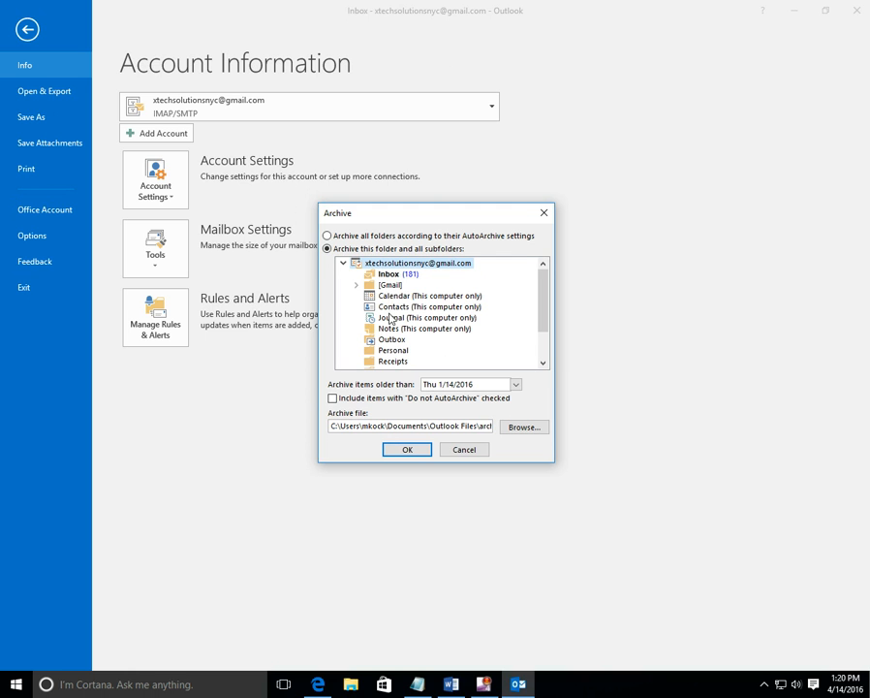
left_click(427, 294)
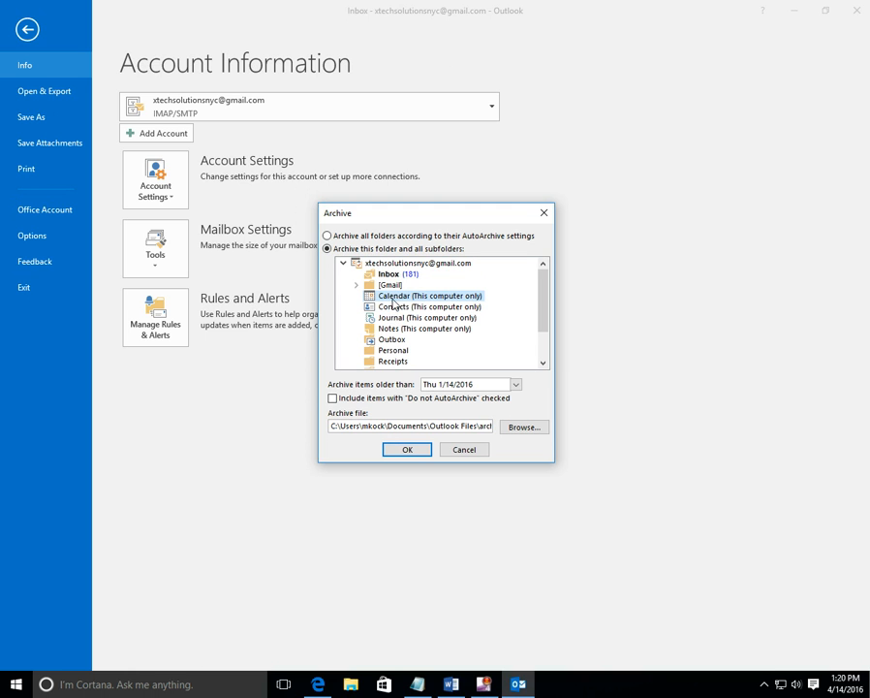
Expand [Gmail] and choose its Inbox as the folder to archive.
scroll("down", 3)
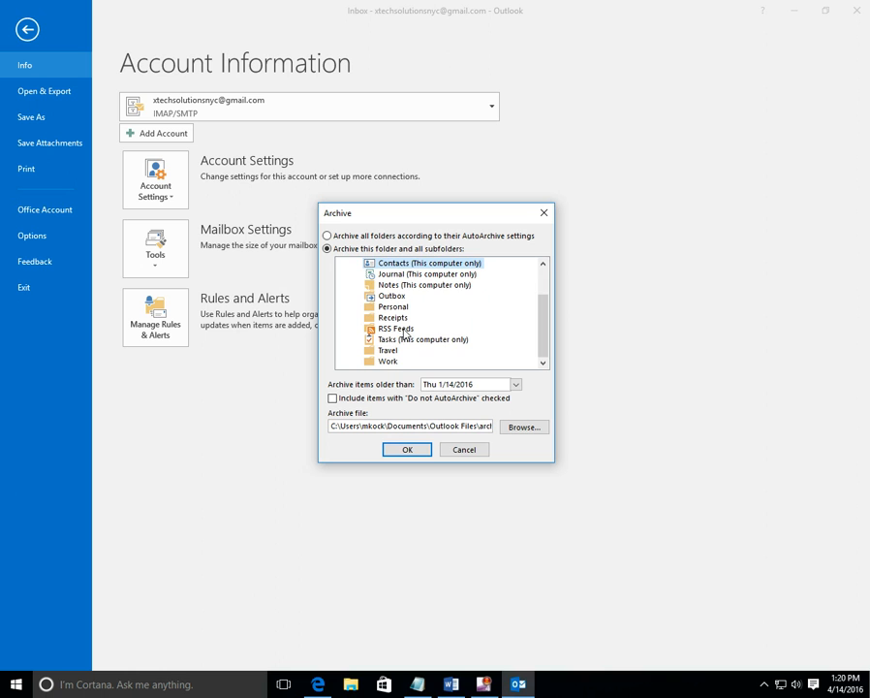
left_click(341, 264)
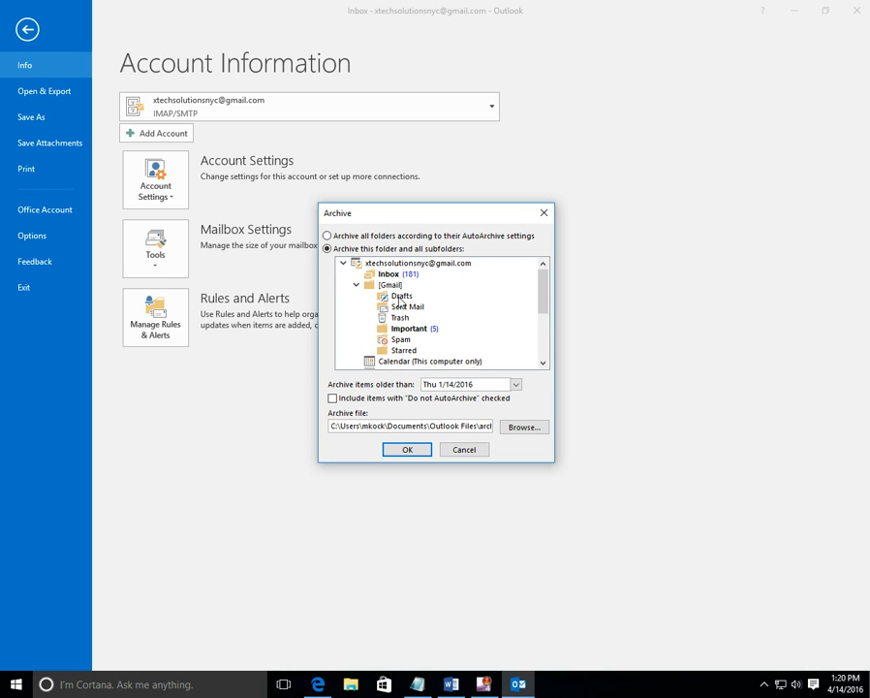
left_click(406, 306)
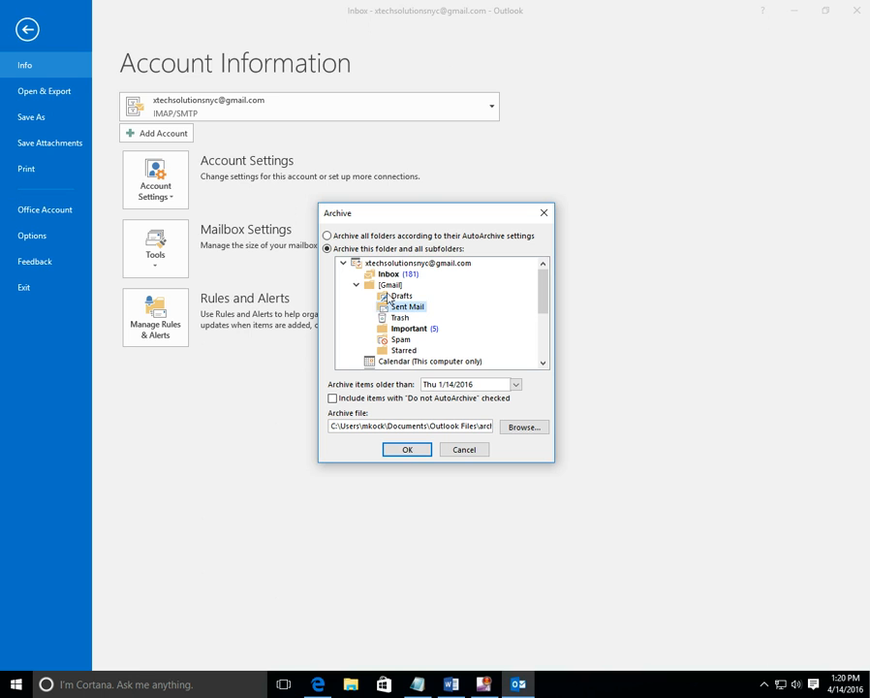
left_click(388, 273)
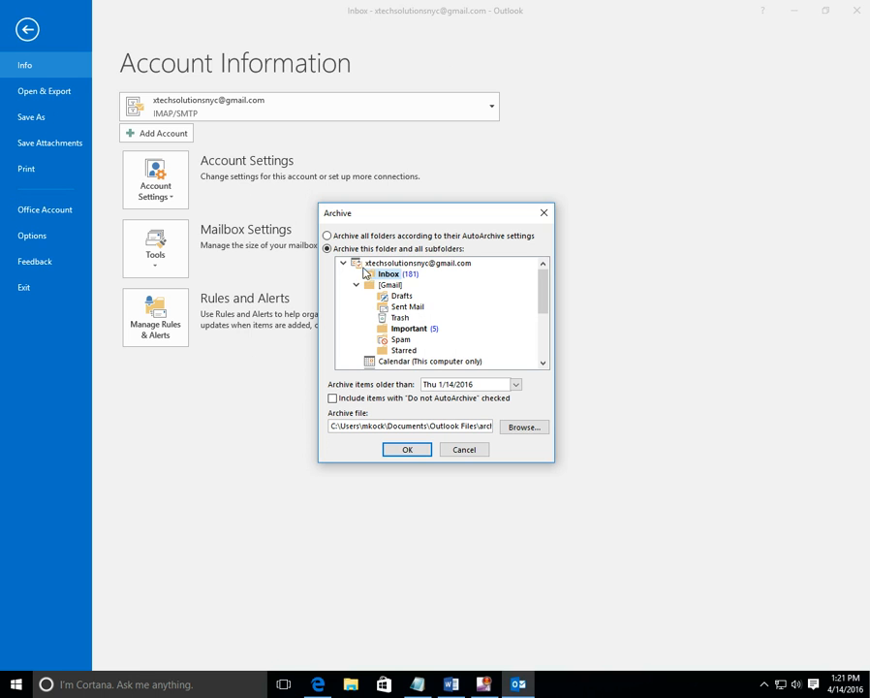
mouse_move(362, 271)
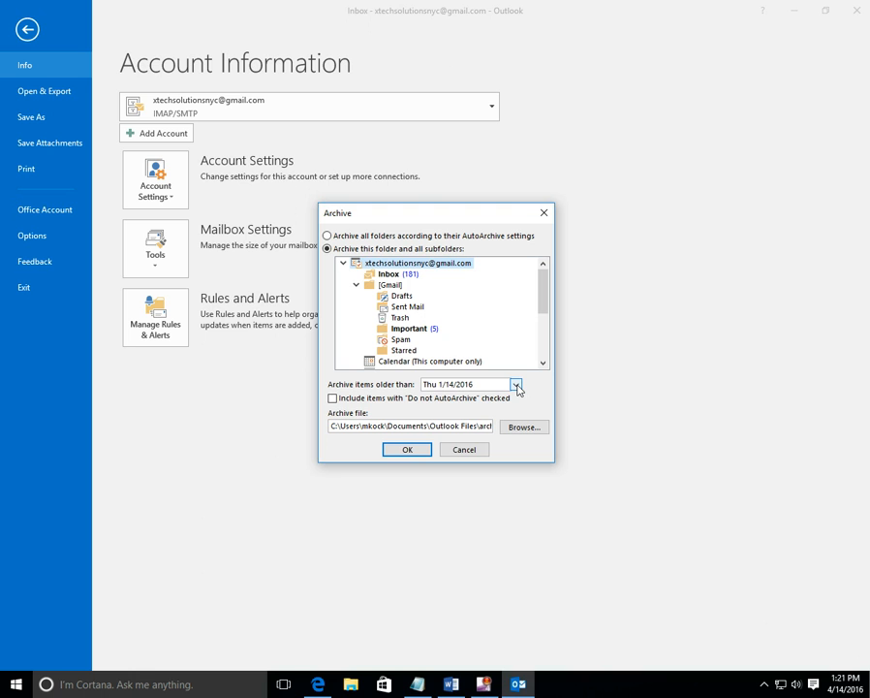
Set the archive cutoff so items older than April 1, 2013 are archived.
left_click(515, 384)
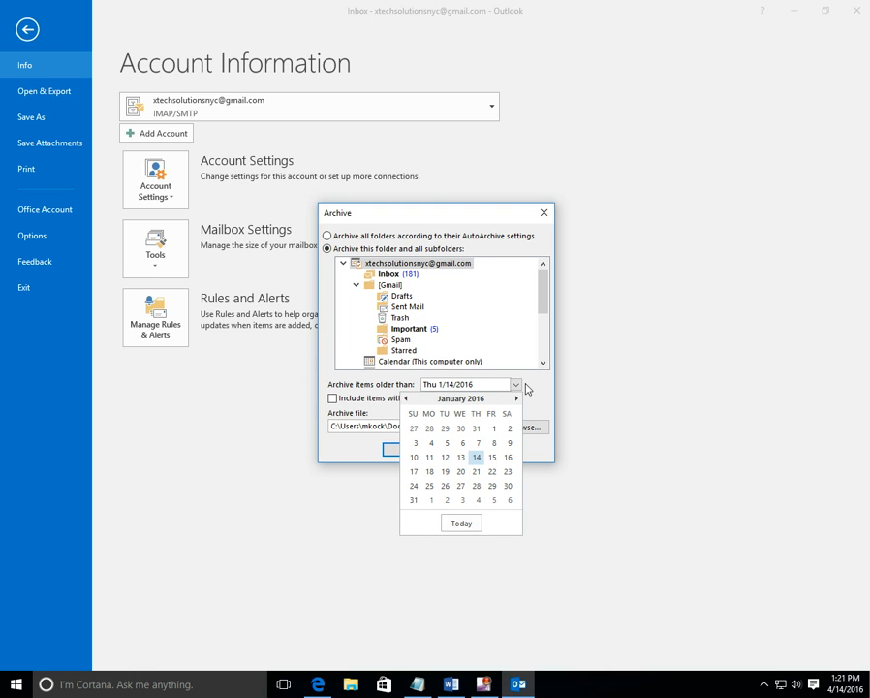
left_click(407, 399)
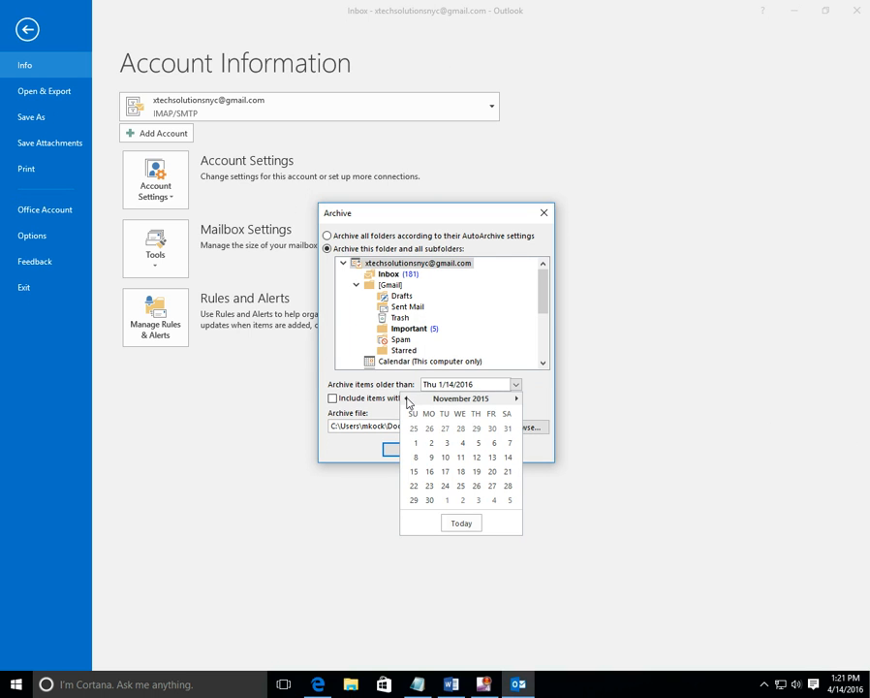
left_click(407, 399)
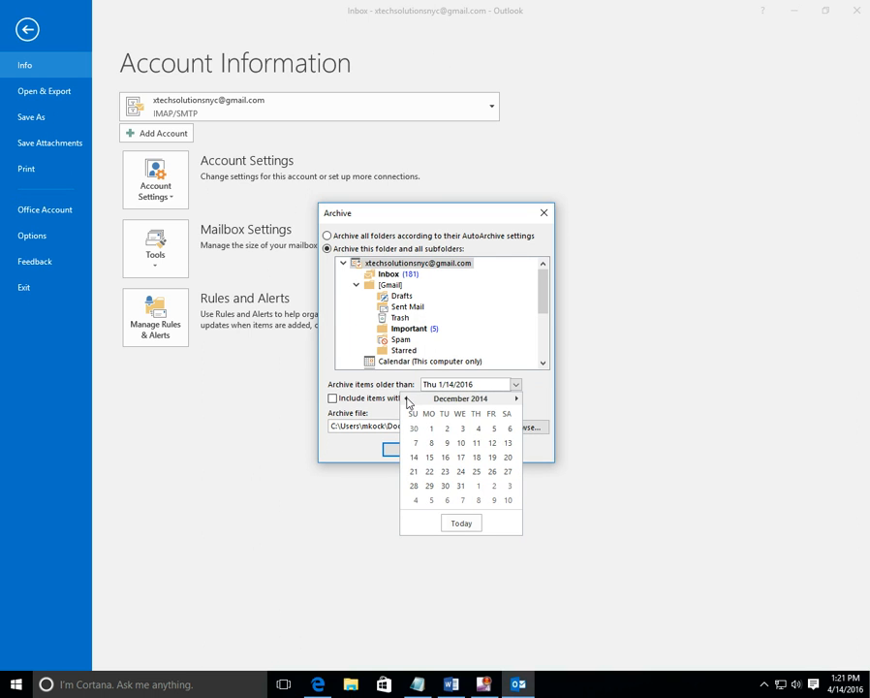
left_click(407, 400)
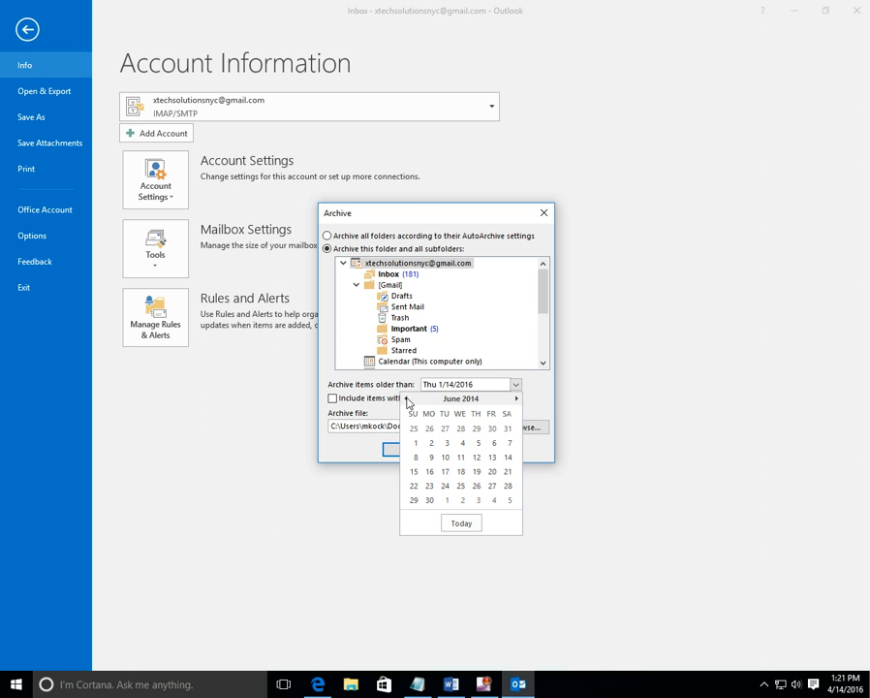
left_click(407, 399)
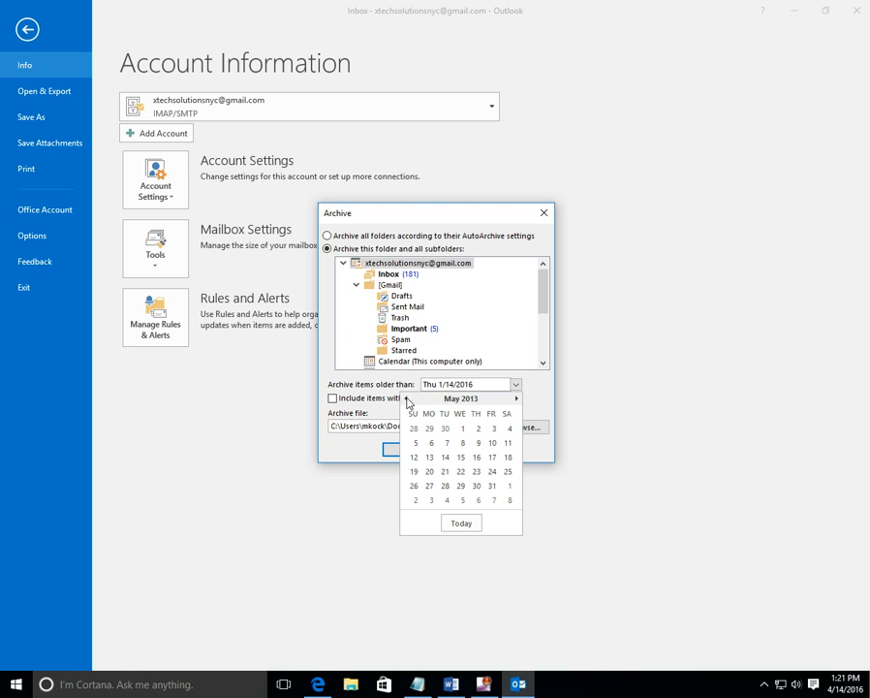
left_click(407, 399)
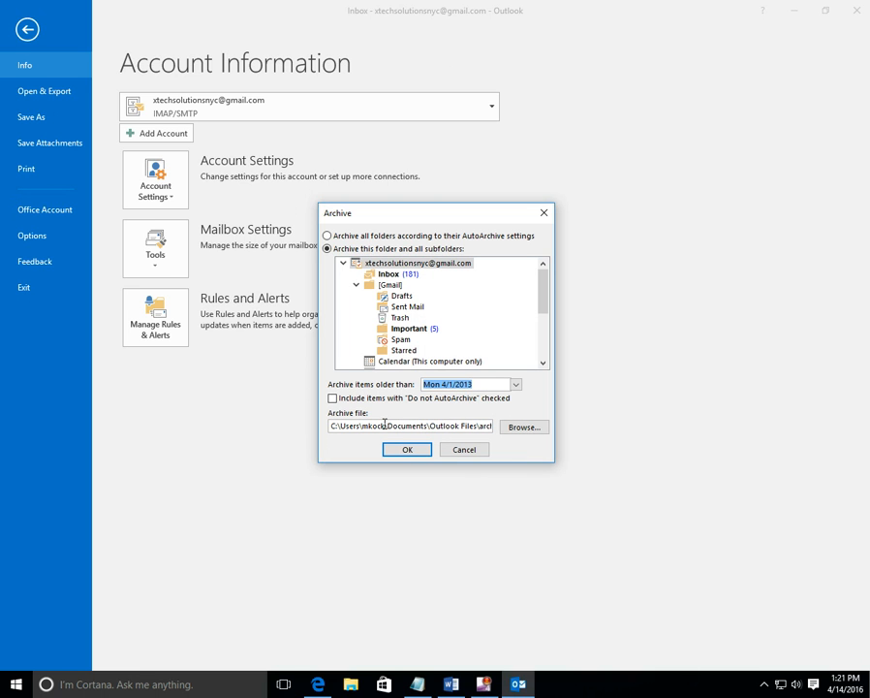
Name the archive file archive in Documents\Outlook Files, hitting an invalid-name warning.
left_click(415, 426)
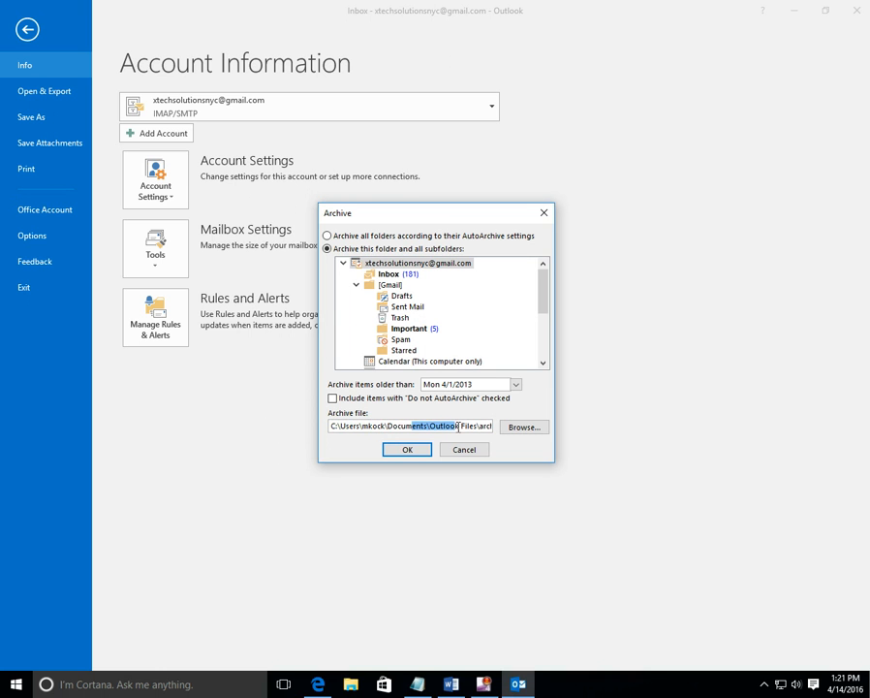
left_click(523, 426)
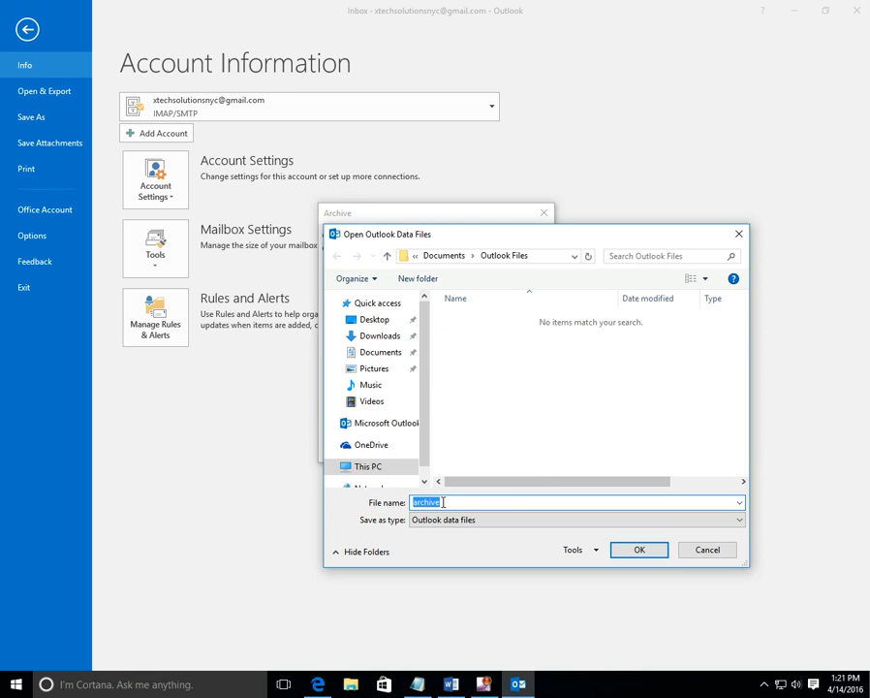
left_click(639, 550)
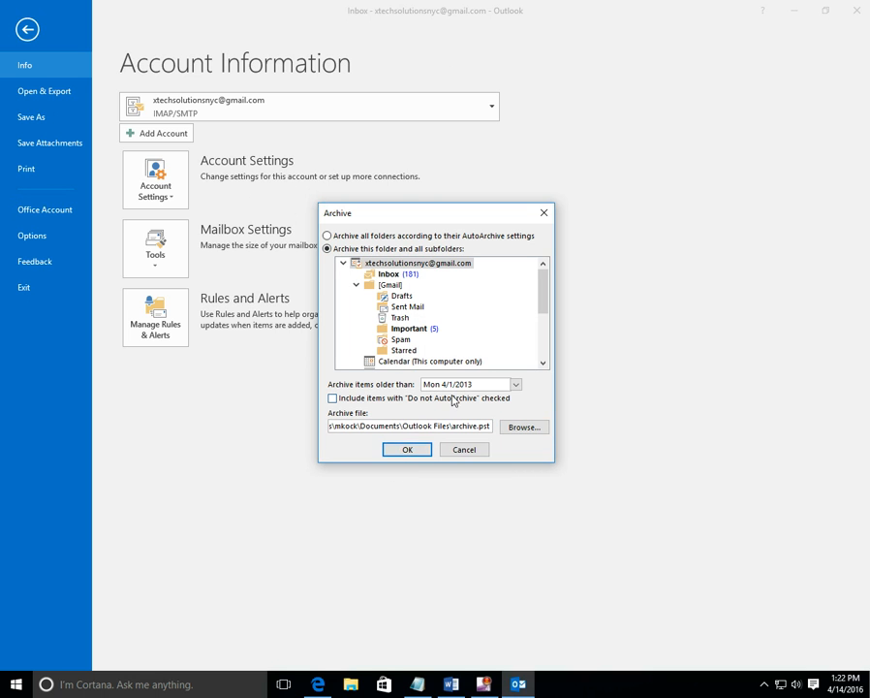
left_click(407, 449)
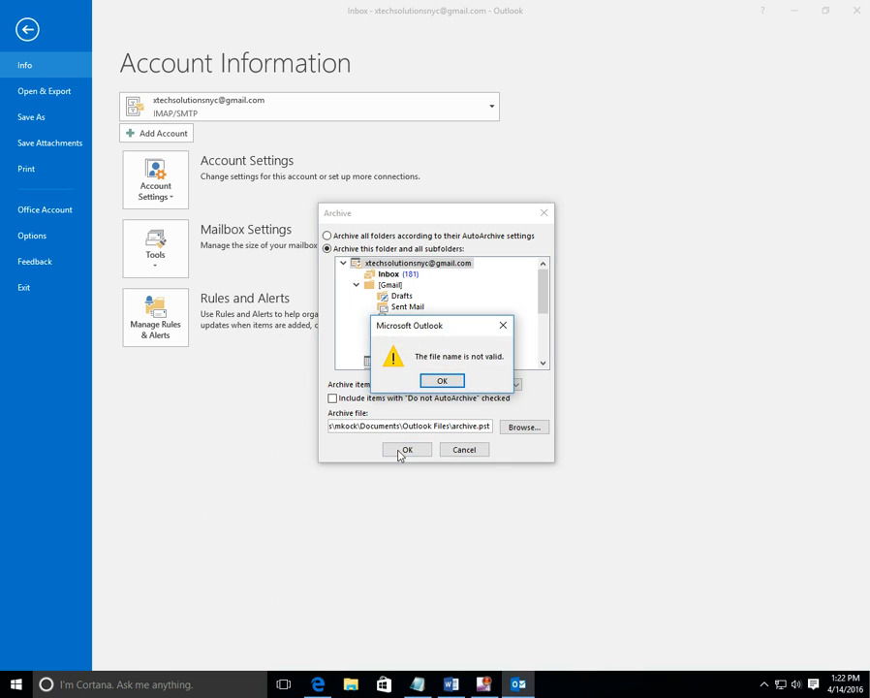
left_click(442, 378)
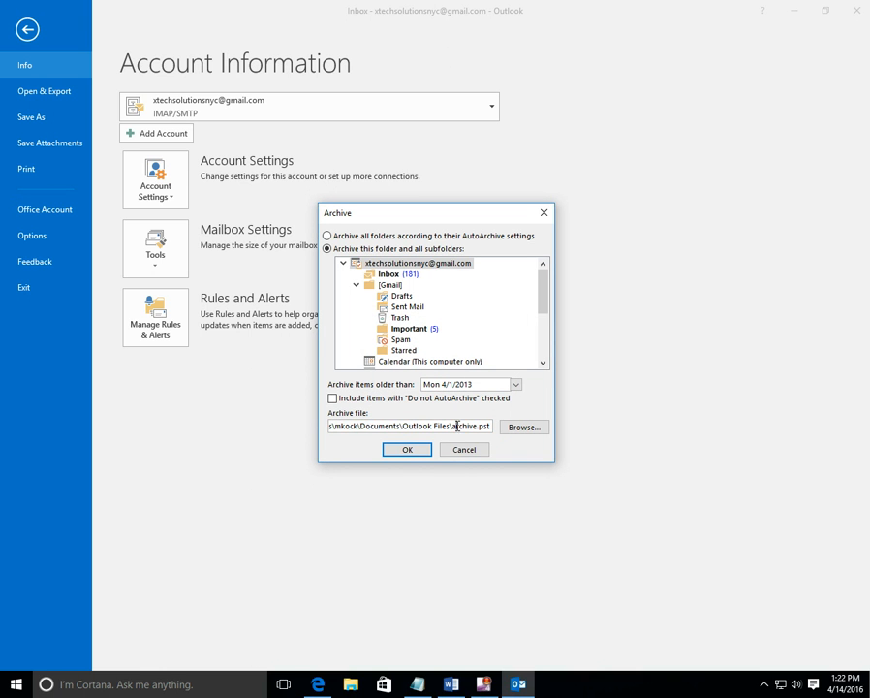
Re-browse to archive.pst and run the archive into it.
triple_click(407, 427)
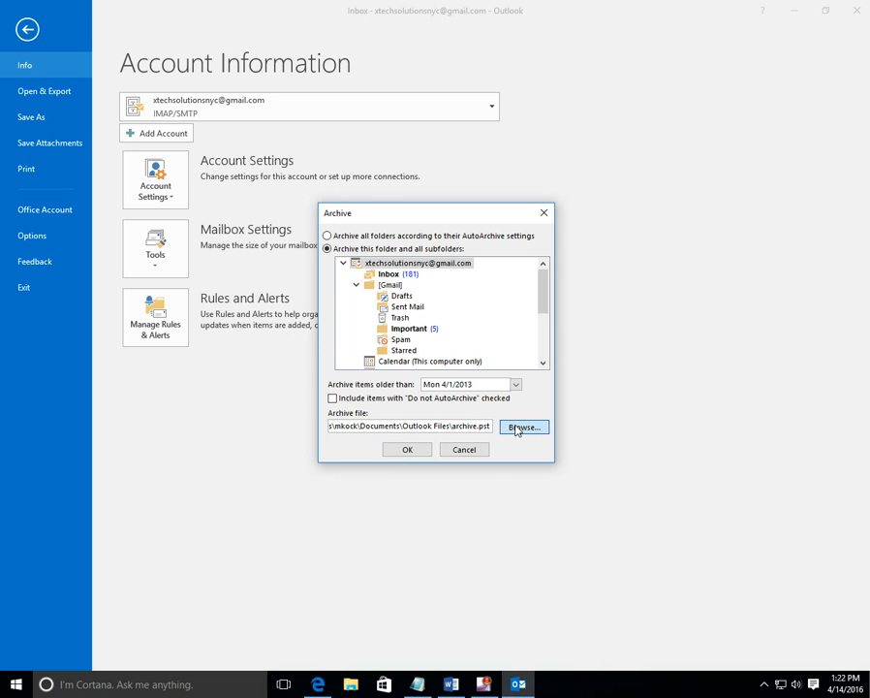
mouse_move(515, 438)
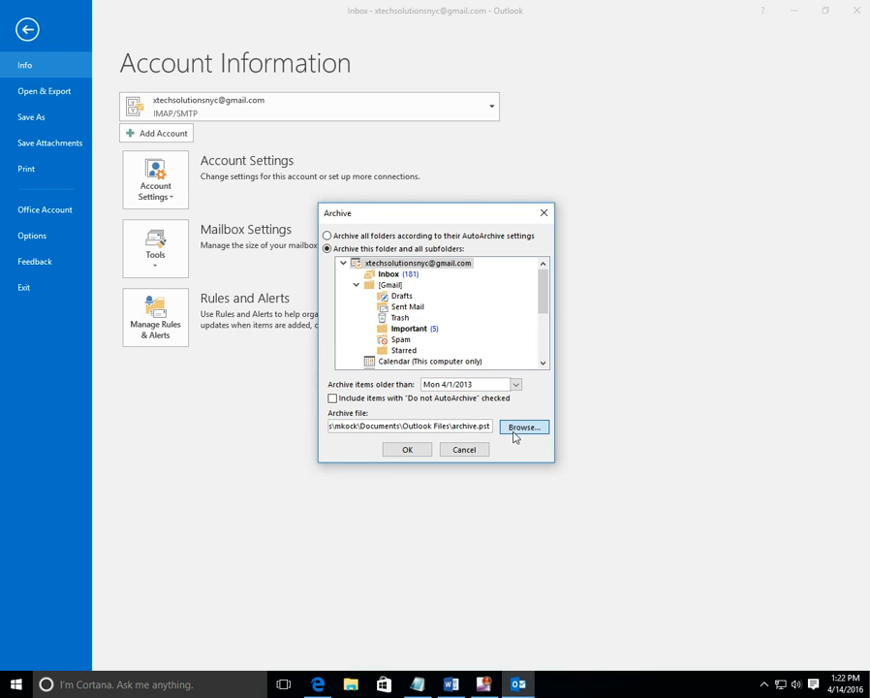
left_click(523, 426)
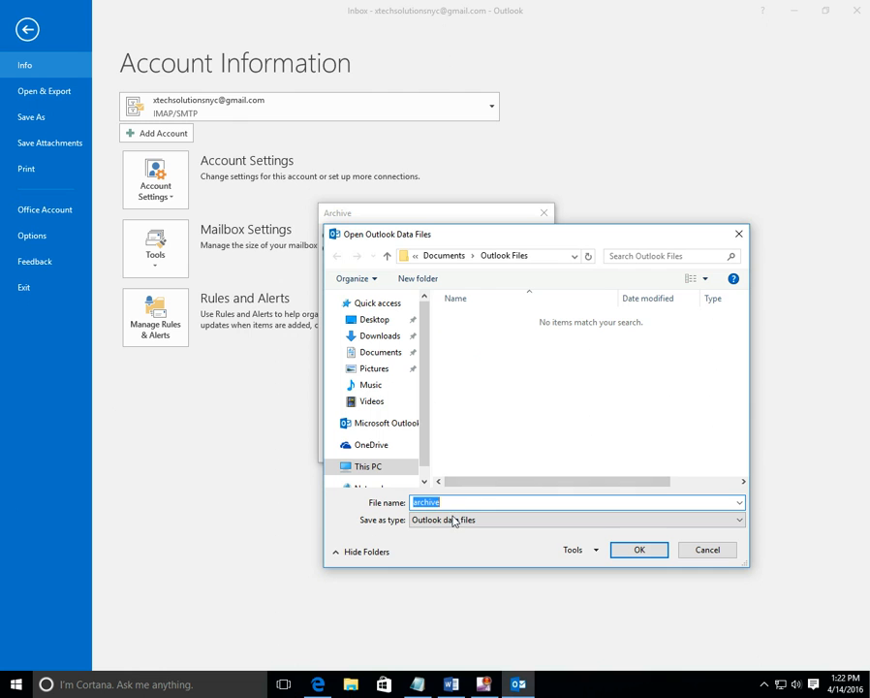
left_click(640, 550)
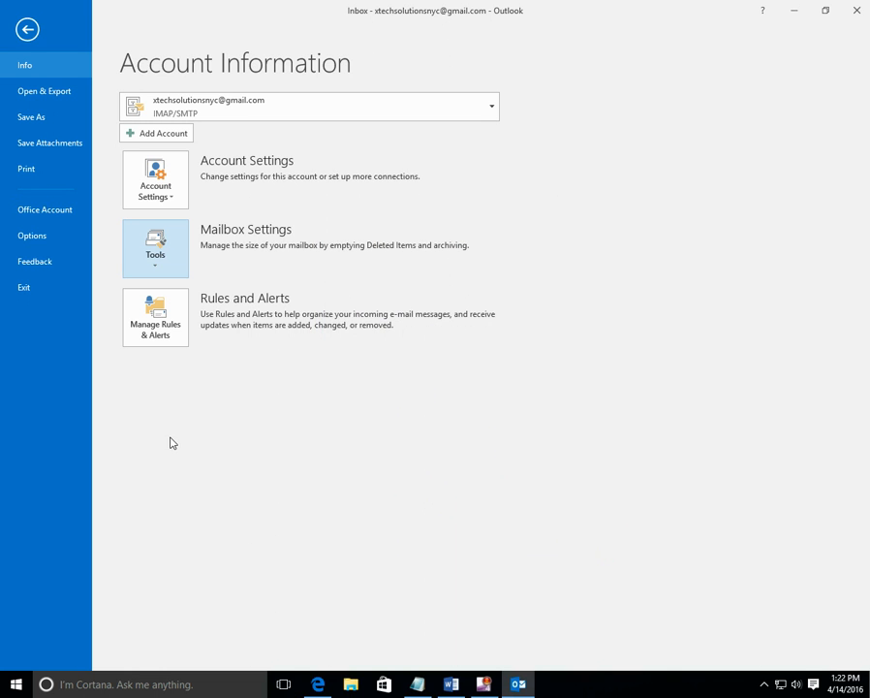
mouse_move(27, 29)
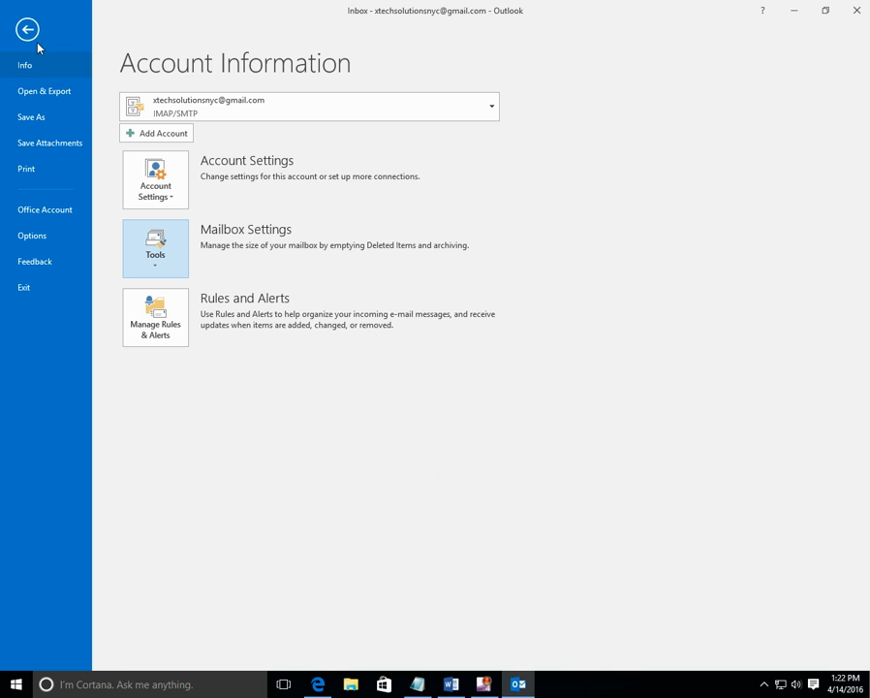
Return to the main mail view where the archives data file appears.
left_click(27, 29)
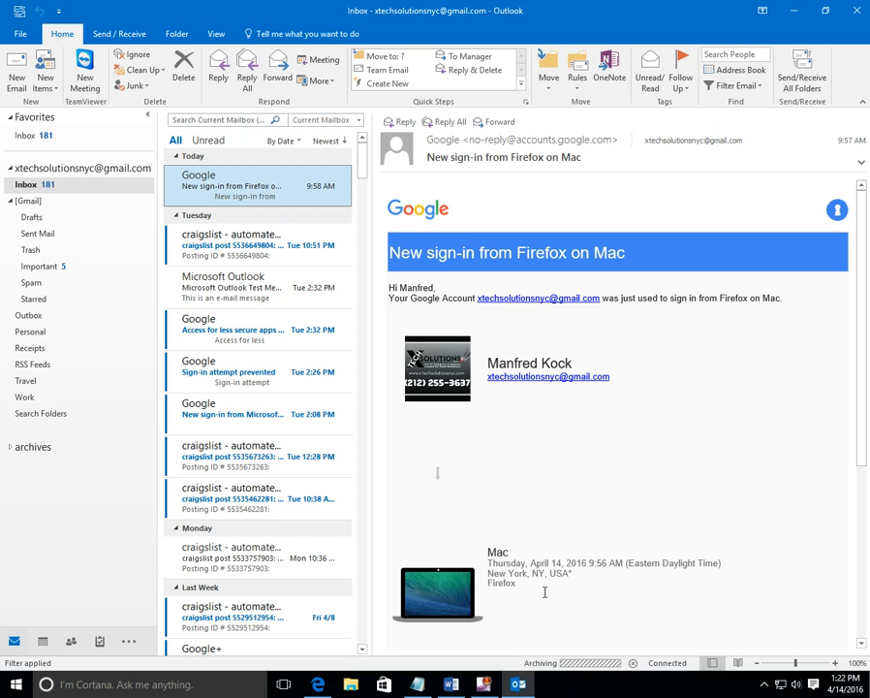
mouse_move(510, 410)
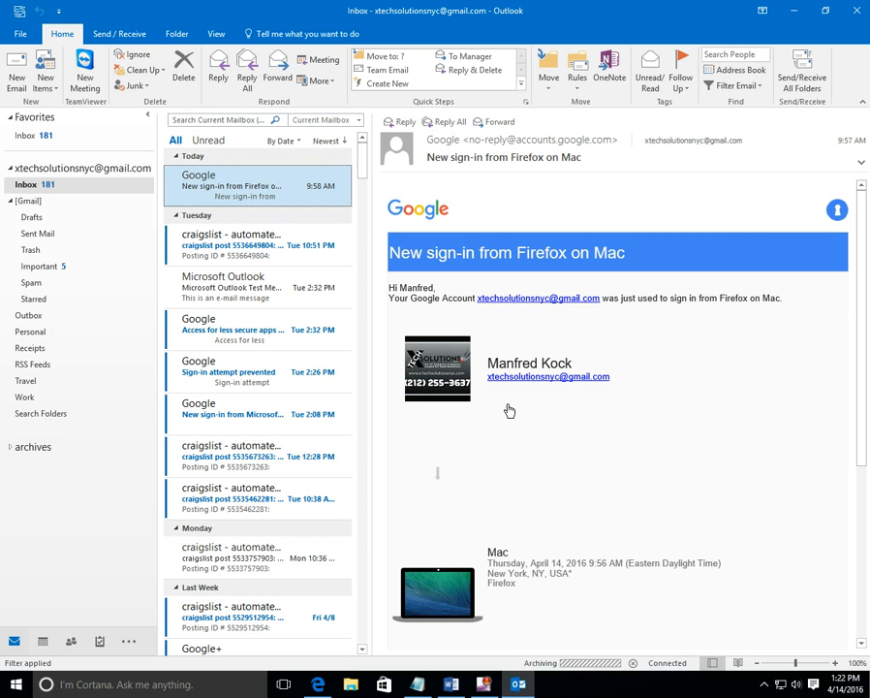
mouse_move(322, 295)
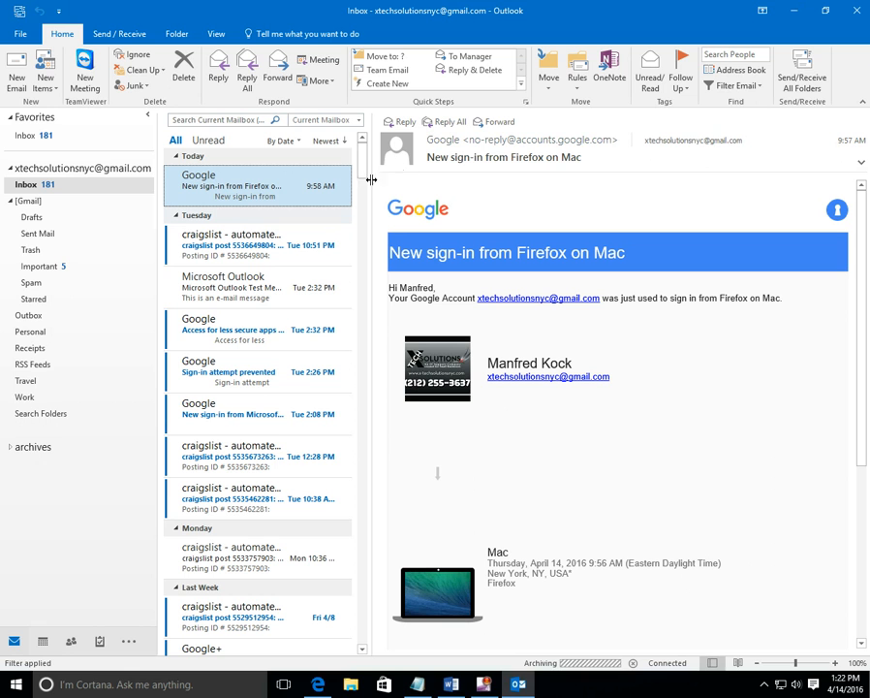
mouse_move(405, 181)
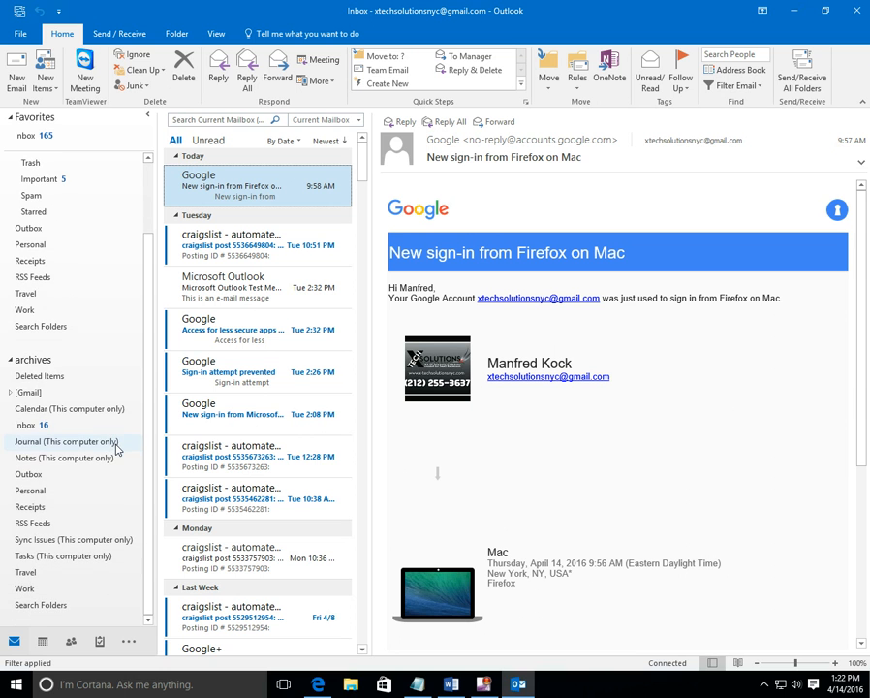
mouse_move(29, 424)
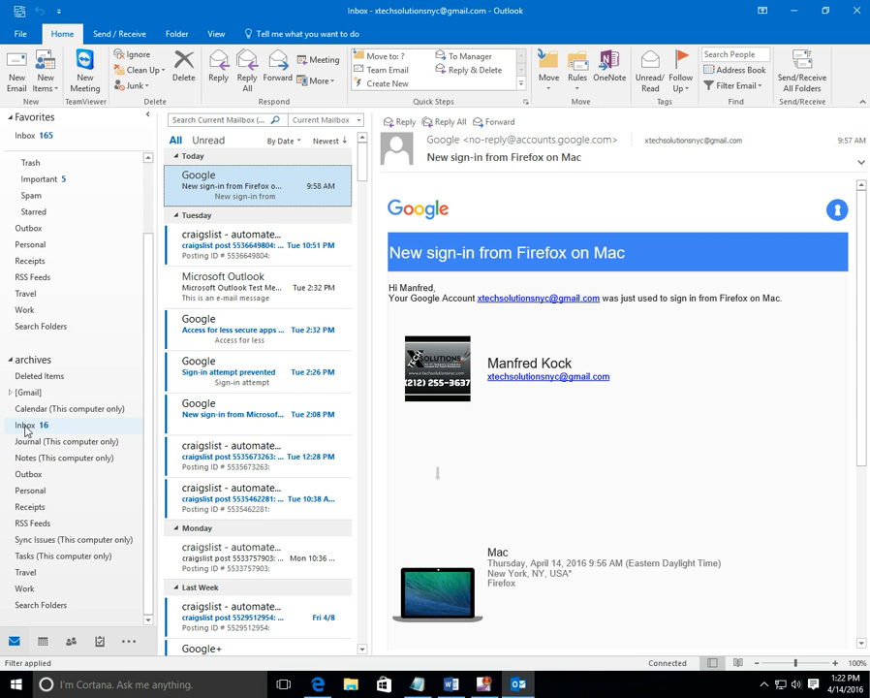
View the archive's Inbox of old 2013 Google+ messages.
left_click(27, 425)
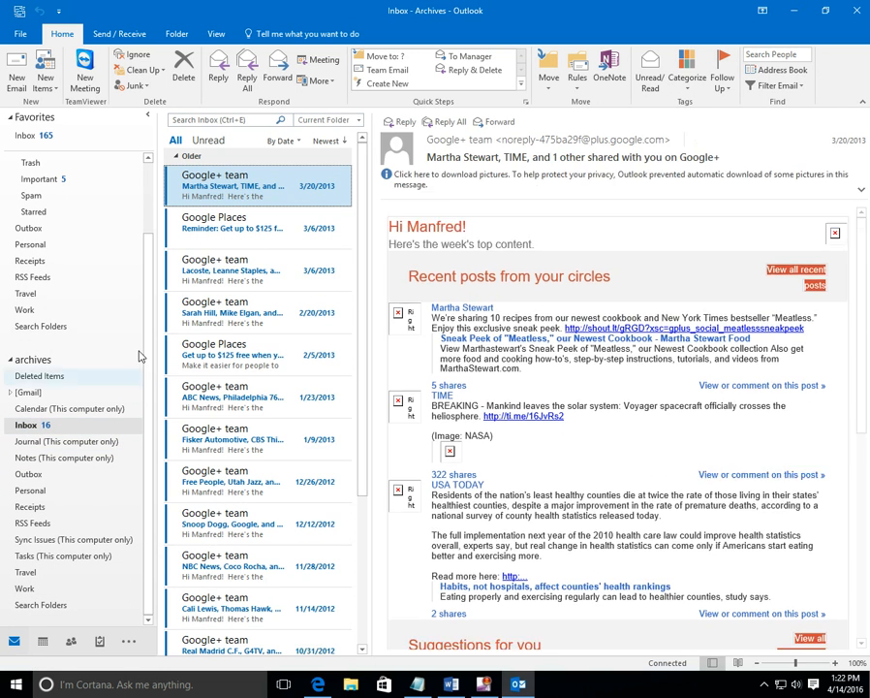
scroll("down", 3)
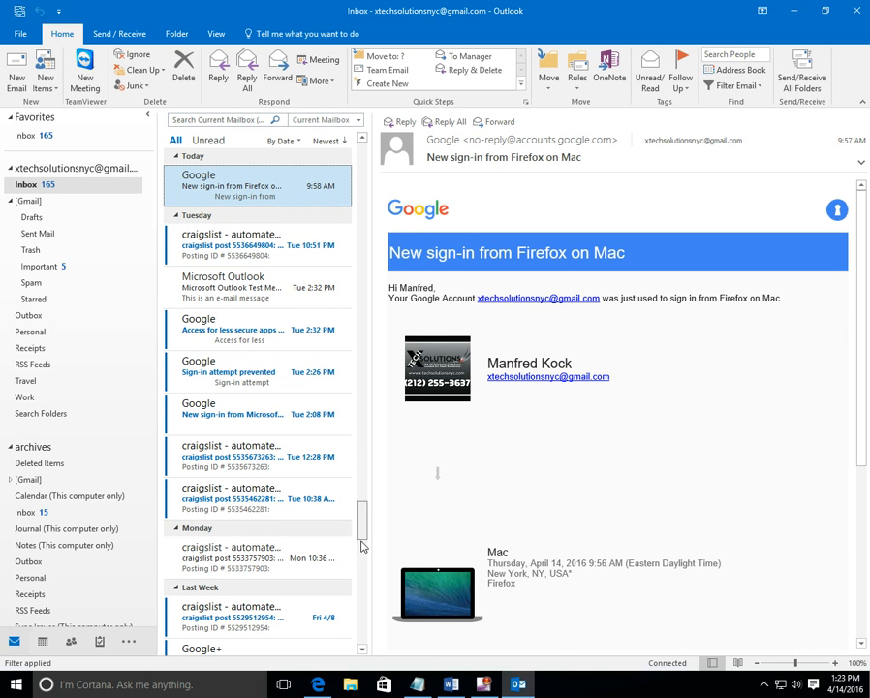
scroll("down", 3)
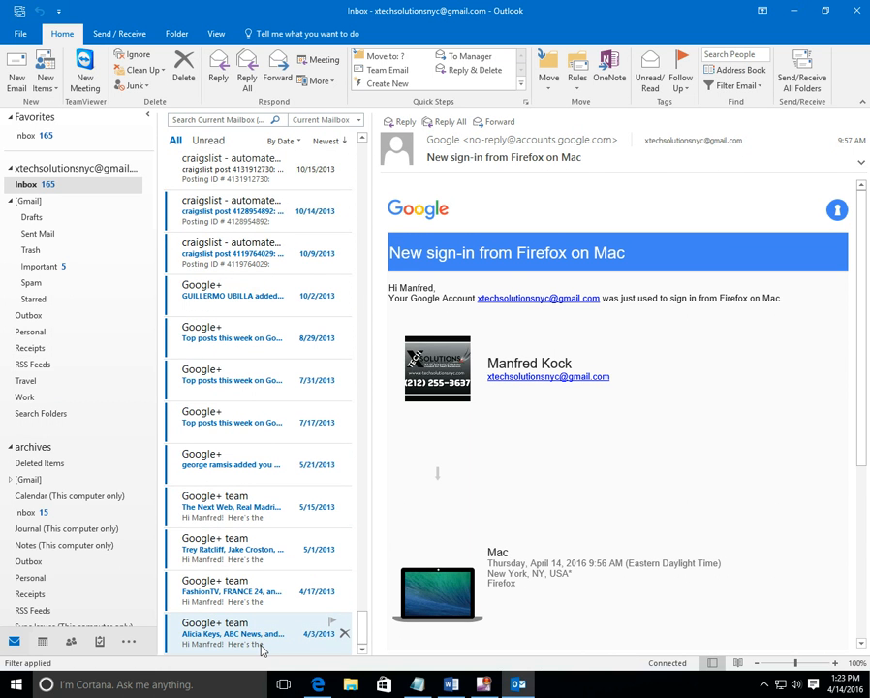
mouse_move(244, 645)
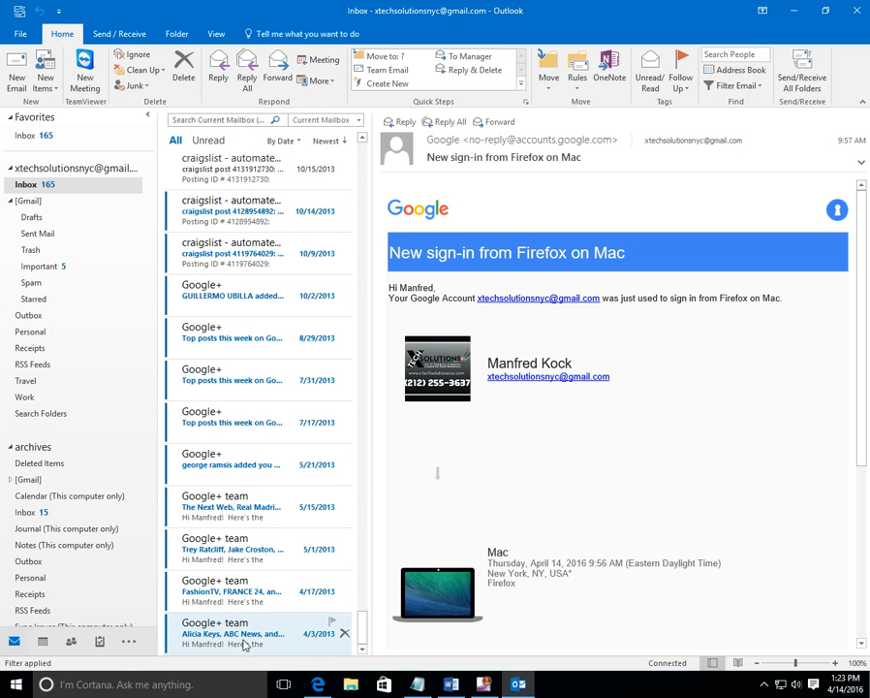
mouse_move(430, 443)
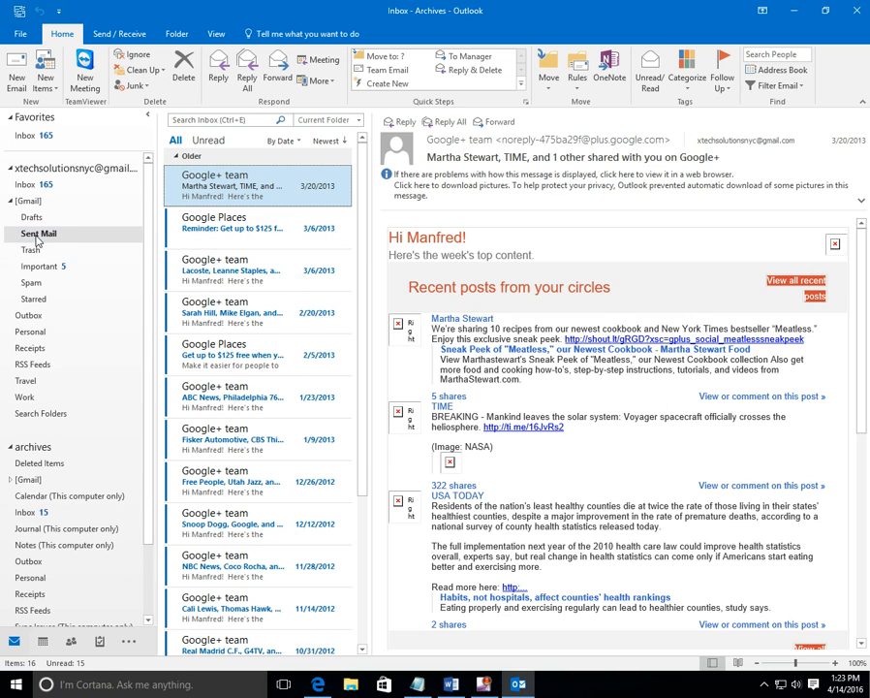
Check the archive's Gmail Sent Mail, found empty, then return to the account Inbox.
left_click(39, 232)
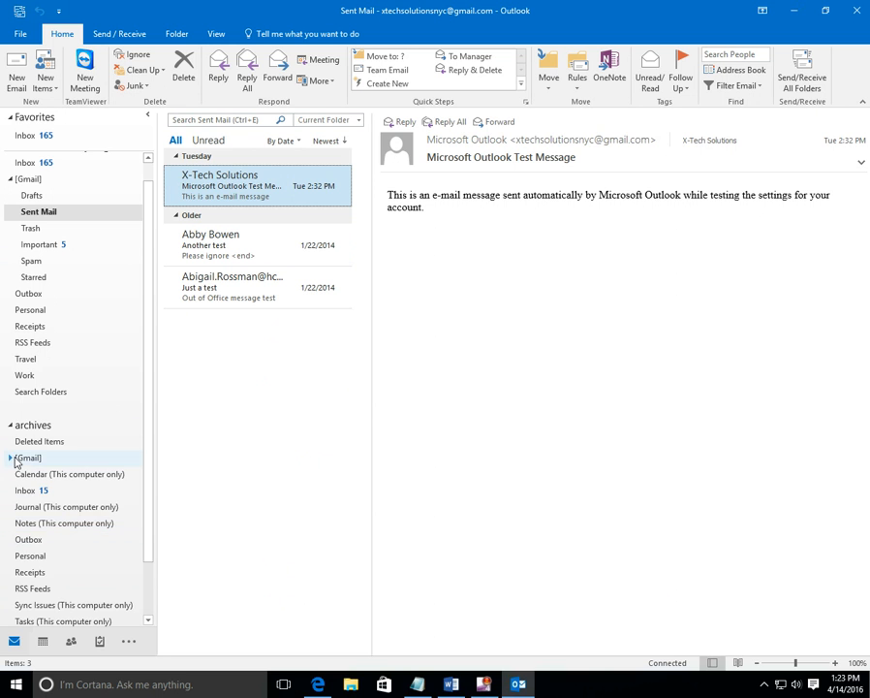
left_click(8, 457)
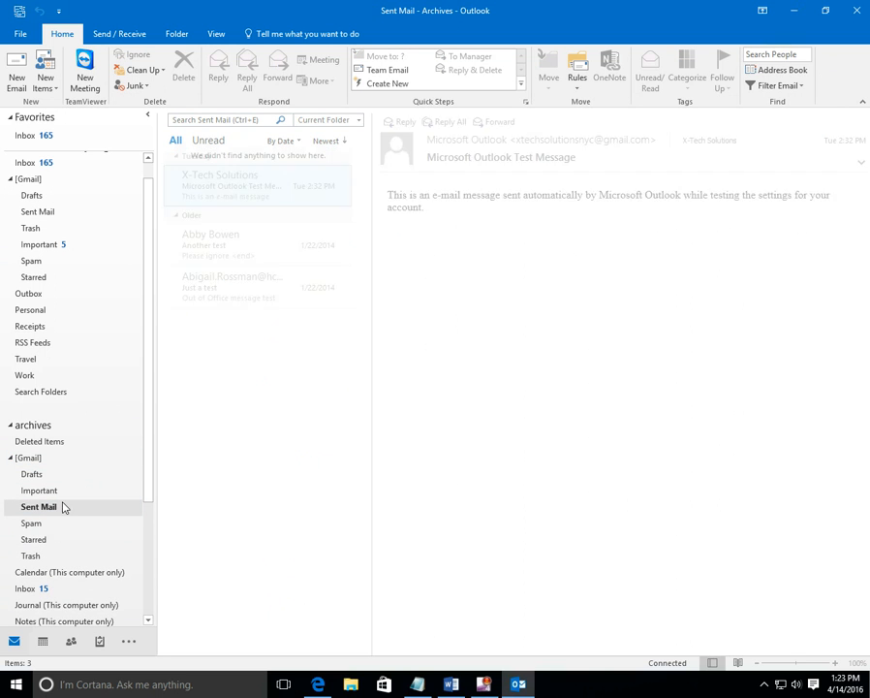
left_click(29, 457)
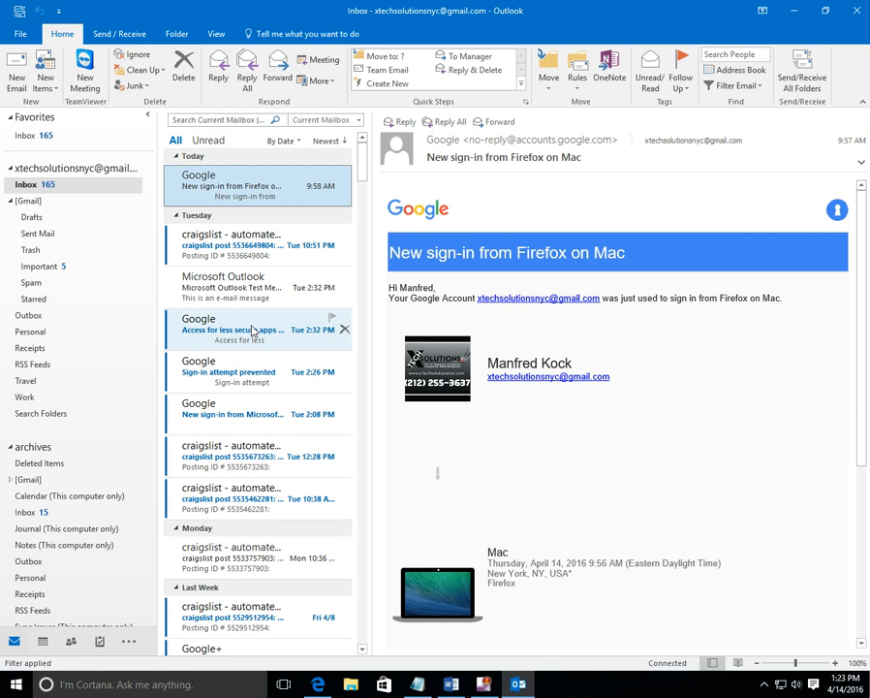
mouse_move(217, 189)
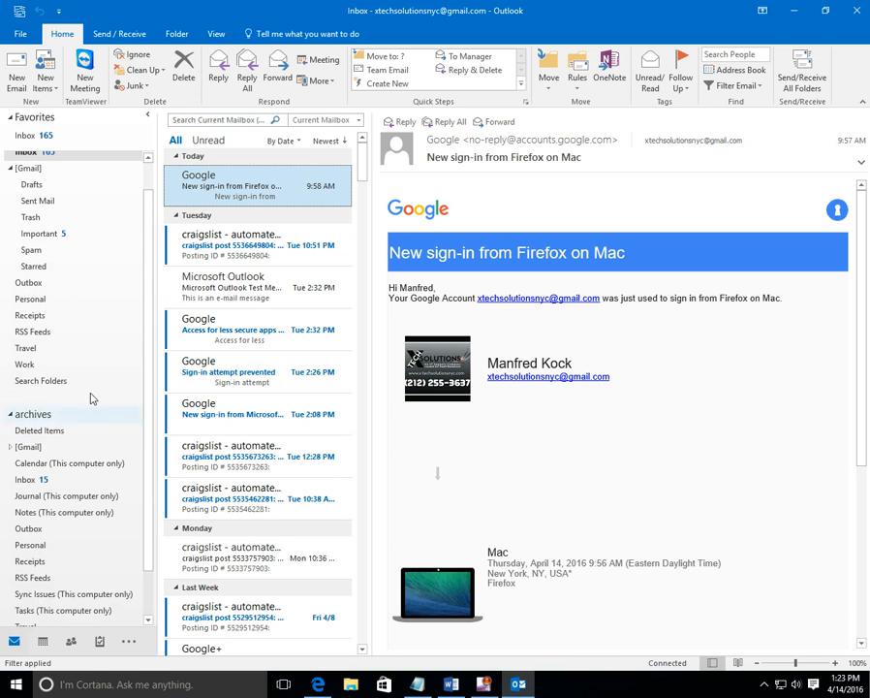
left_click(256, 286)
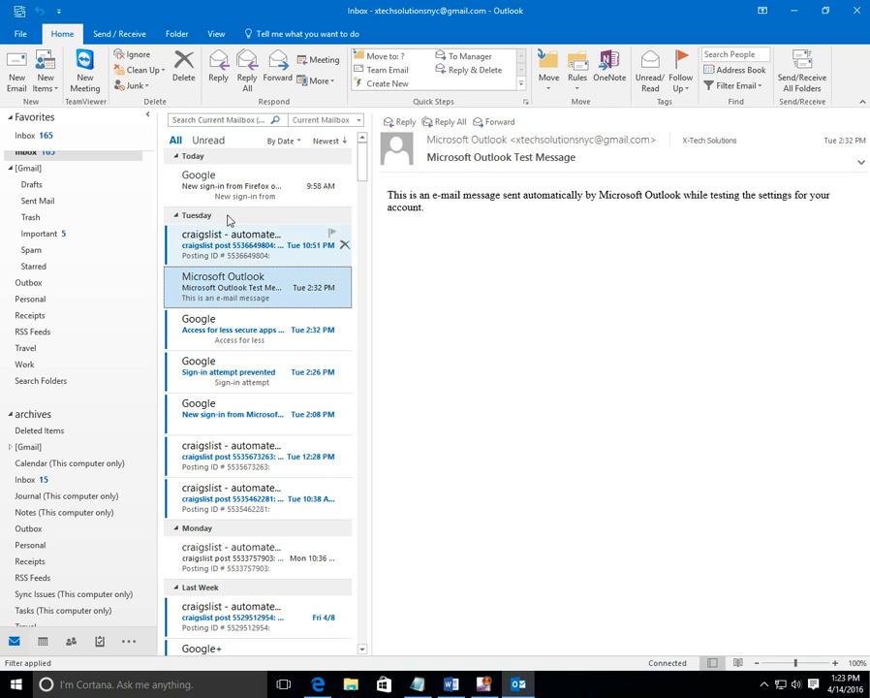
left_click(232, 186)
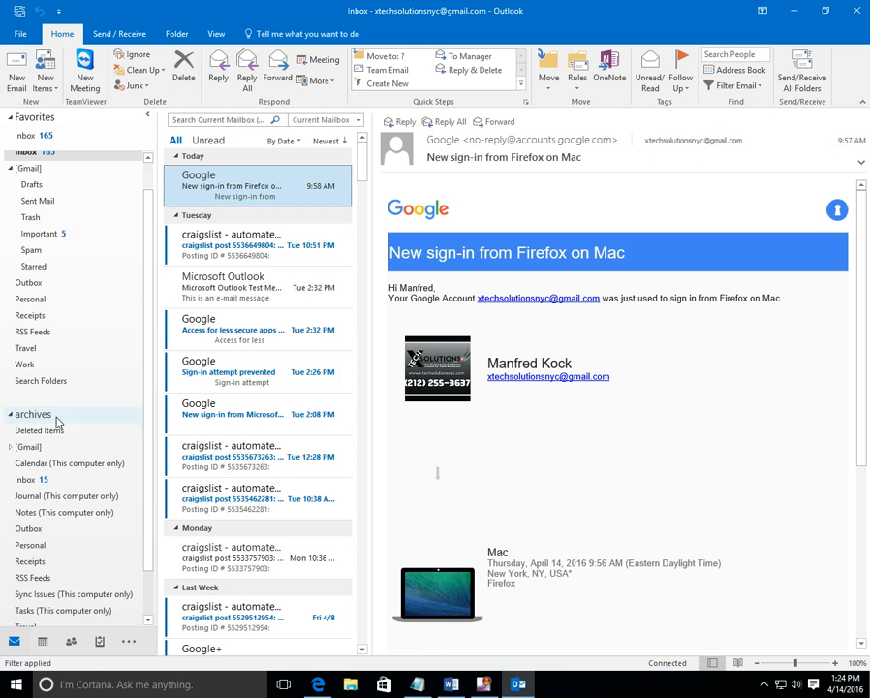
mouse_move(225, 186)
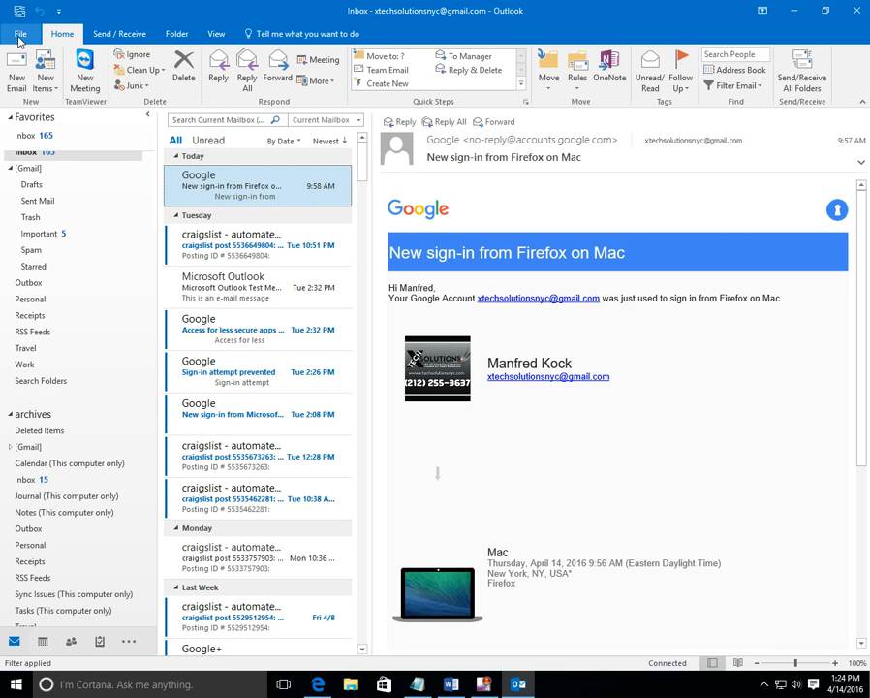
Reopen Clean Up Old Items with the whole Gmail account and subfolders selected.
left_click(19, 33)
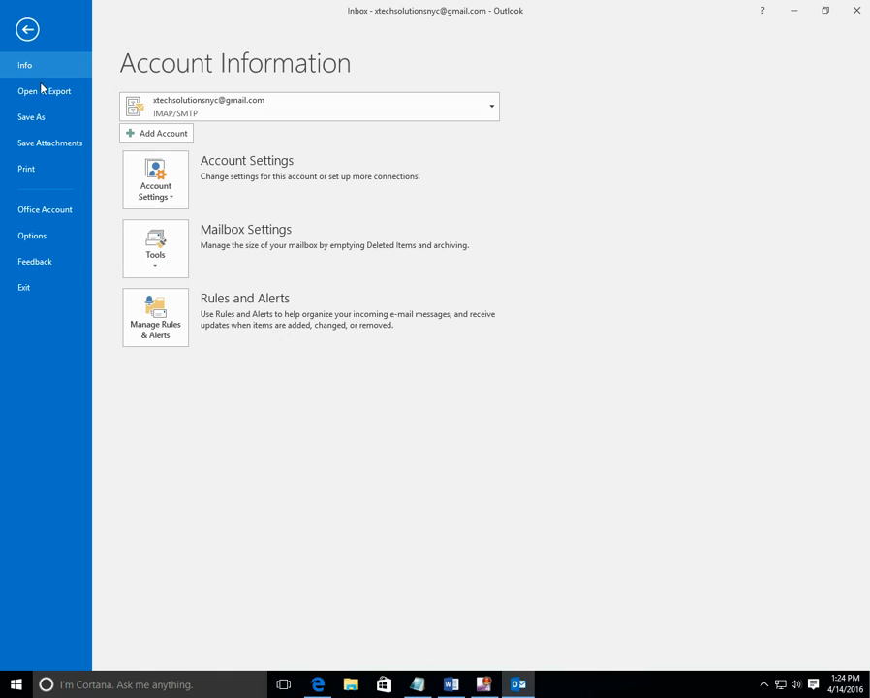
mouse_move(155, 248)
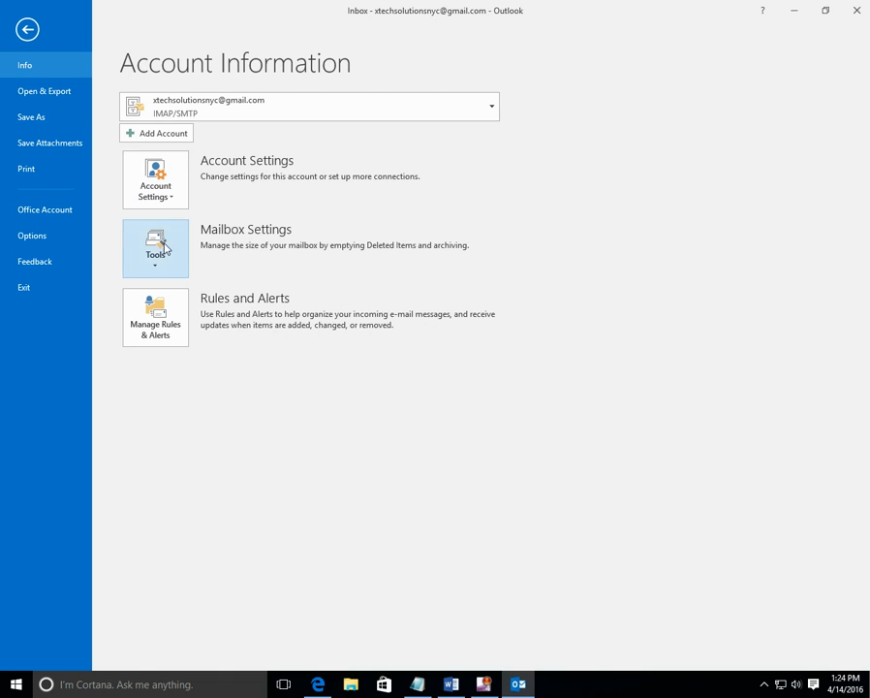
mouse_move(197, 267)
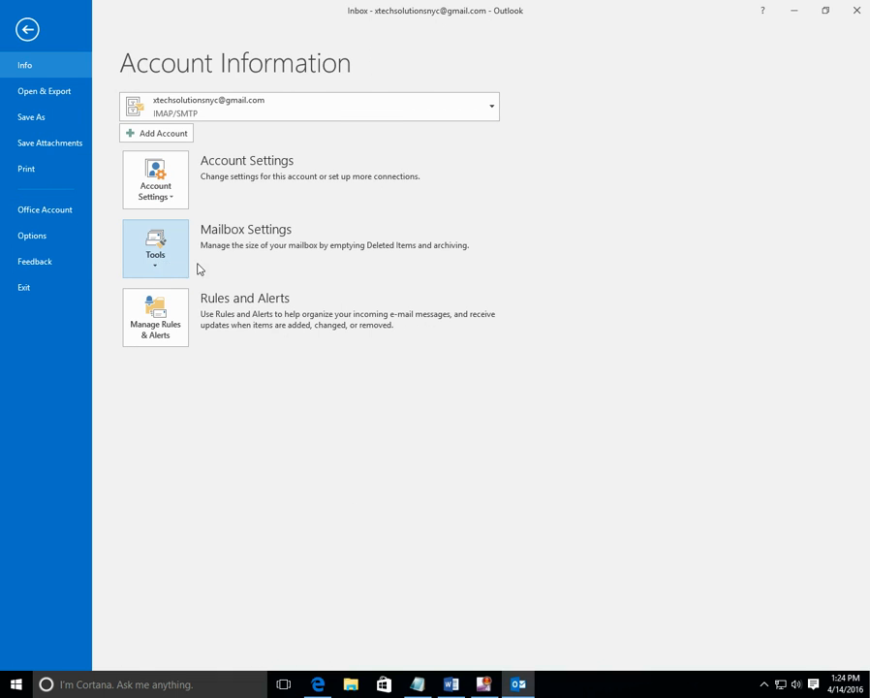
left_click(155, 248)
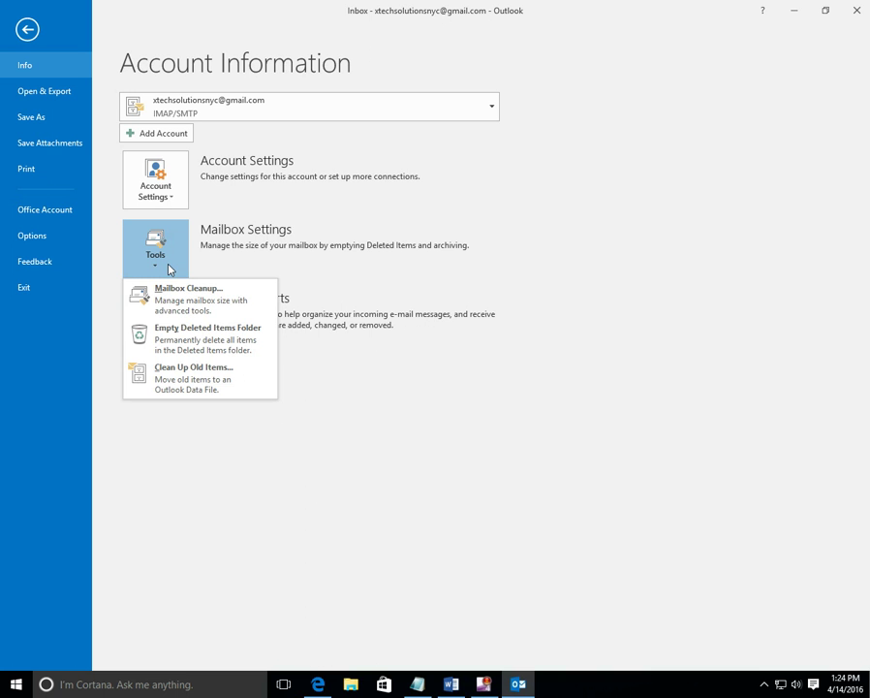
left_click(194, 372)
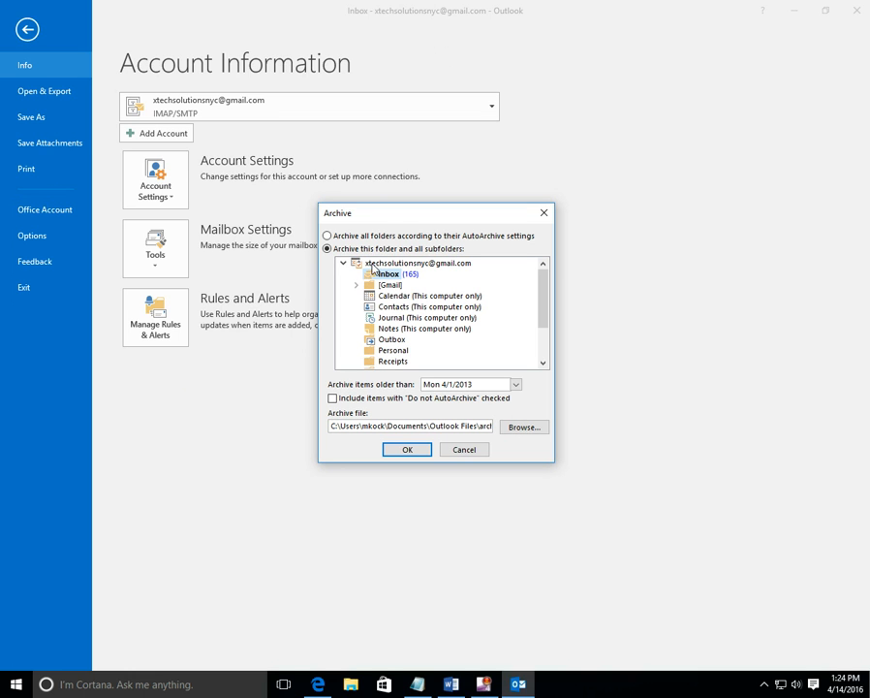
left_click(417, 264)
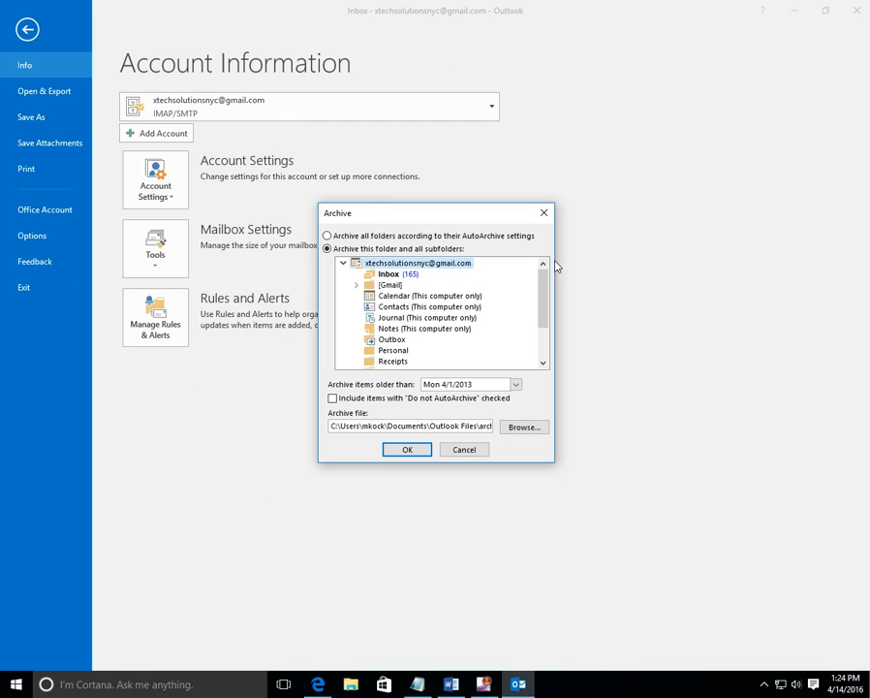
mouse_move(417, 269)
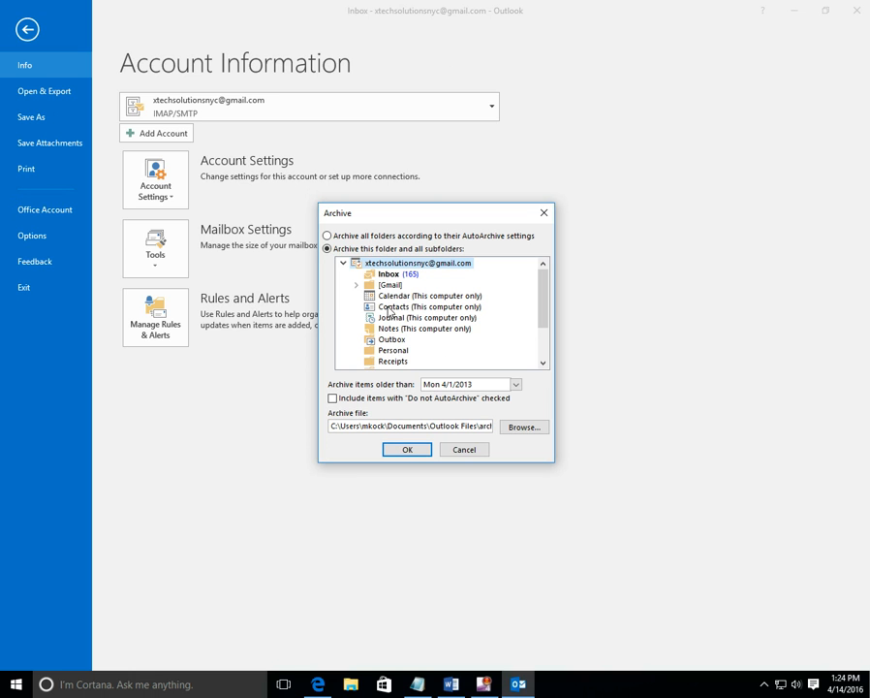
mouse_move(392, 337)
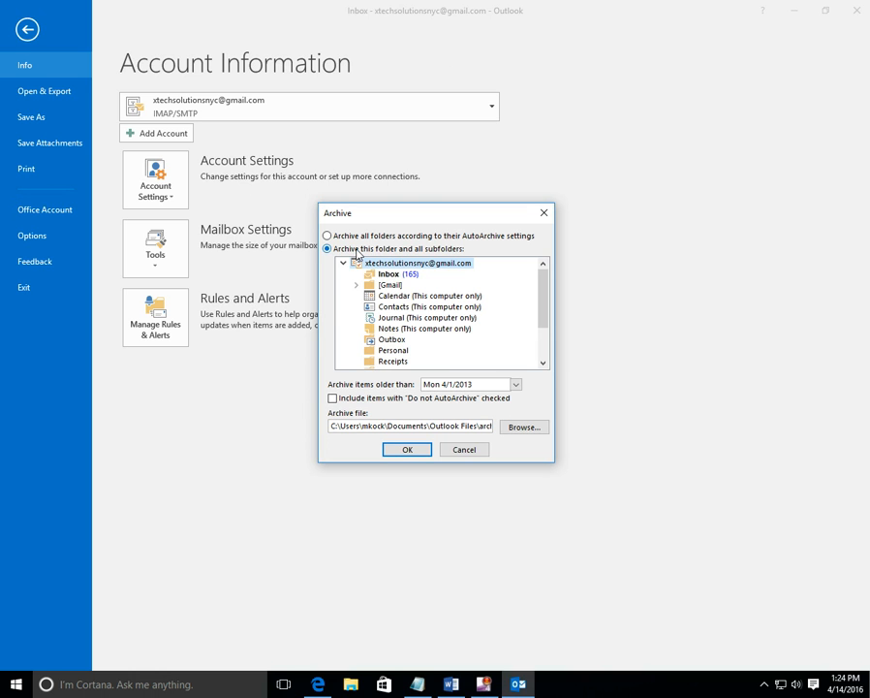
mouse_move(361, 392)
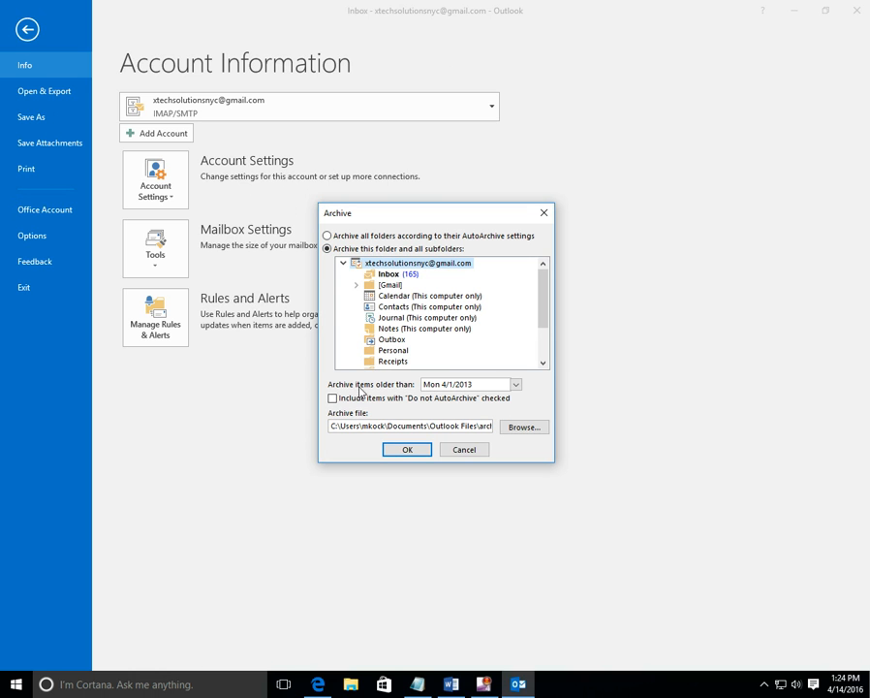
Change the archive cutoff date to Tuesday, April 1, 2014.
left_click(516, 384)
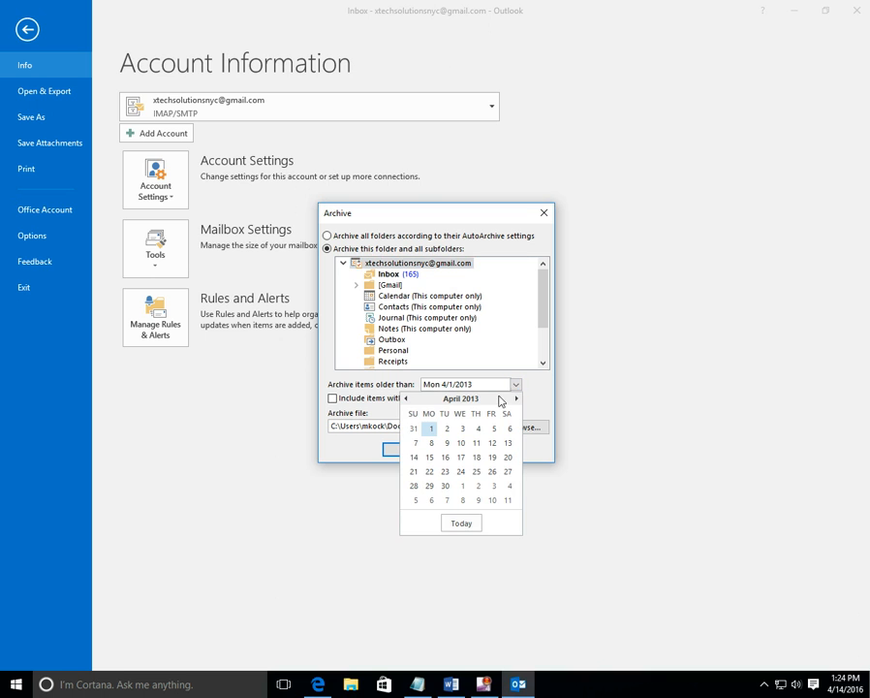
left_click(515, 399)
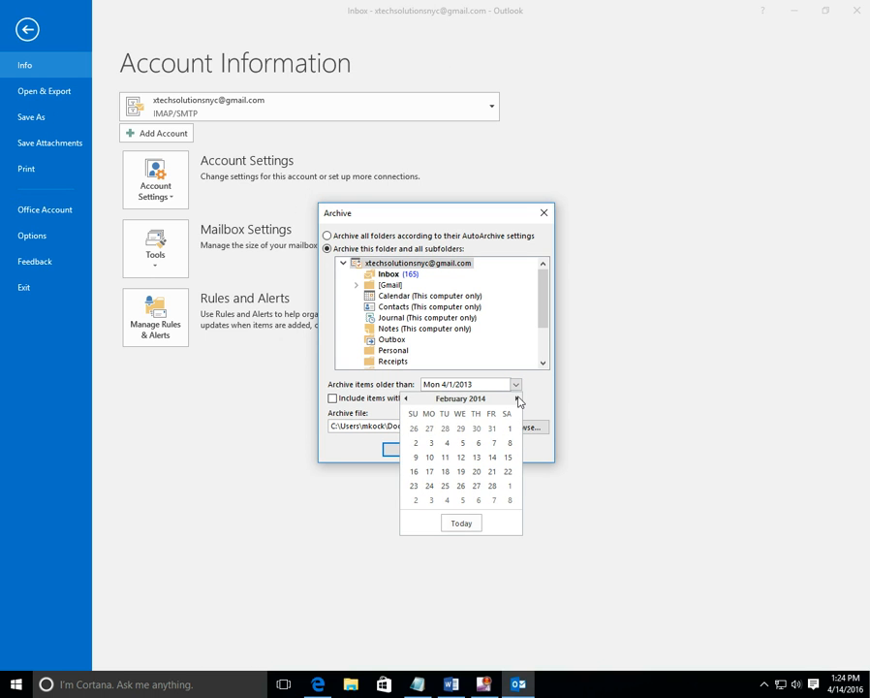
left_click(517, 399)
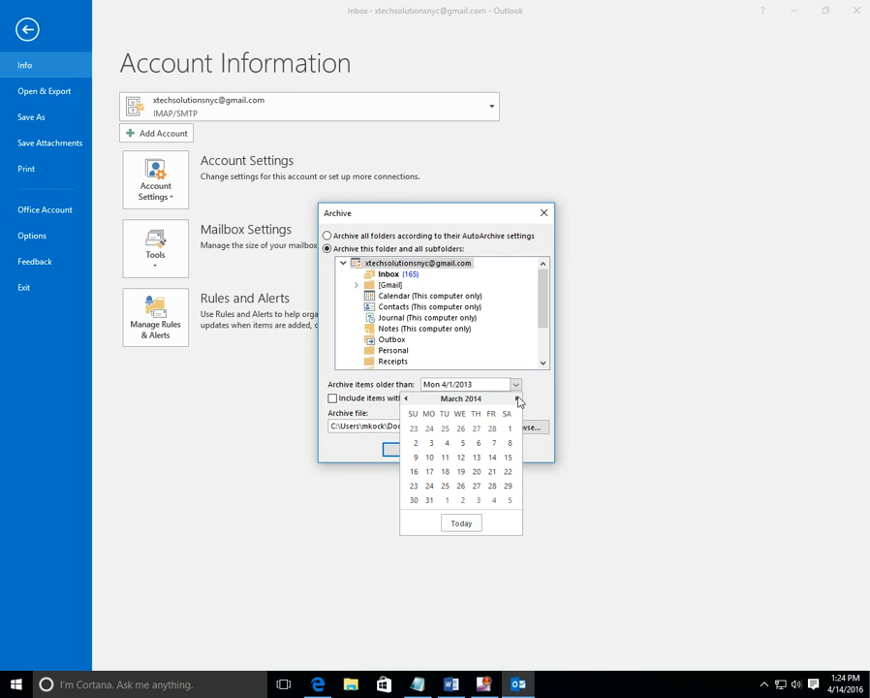
left_click(519, 399)
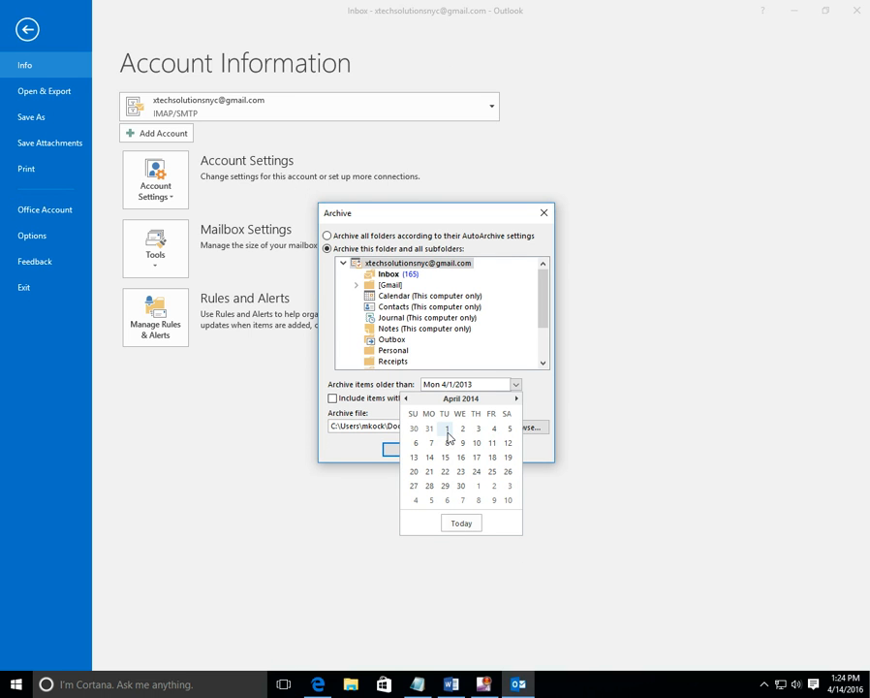
left_click(445, 428)
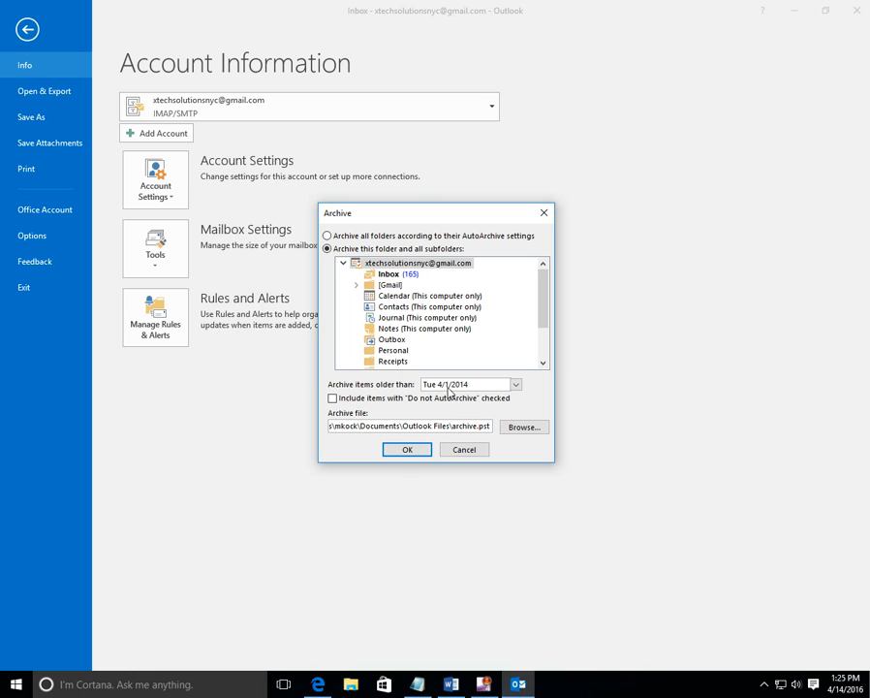
mouse_move(416, 392)
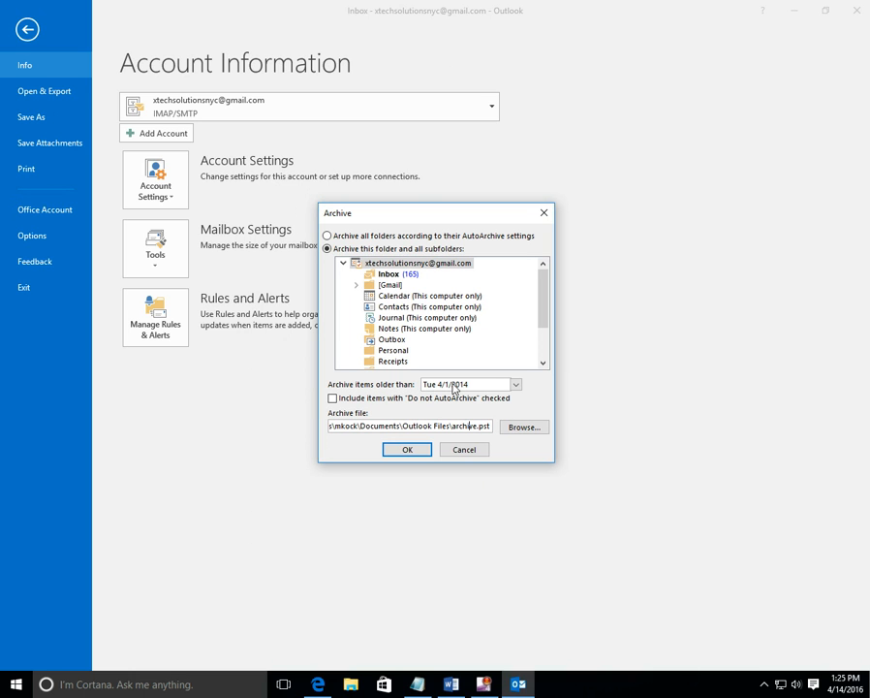
mouse_move(453, 362)
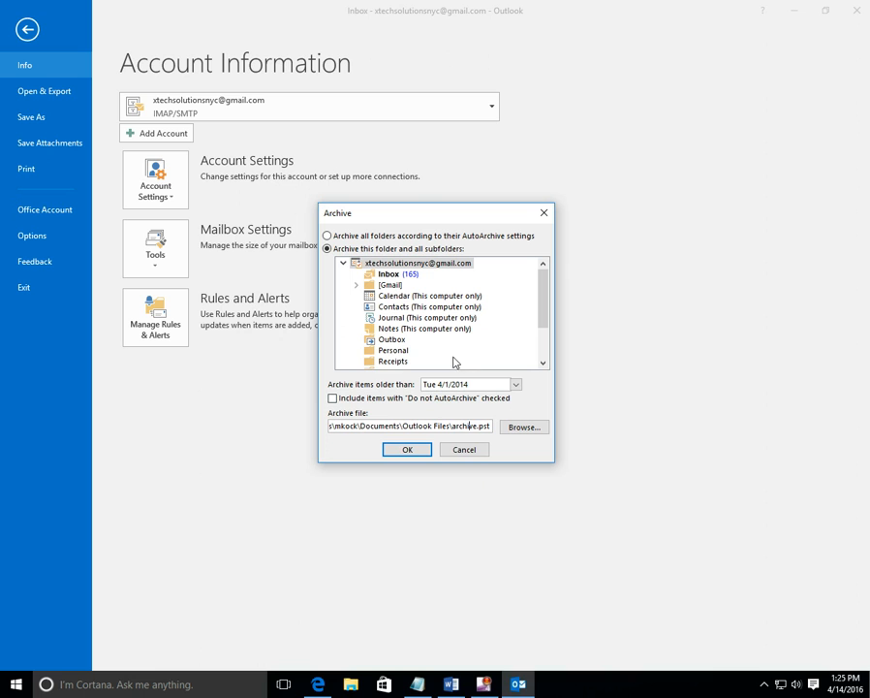
mouse_move(434, 399)
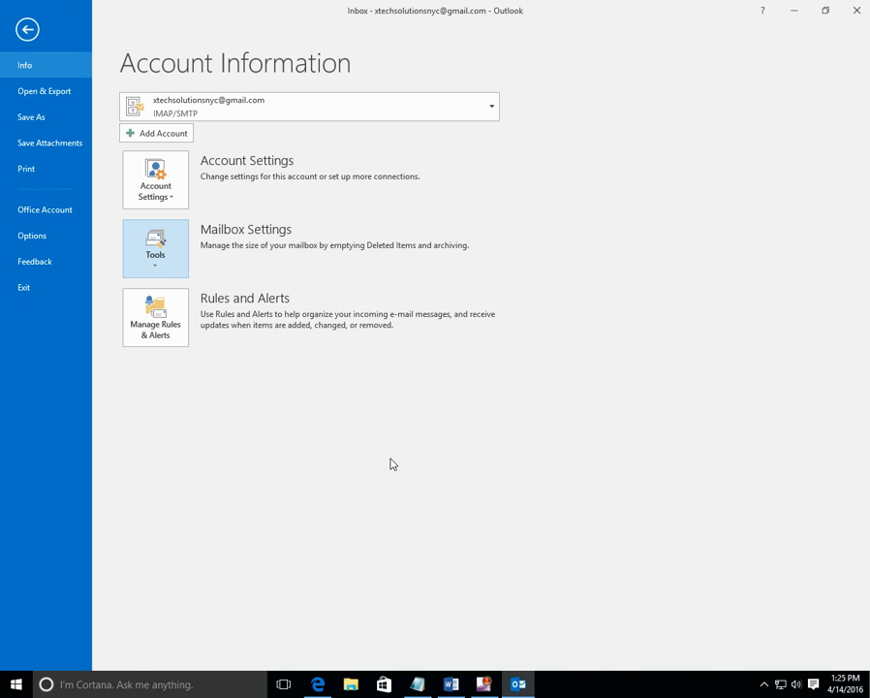
Return from account settings to Mail and scroll the Inbox list down to older messages.
left_click(27, 29)
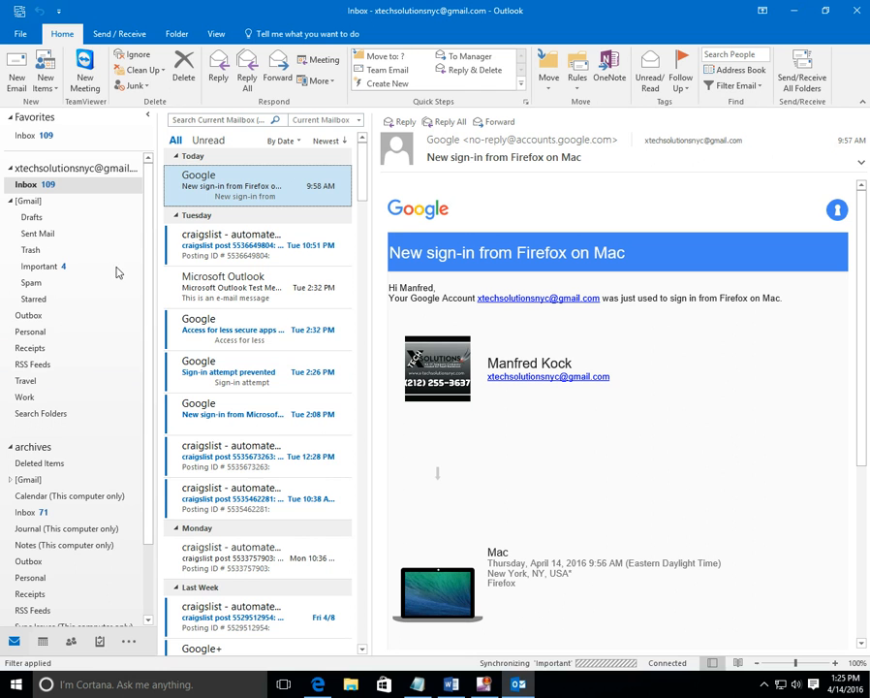
scroll("up", 3)
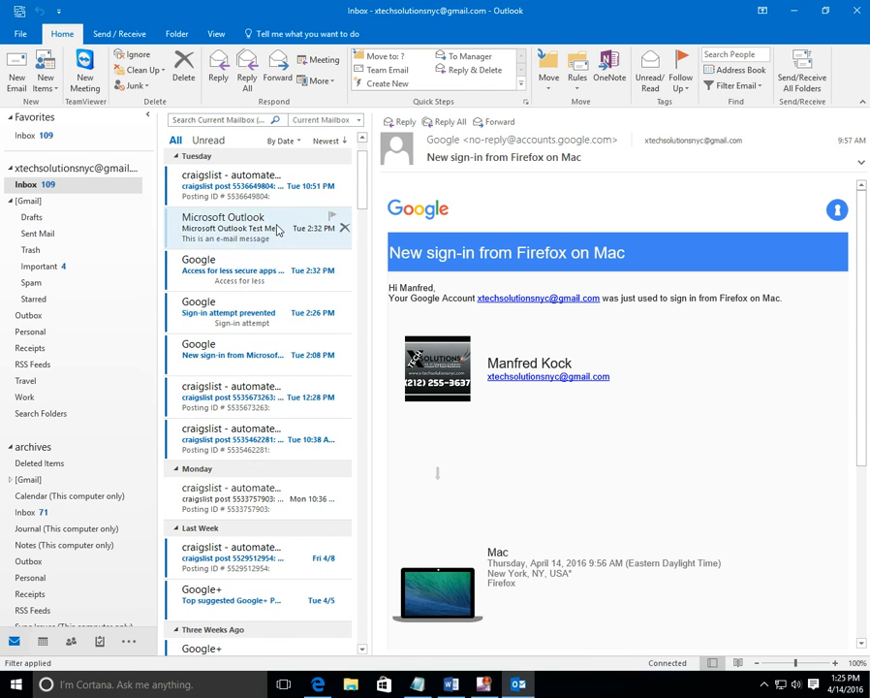
scroll("down", 3)
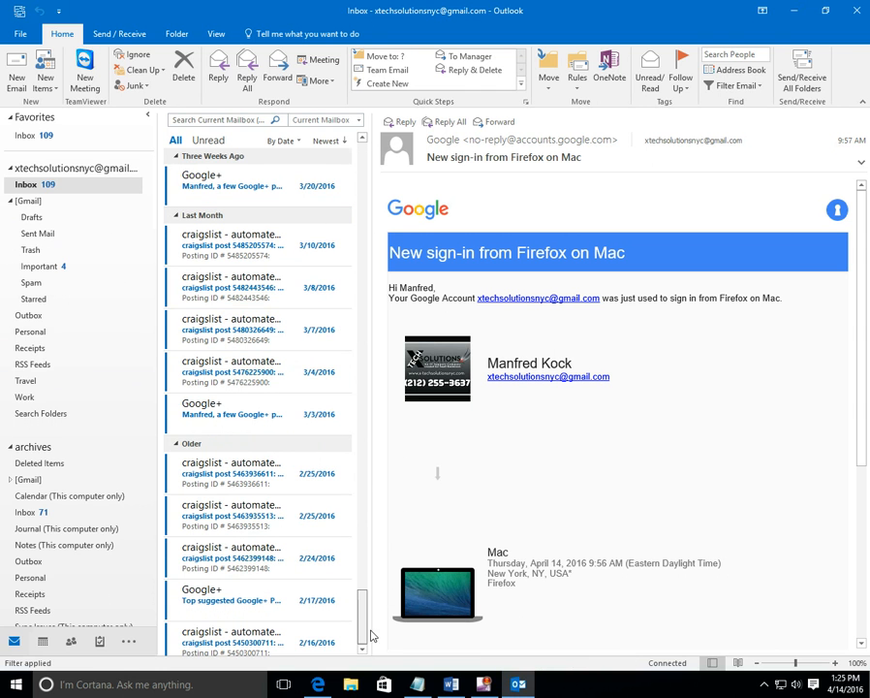
scroll("down", 3)
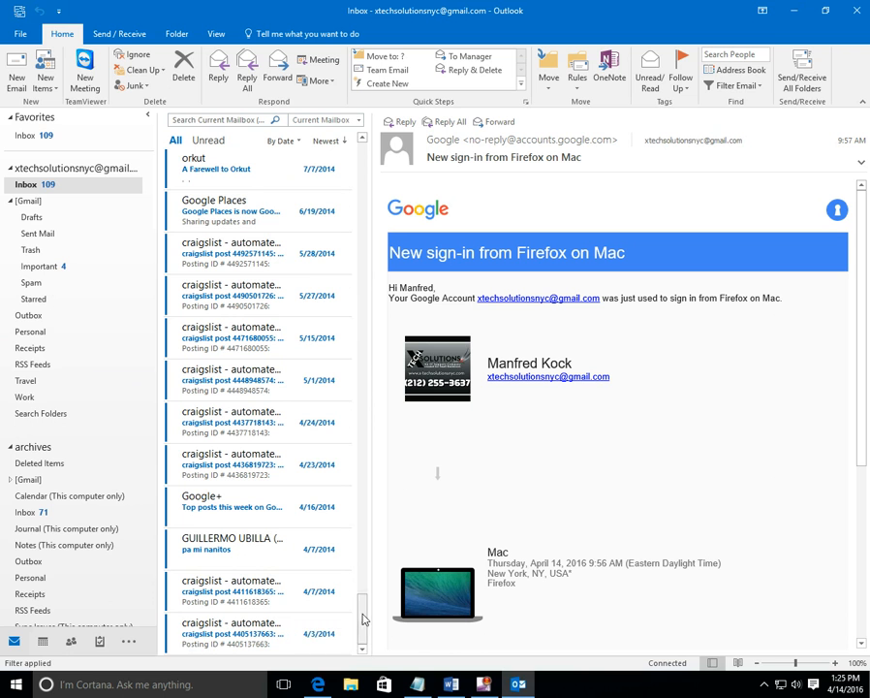
mouse_move(232, 590)
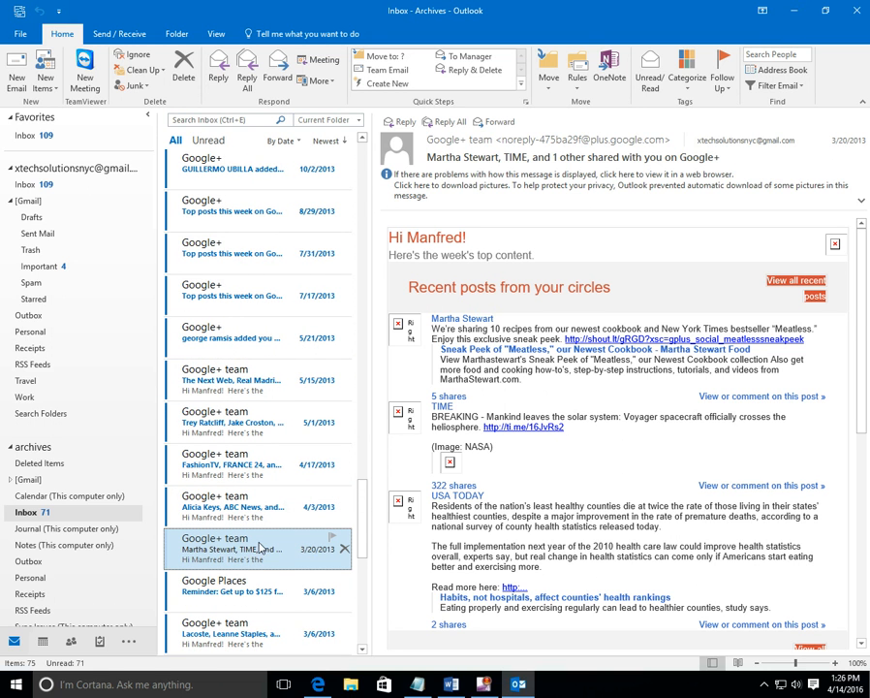
scroll("up", 3)
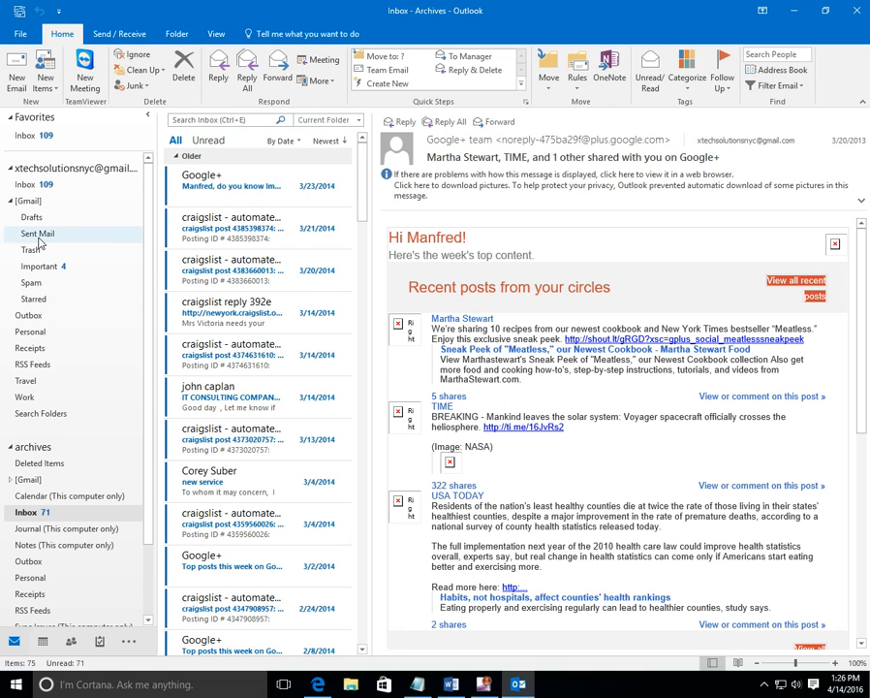
View the account's Sent Mail, then expand [Gmail] under archives and view its archived Sent Mail.
left_click(39, 233)
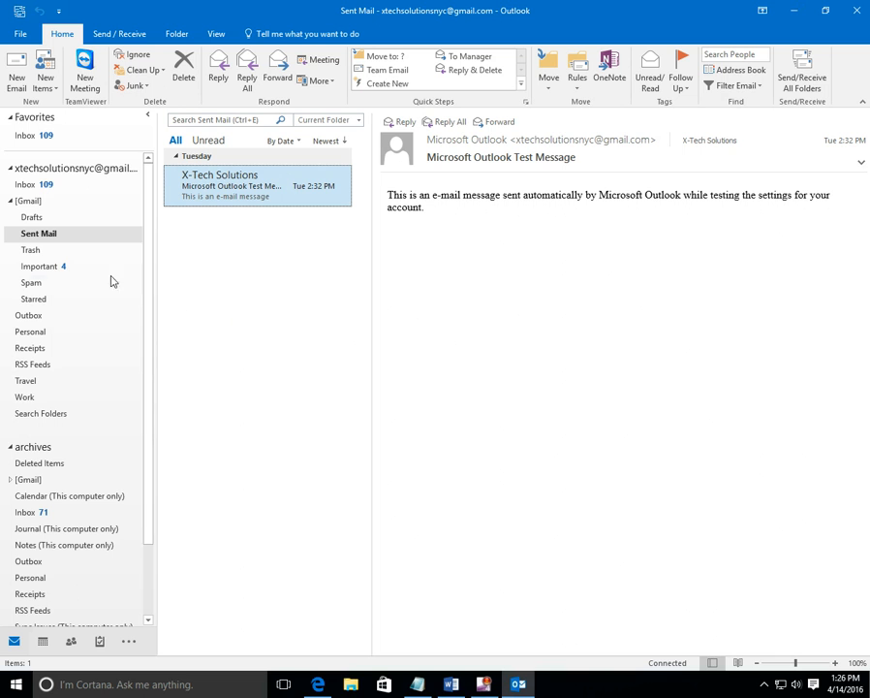
mouse_move(155, 258)
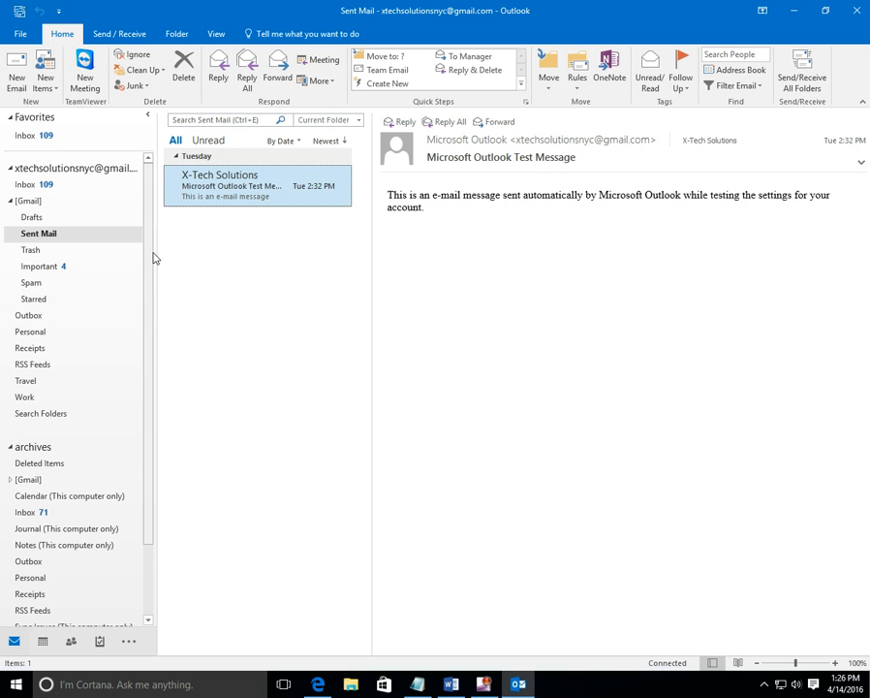
scroll("down", 3)
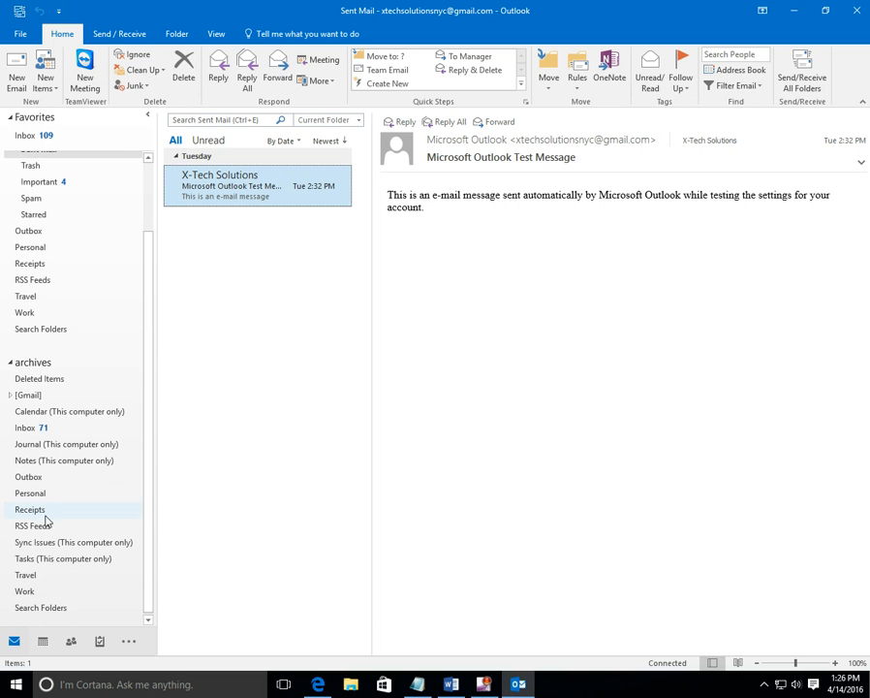
mouse_move(29, 395)
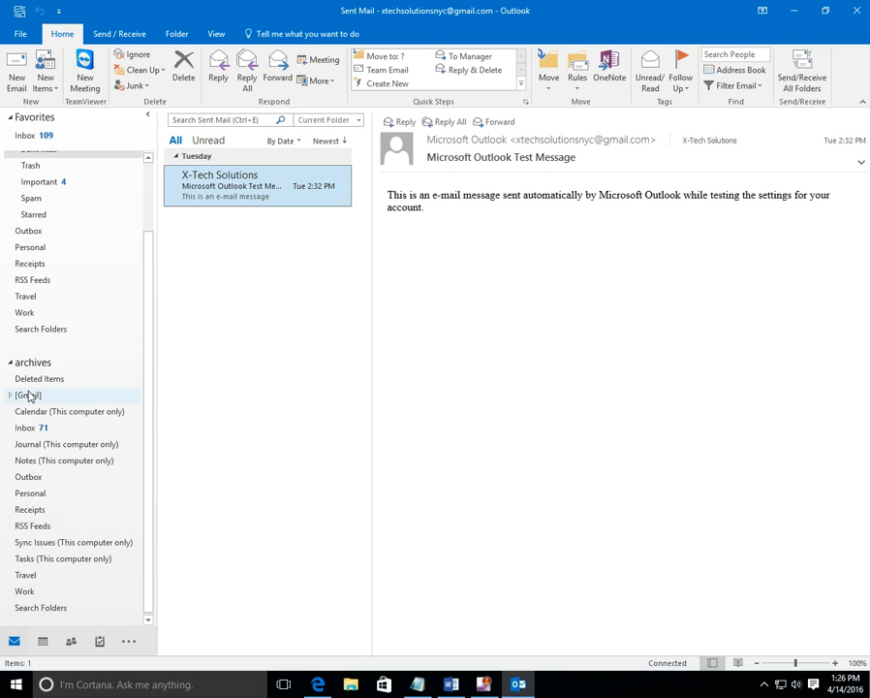
left_click(9, 395)
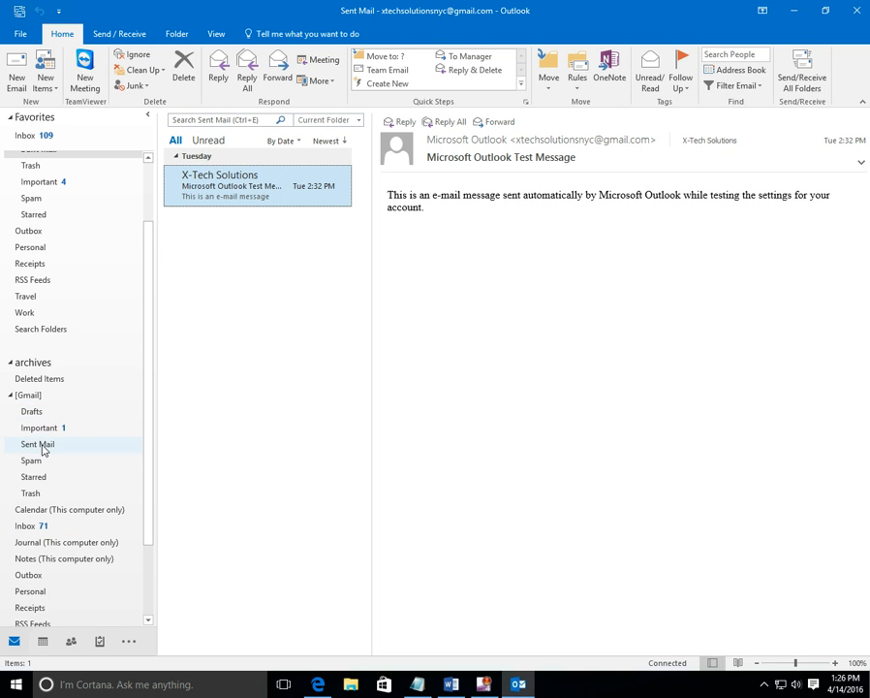
left_click(39, 442)
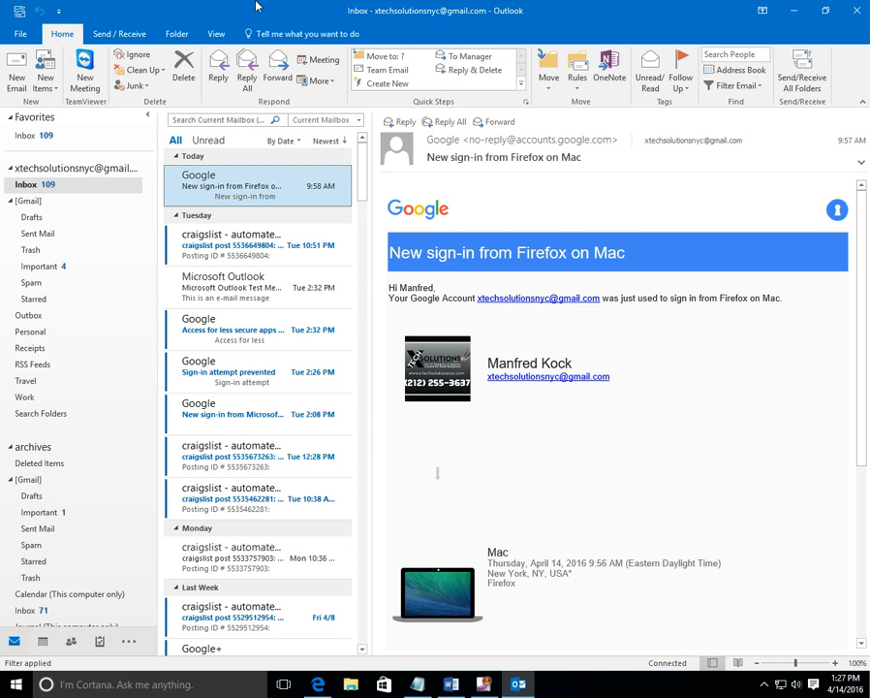
mouse_move(854, 11)
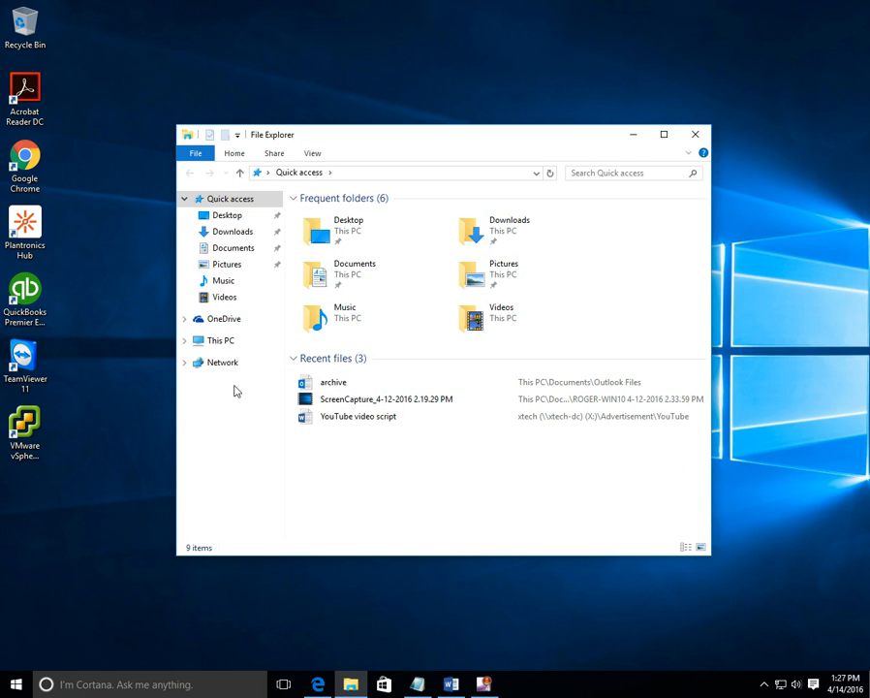
Navigate This PC > Documents > Outlook Files and bring up the context menu for the archive data file.
left_click(217, 341)
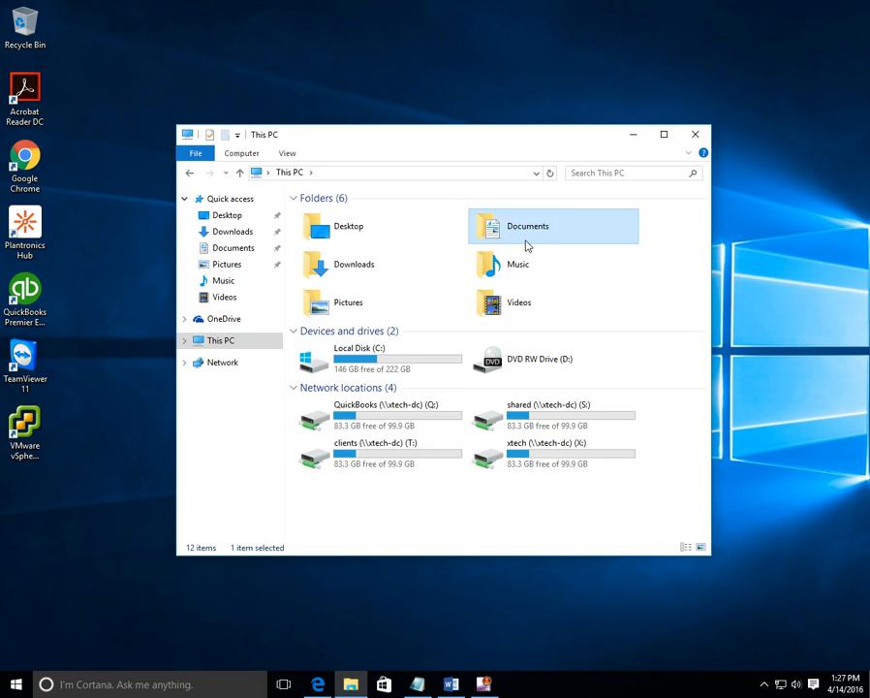
double_click(527, 225)
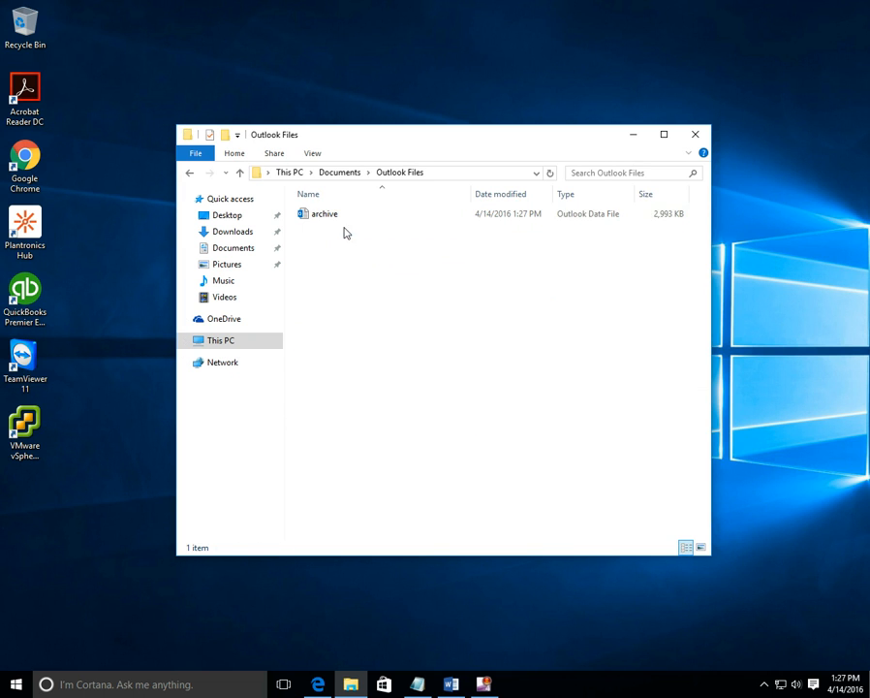
left_click(326, 213)
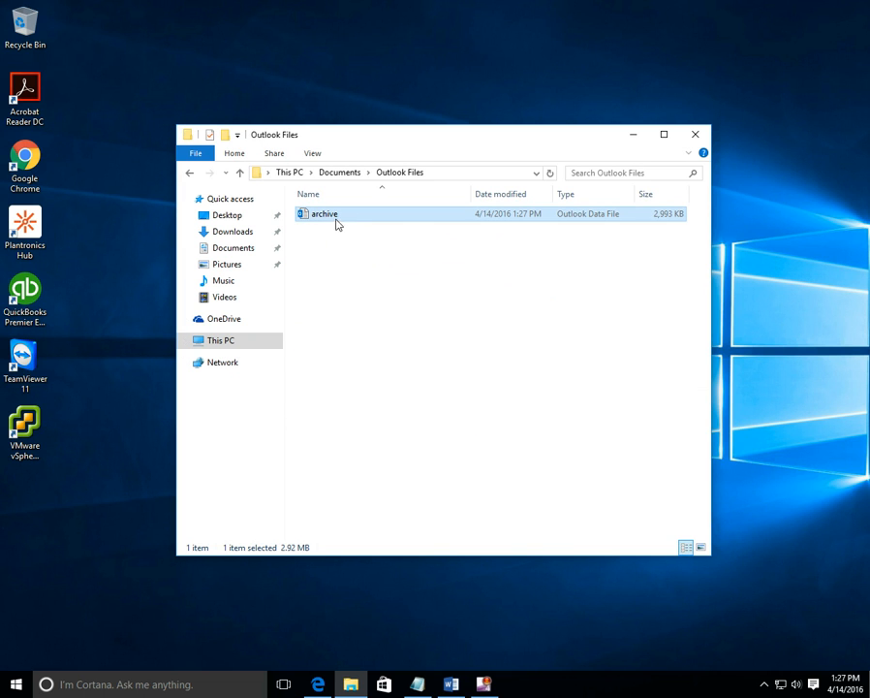
right_click(325, 213)
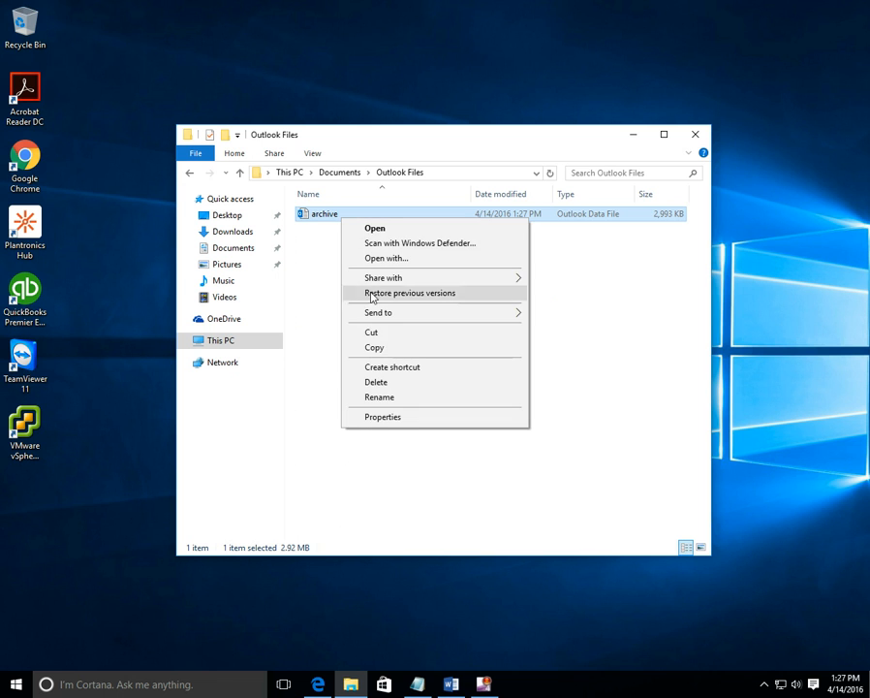
mouse_move(349, 364)
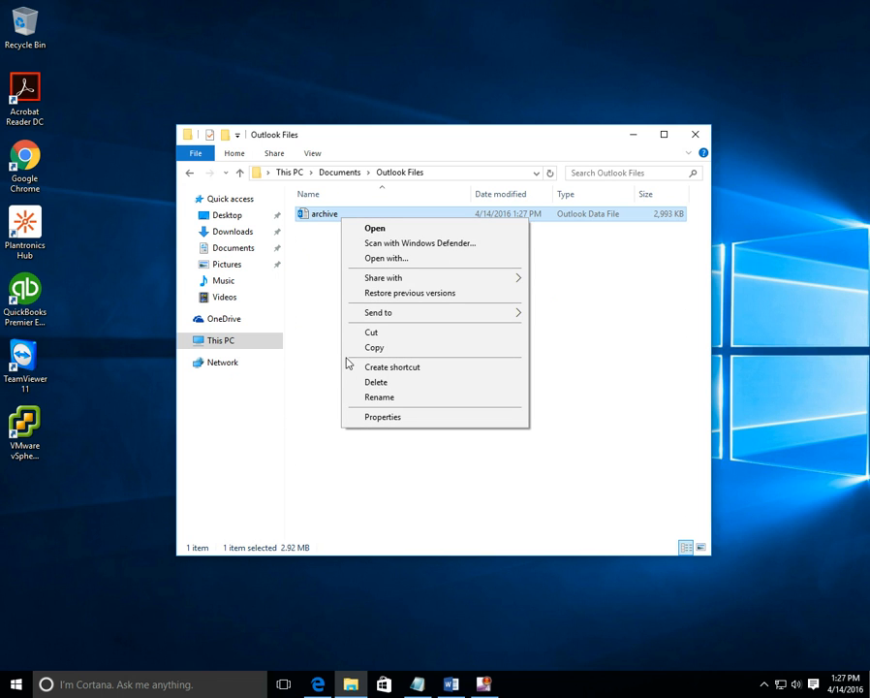
mouse_move(374, 347)
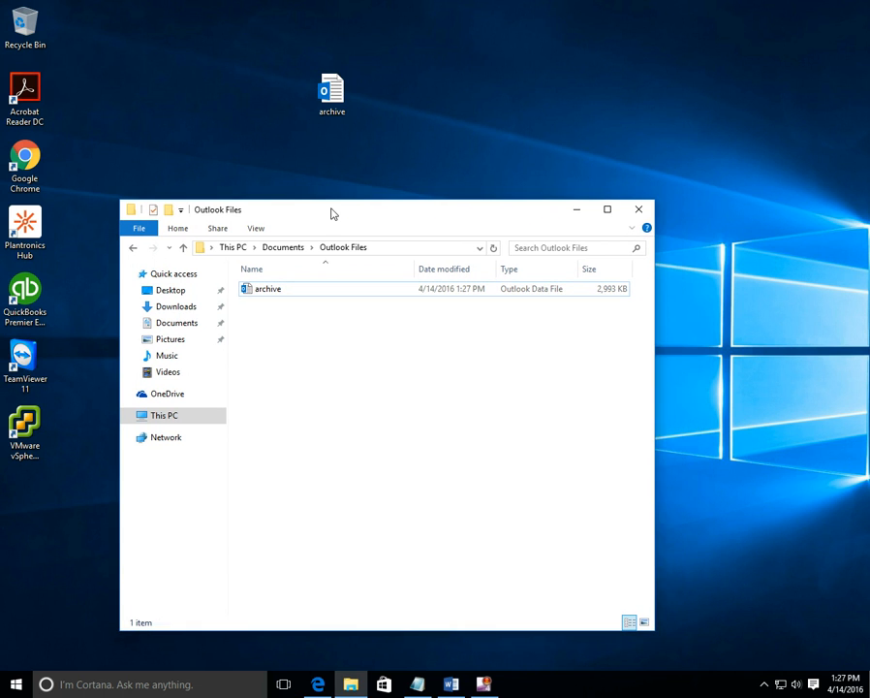
mouse_move(331, 93)
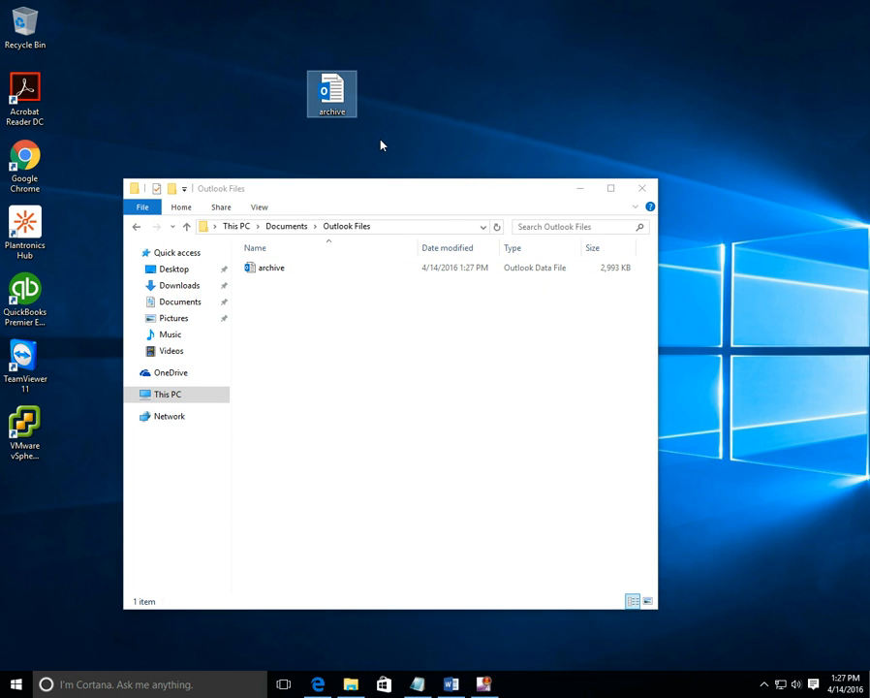
mouse_move(331, 93)
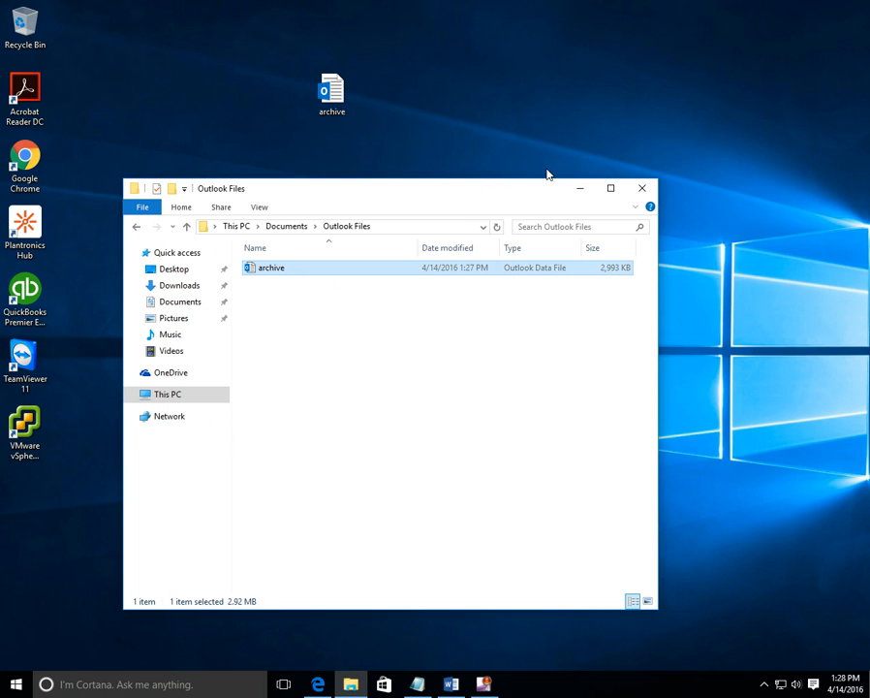
mouse_move(524, 287)
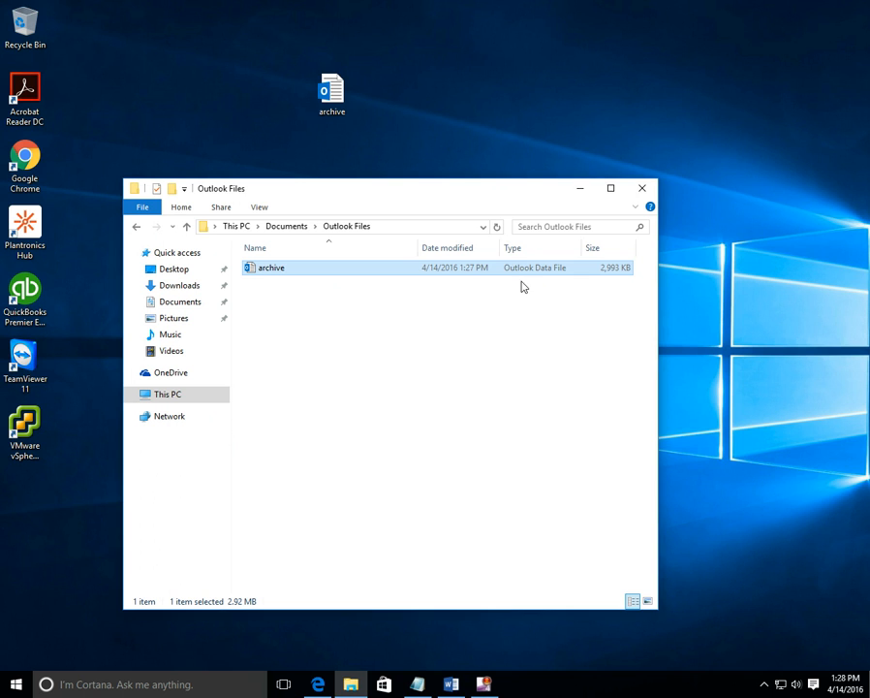
Place a copy of archive.pst on the desktop and select it as the backup.
left_click(332, 93)
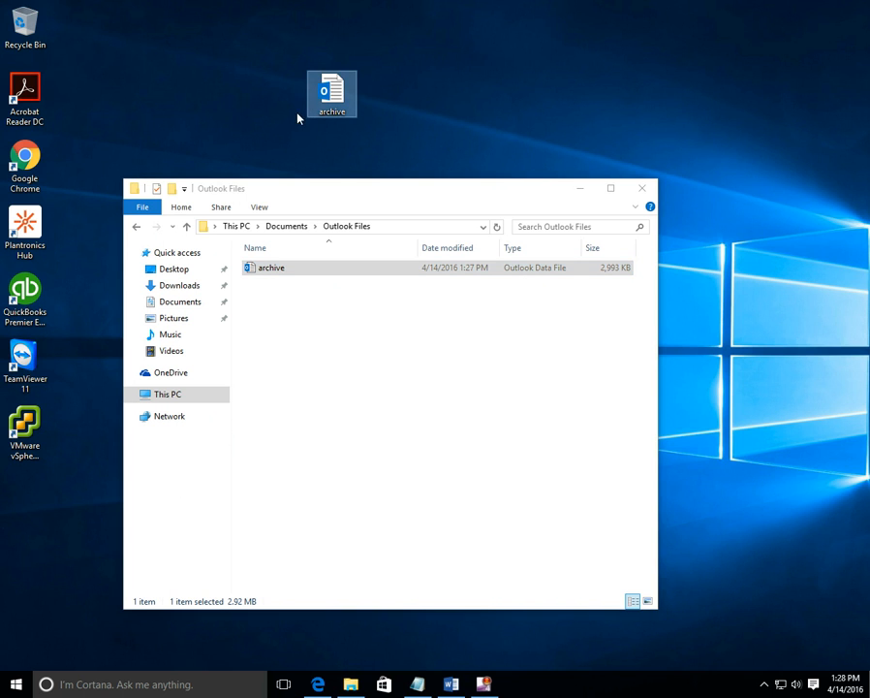
left_click(271, 268)
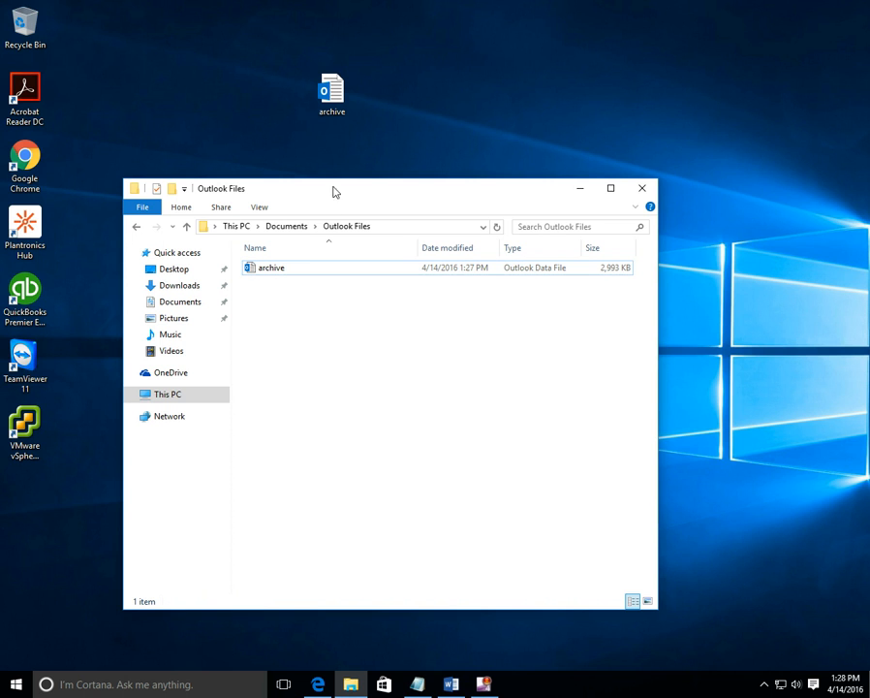
mouse_move(265, 173)
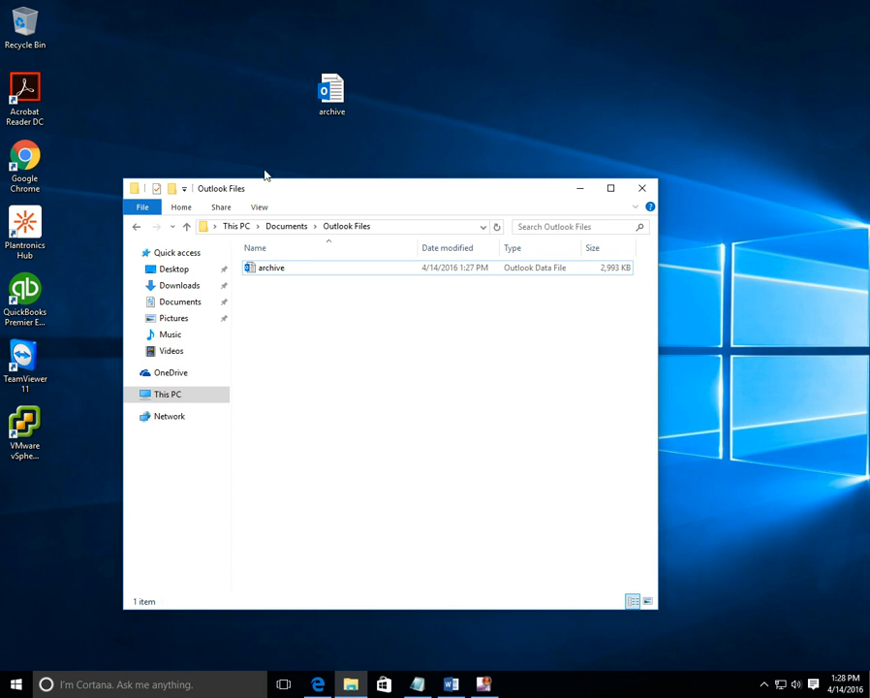
mouse_move(414, 171)
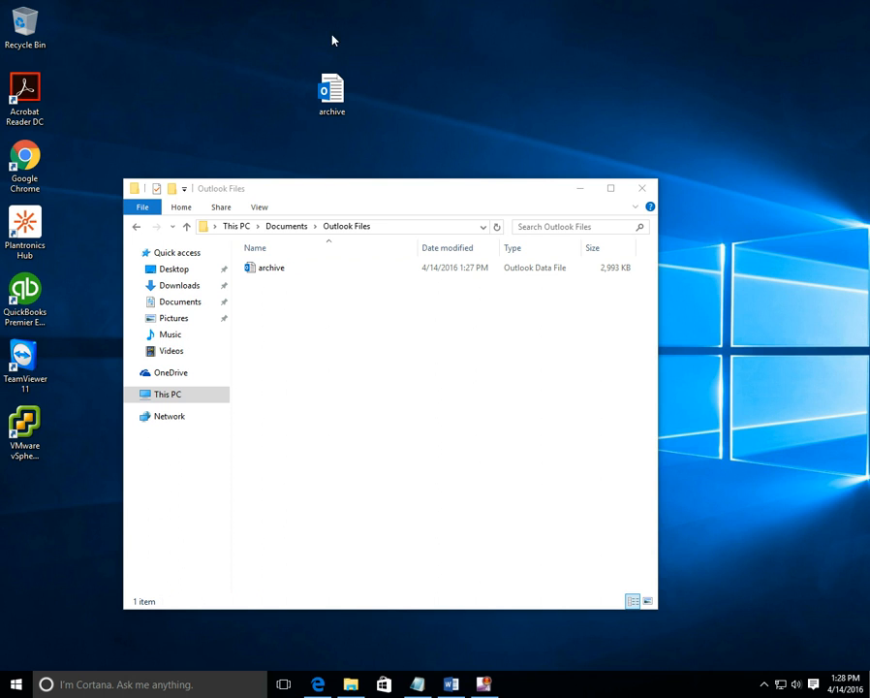
mouse_move(425, 336)
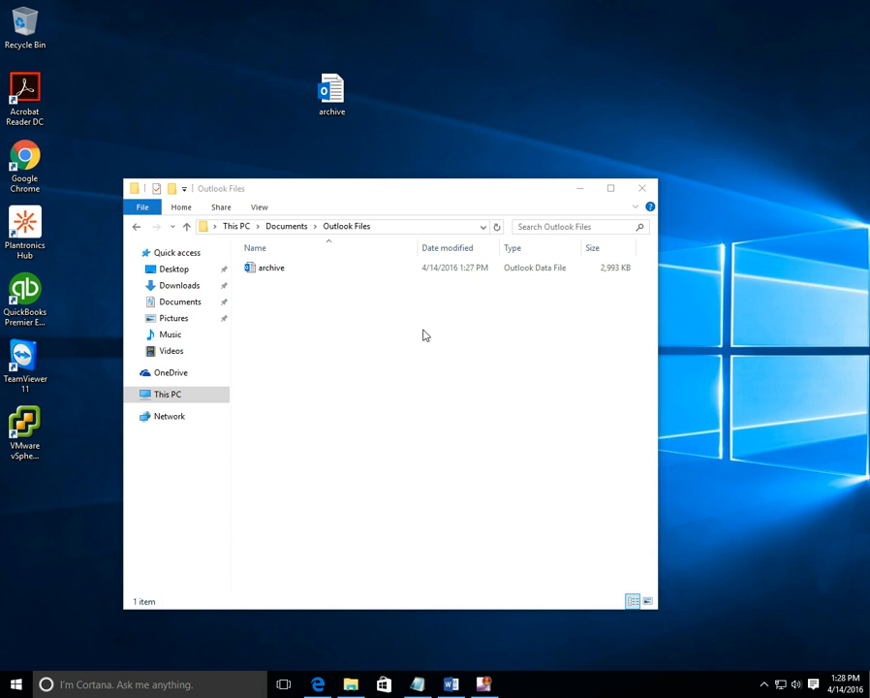
mouse_move(519, 434)
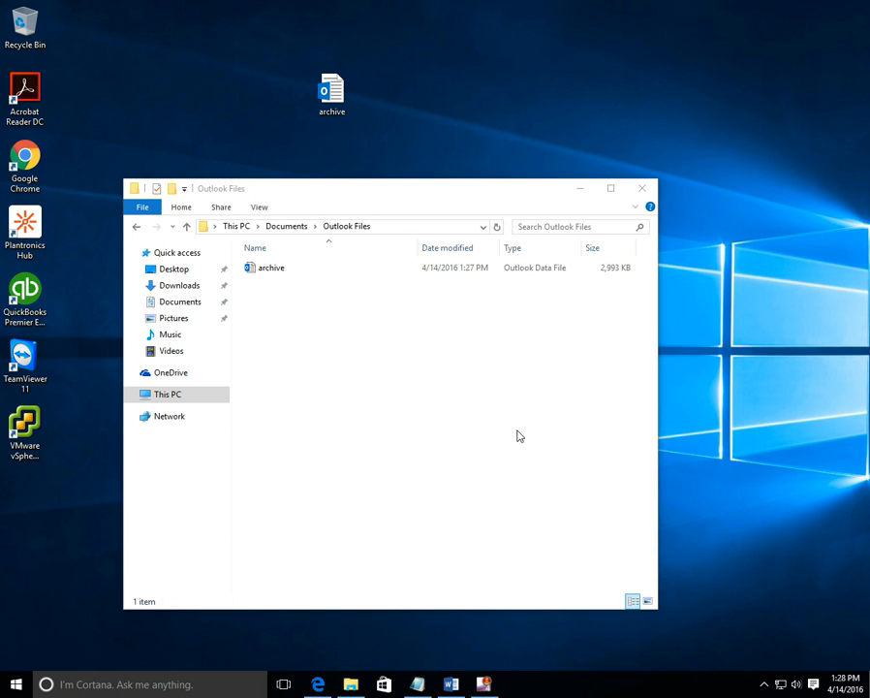